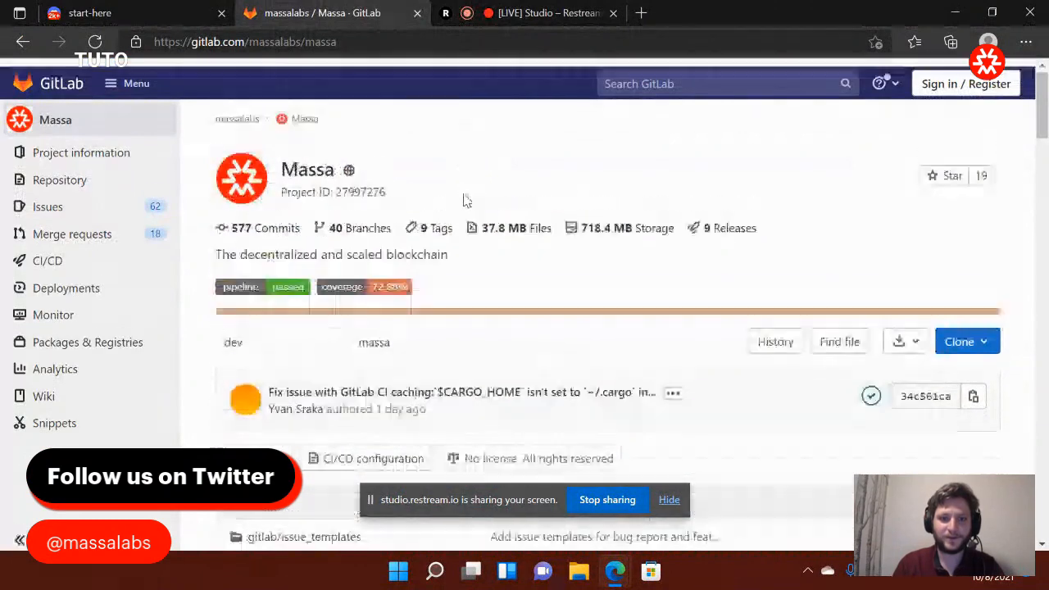
- Scroll the Massa README to the Install section listing Windows, Linux and MacOS binaries
scroll(down, 3)
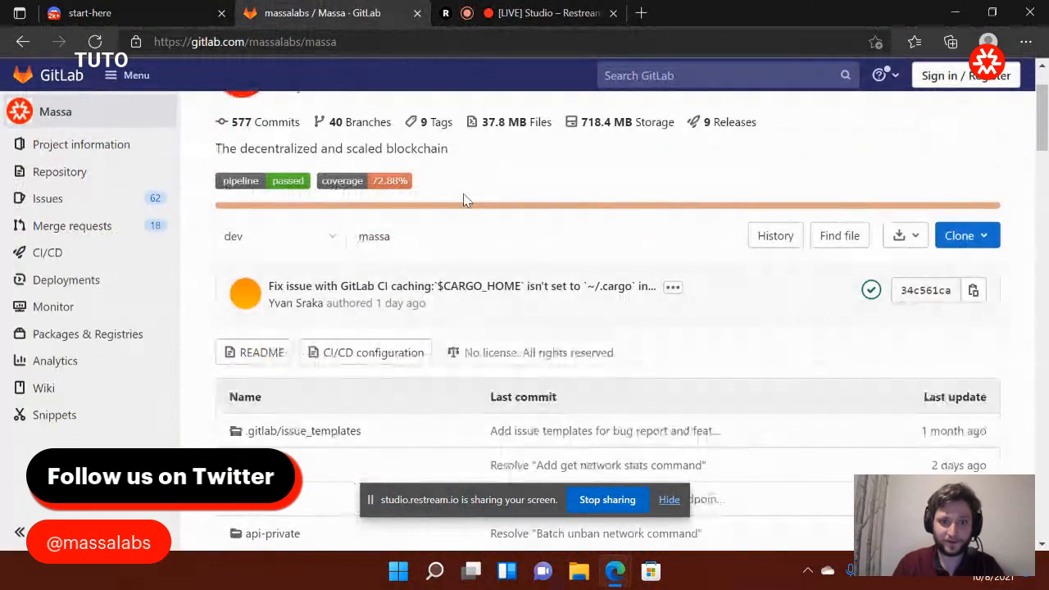
scroll(up, 3)
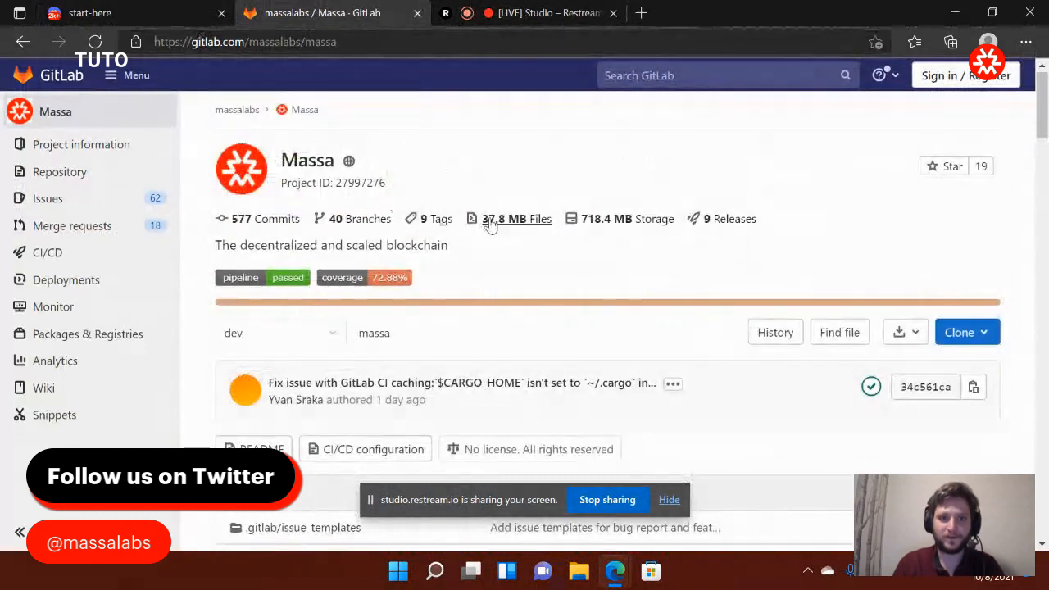
mouse_move(210, 85)
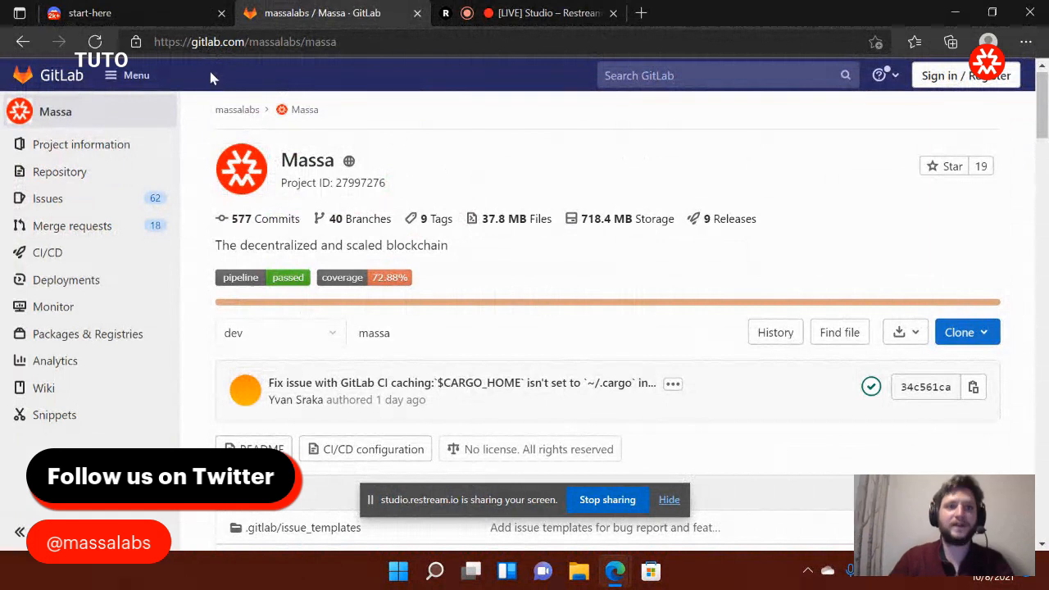
click(246, 43)
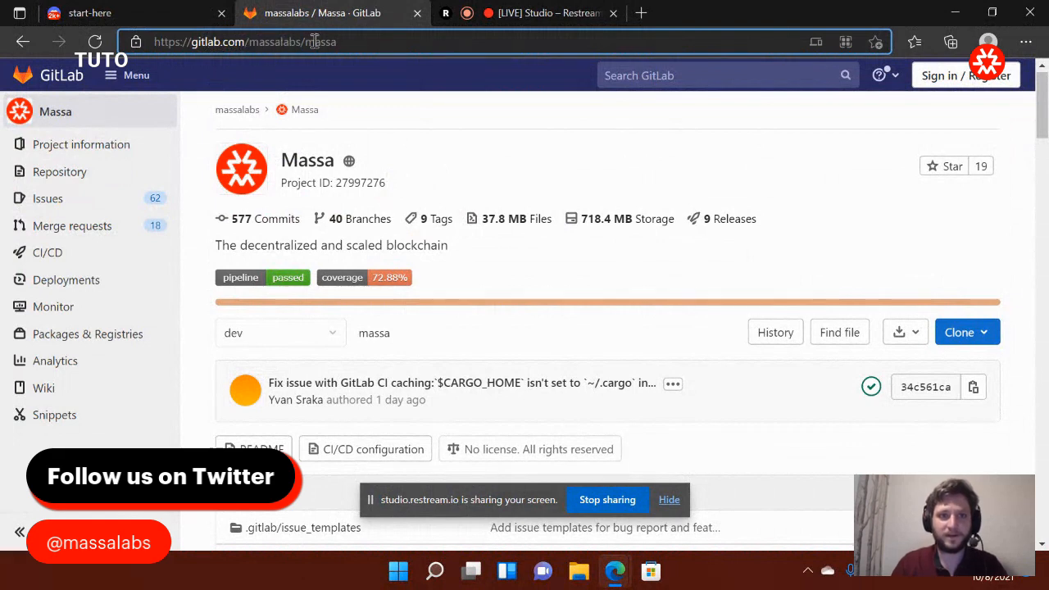
scroll(down, 3)
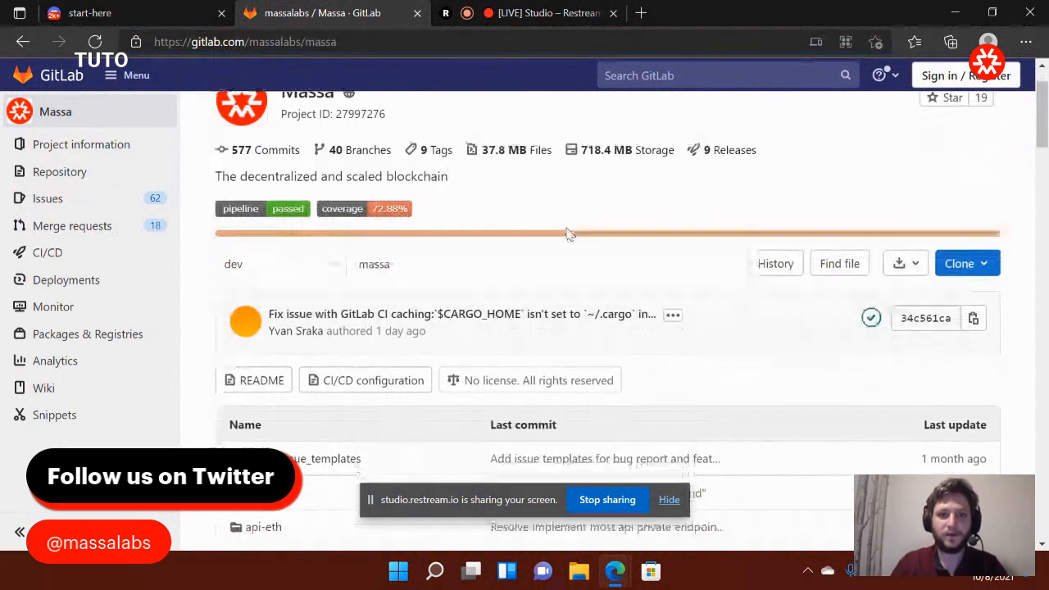
scroll(down, 3)
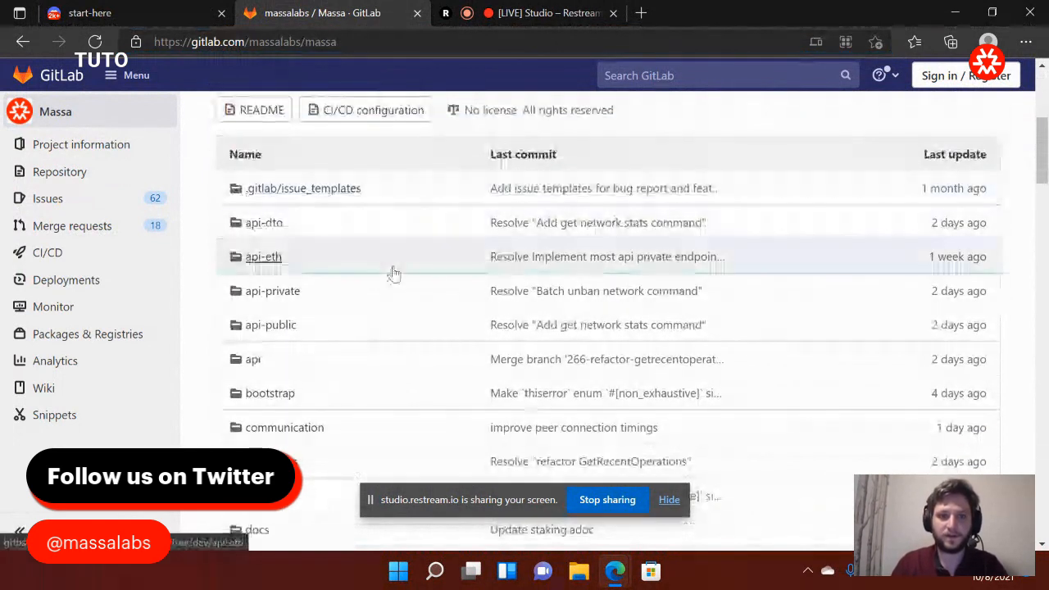
scroll(down, 3)
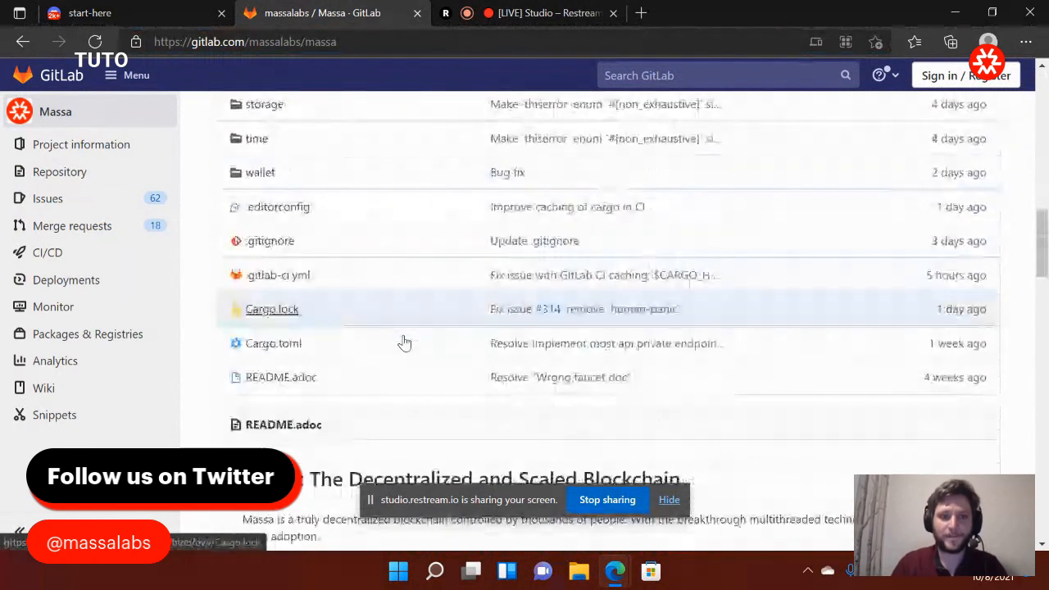
scroll(down, 3)
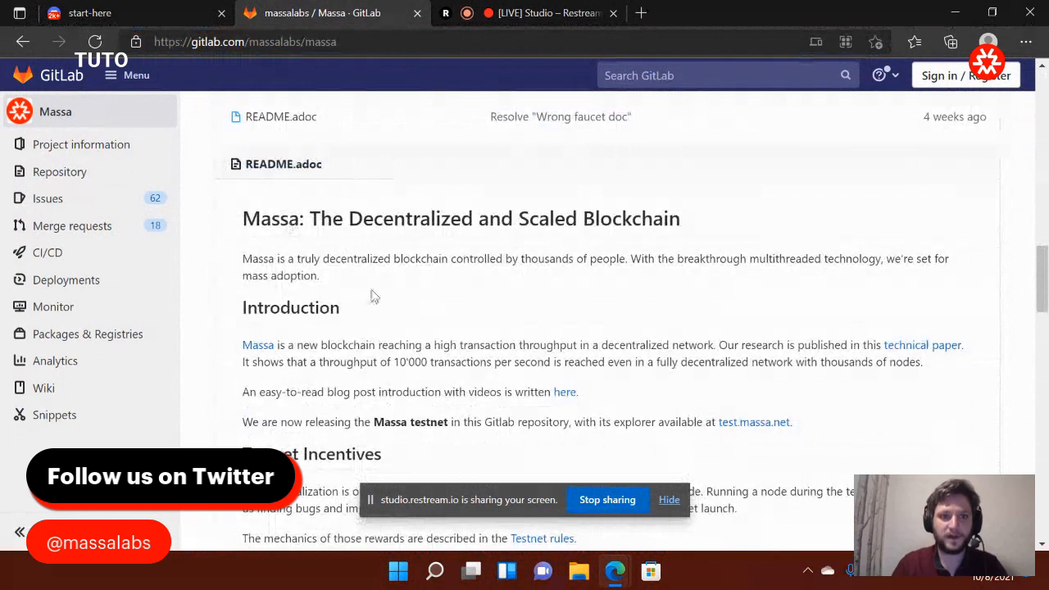
scroll(down, 3)
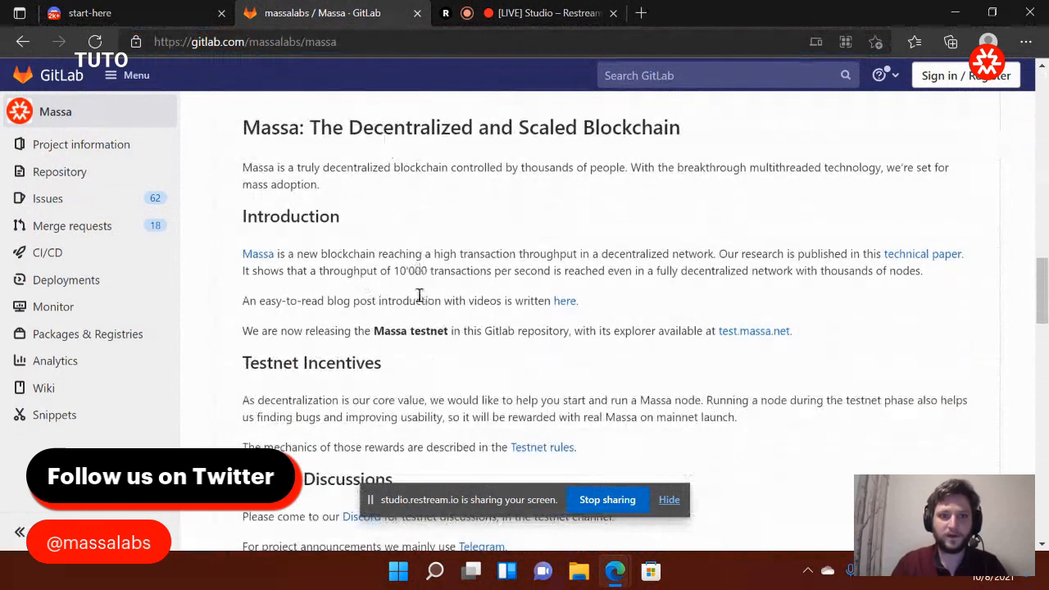
scroll(down, 3)
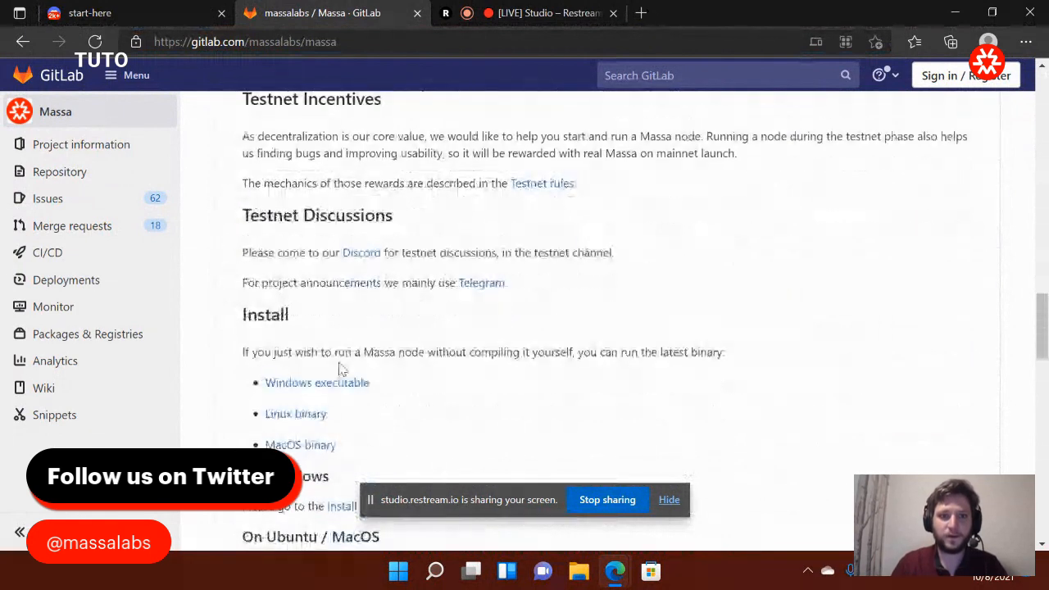
scroll(up, 3)
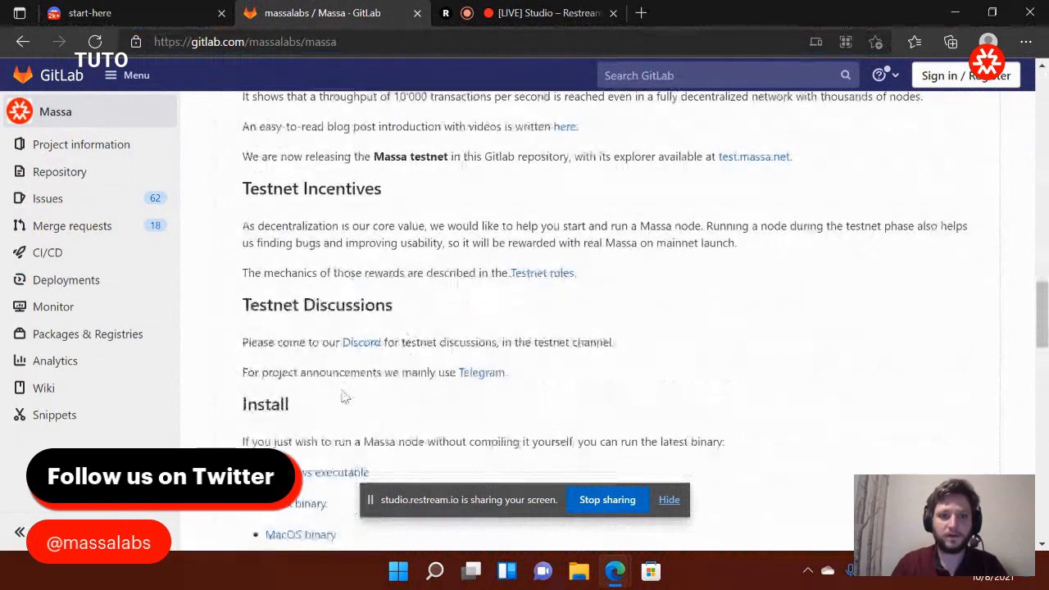
scroll(down, 3)
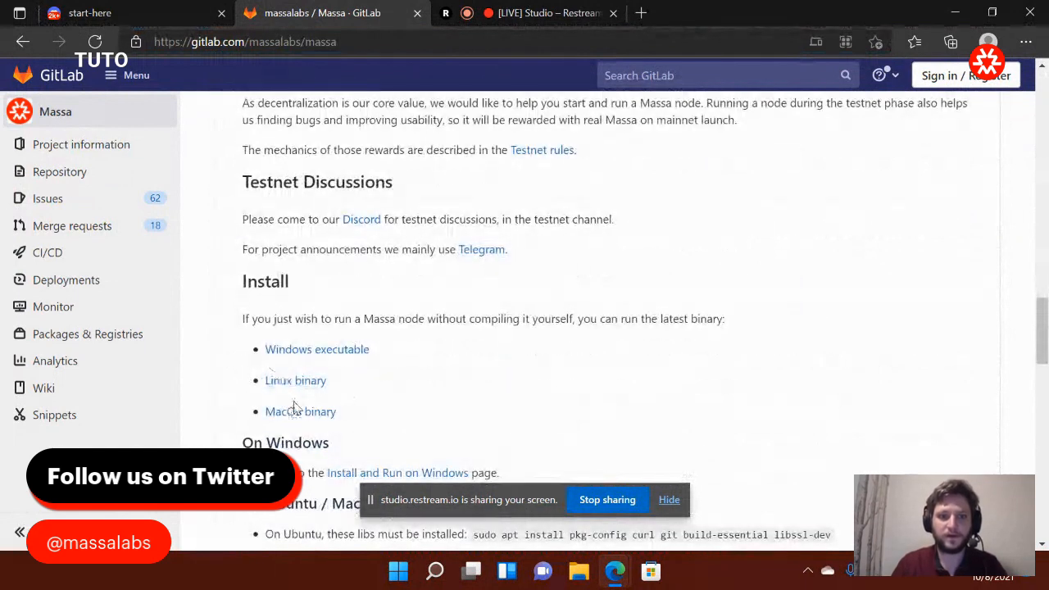
scroll(down, 3)
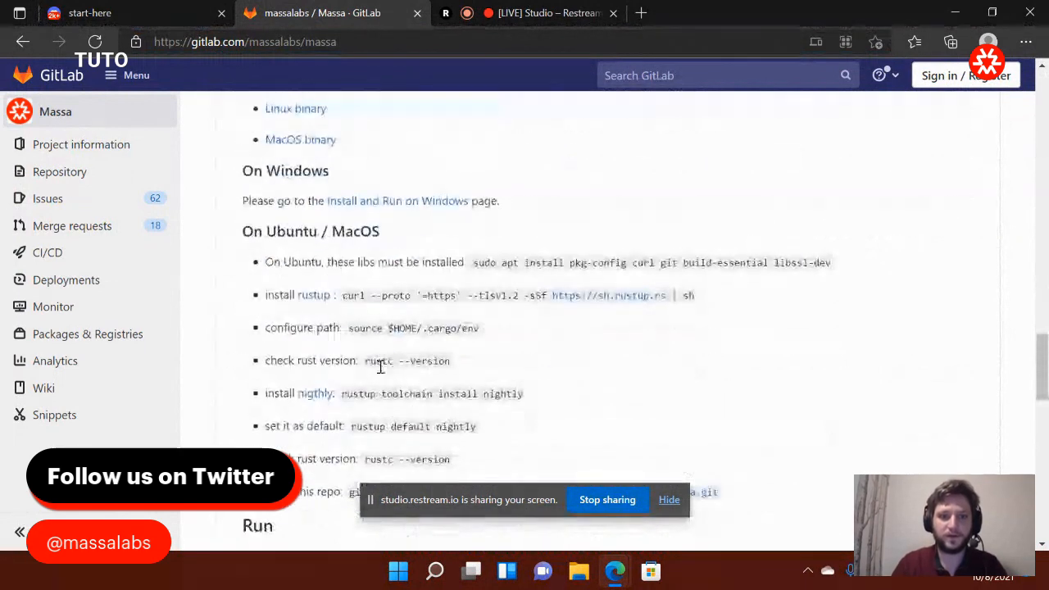
scroll(up, 3)
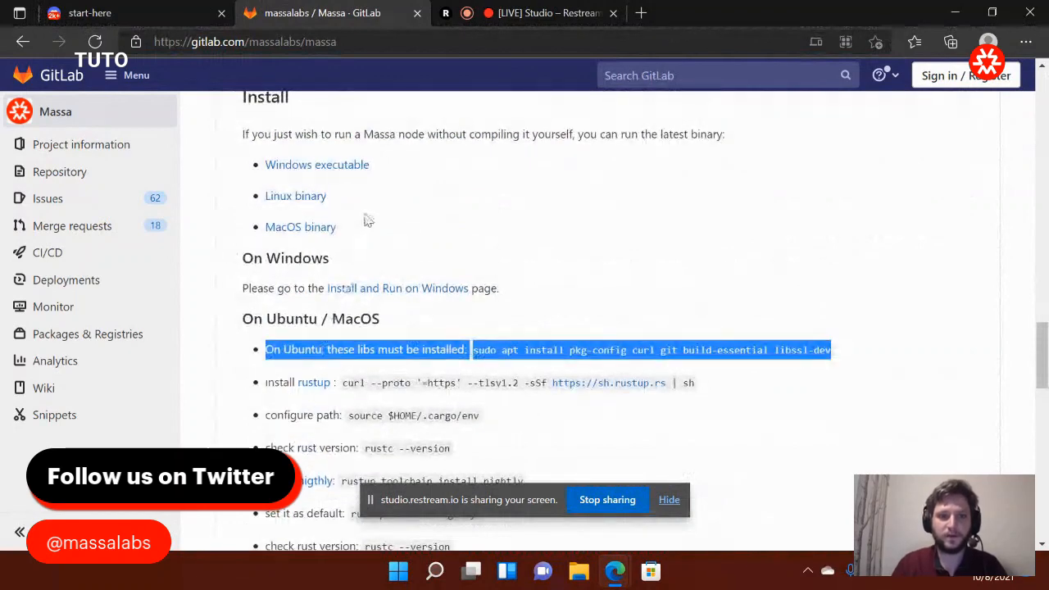
scroll(up, 3)
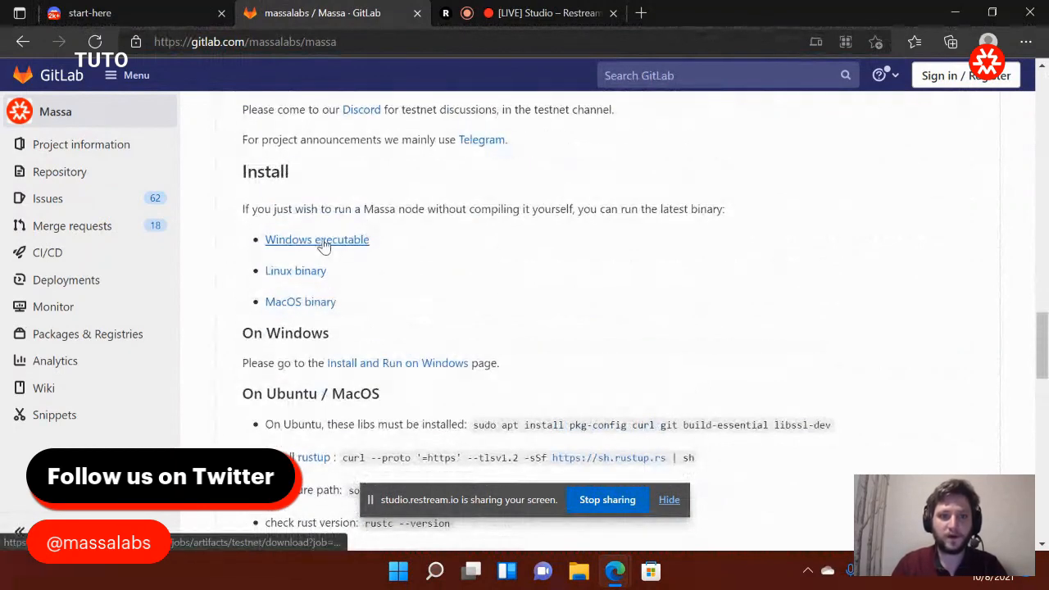
- Download the Windows executable zip and extract it into build-windows_TEST.3.1 in Downloads
click(318, 239)
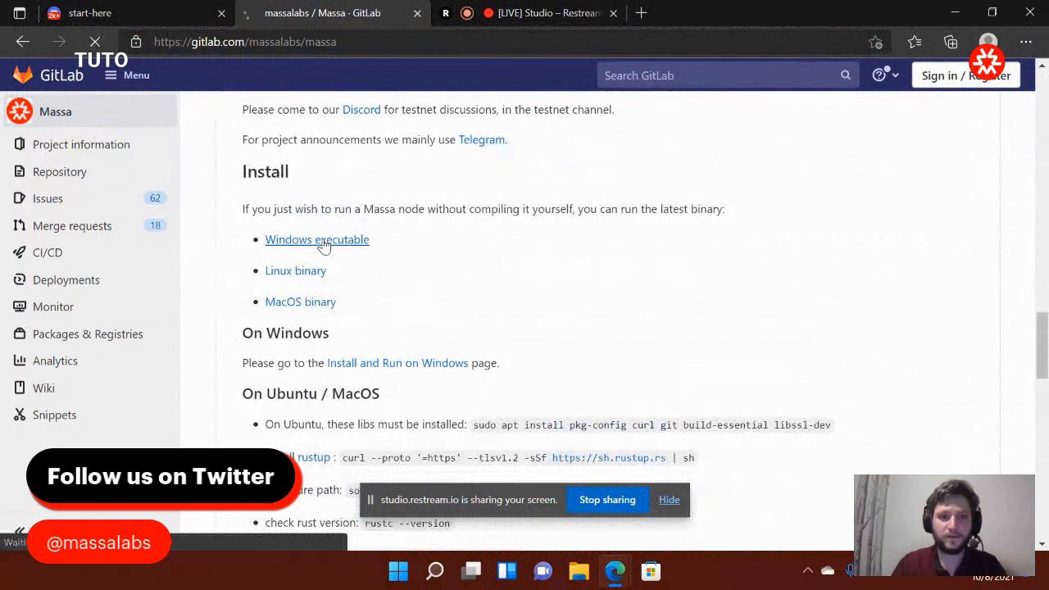
click(318, 239)
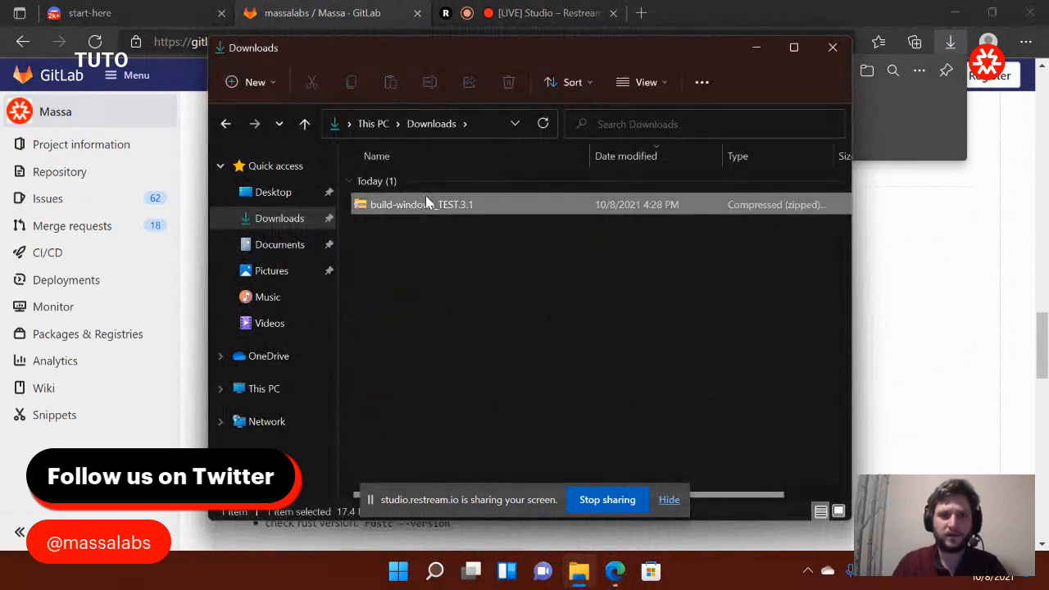
right_click(421, 203)
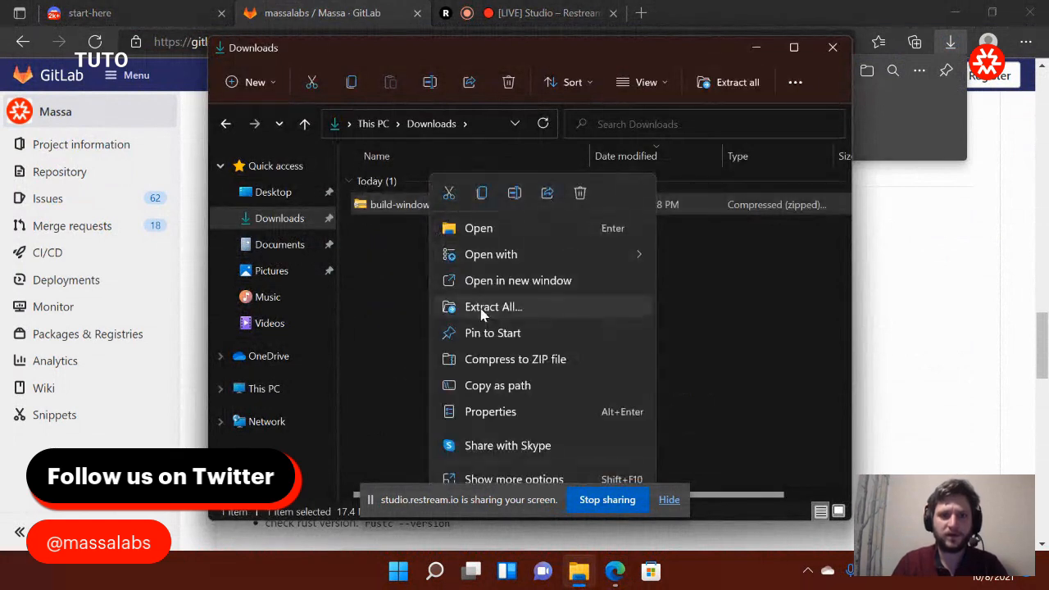
click(492, 307)
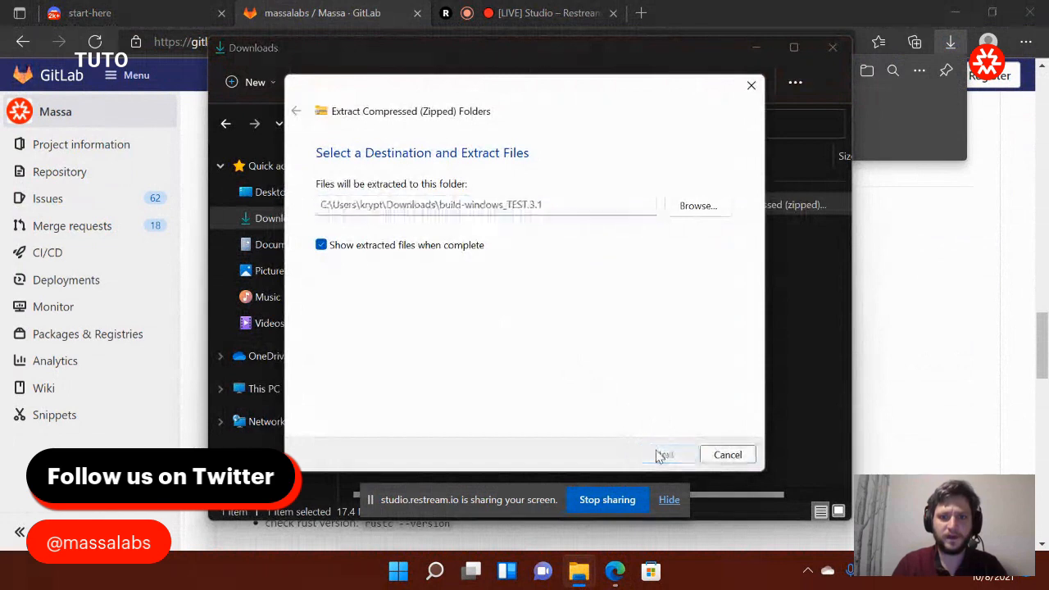
click(665, 455)
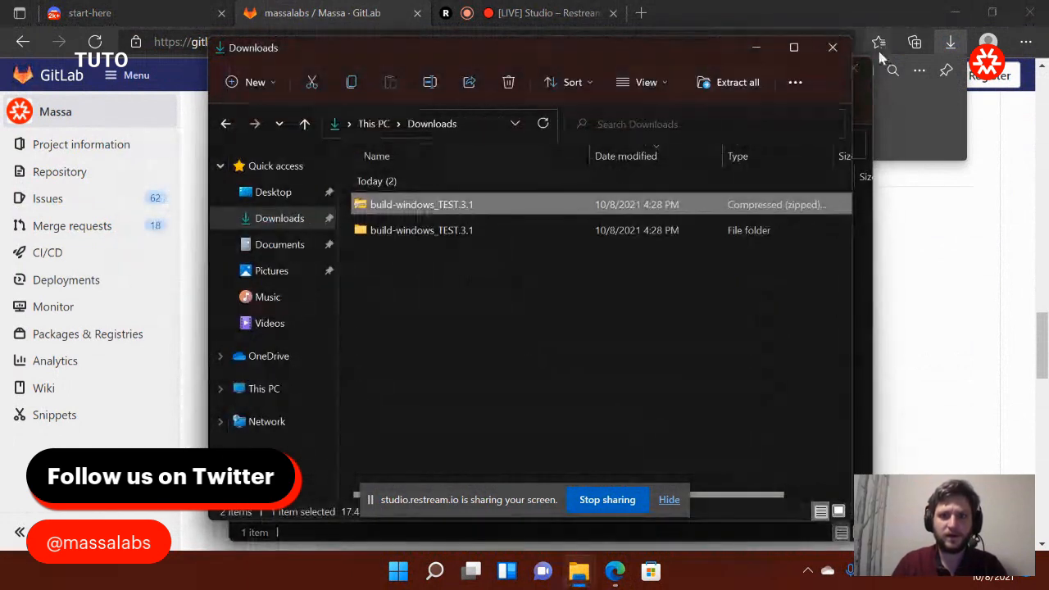
- Launch massa-node.exe from the extracted massa-node folder and reveal SmartScreen's More info option
double_click(421, 230)
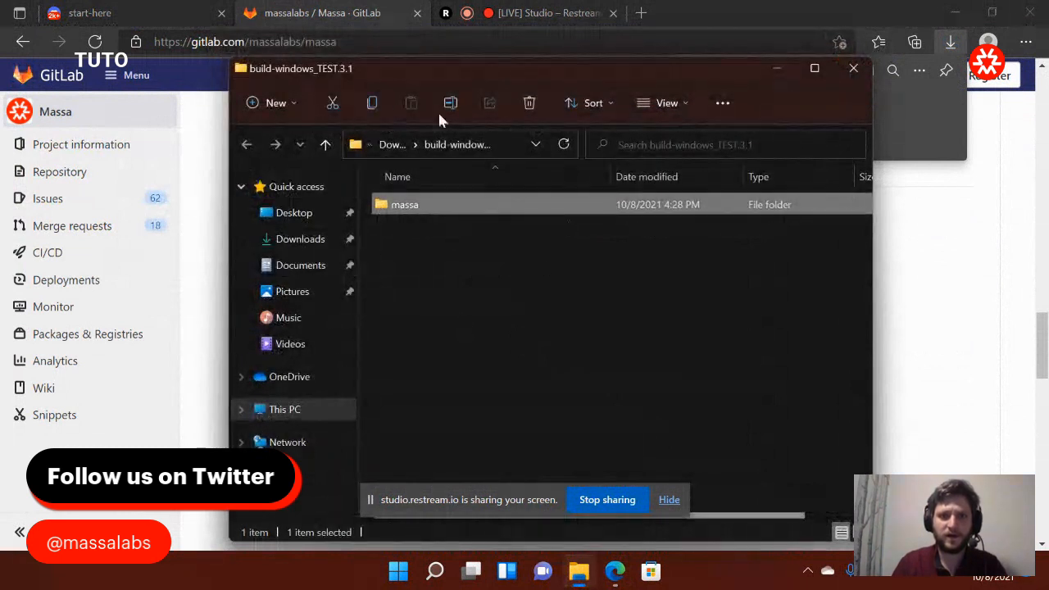
double_click(403, 203)
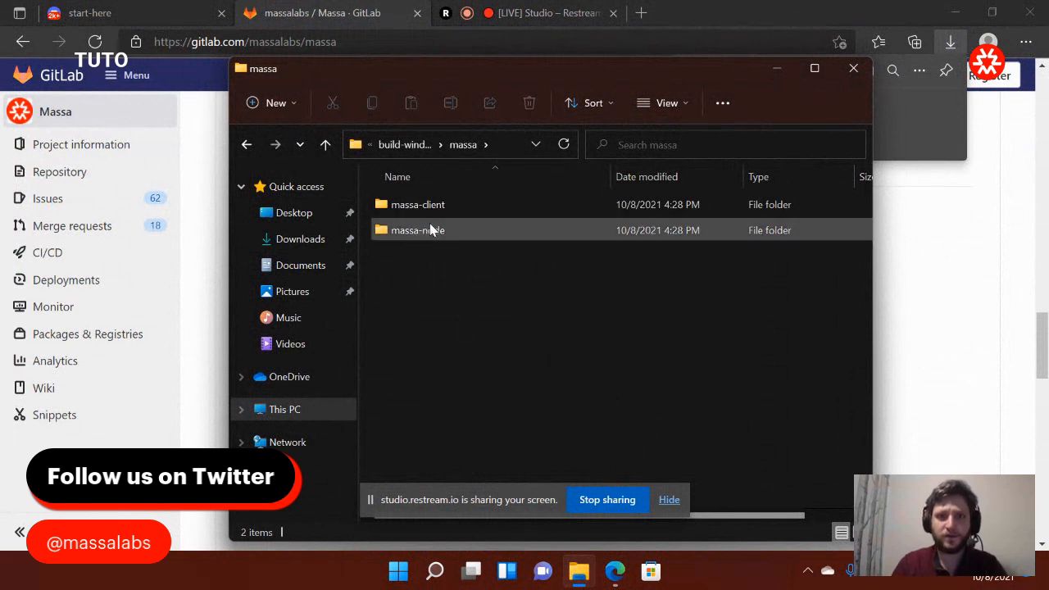
click(416, 230)
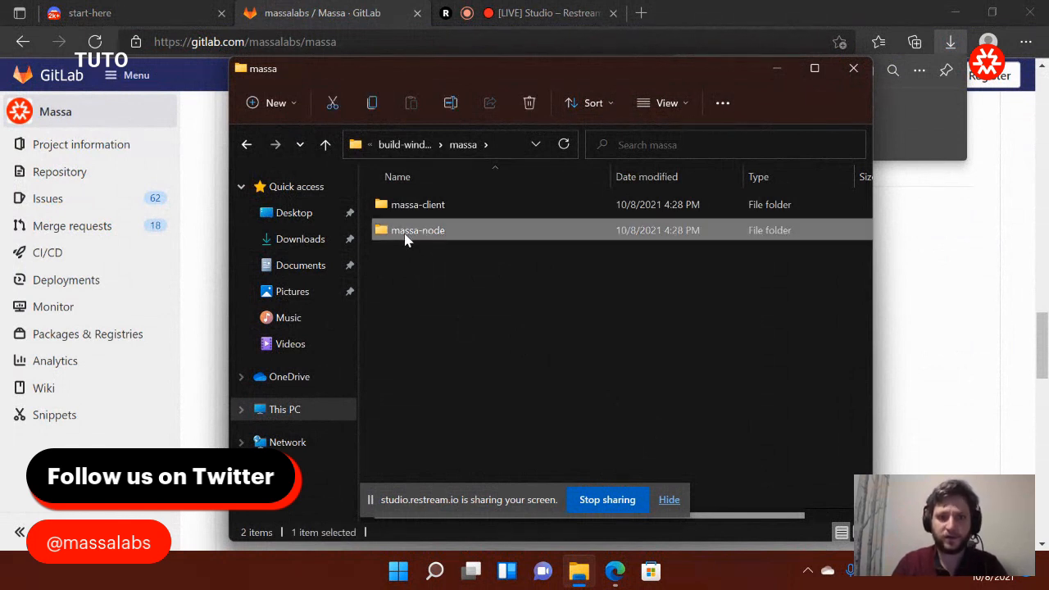
double_click(417, 230)
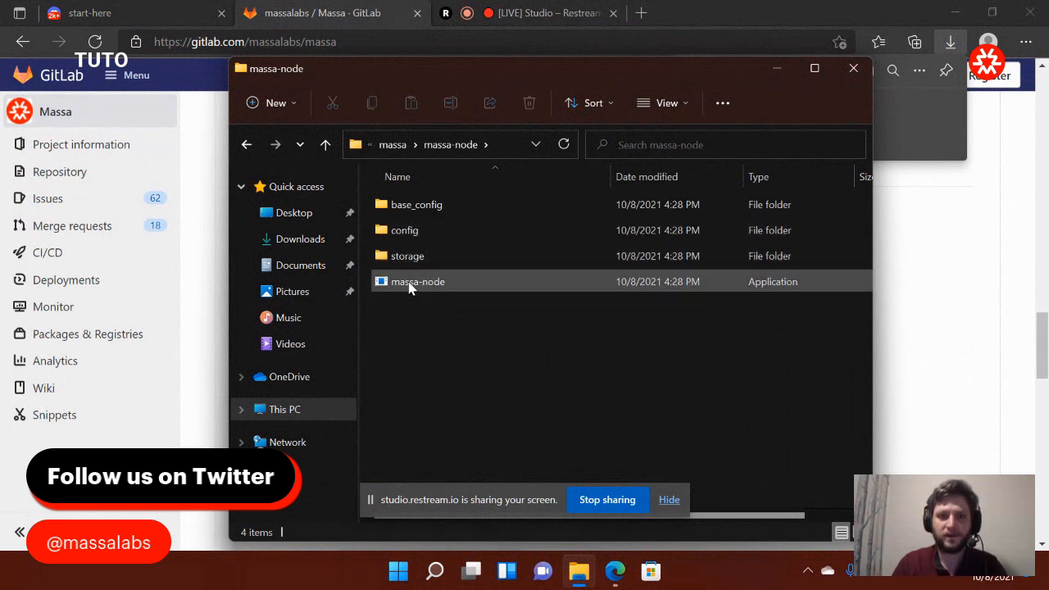
double_click(418, 282)
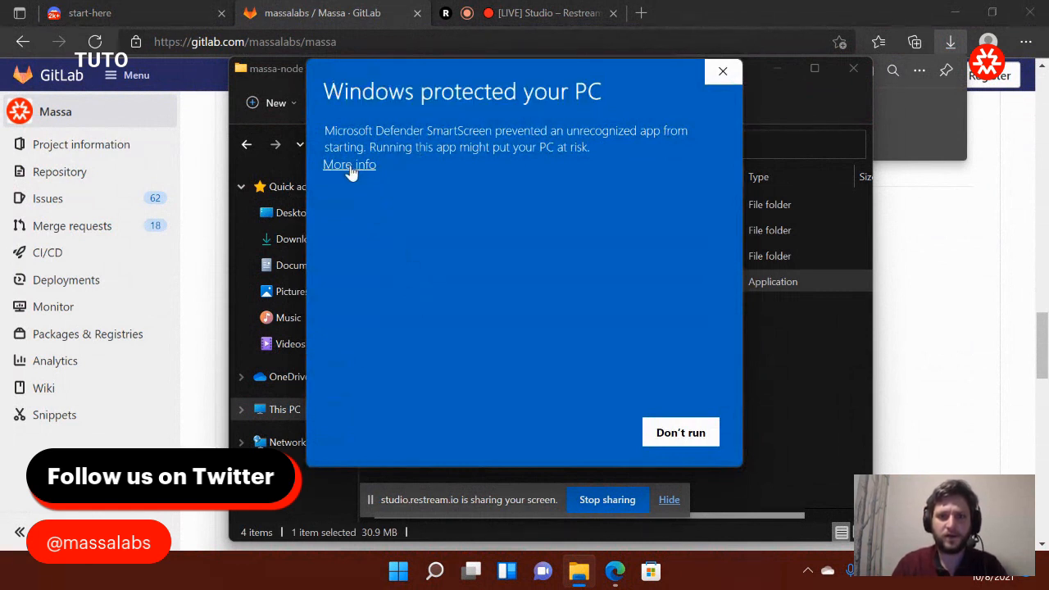
click(349, 164)
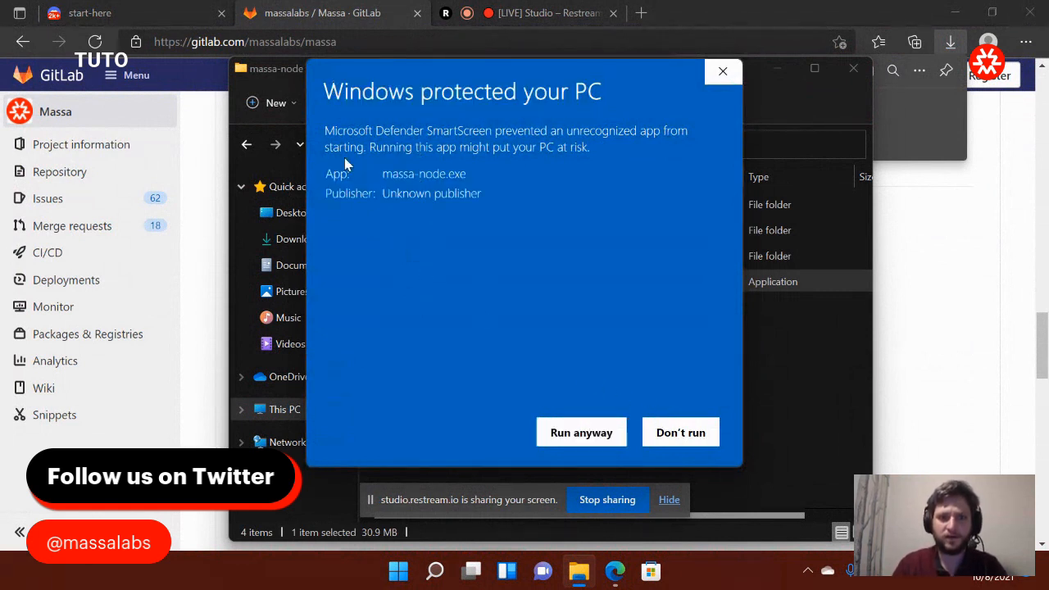
mouse_move(522, 426)
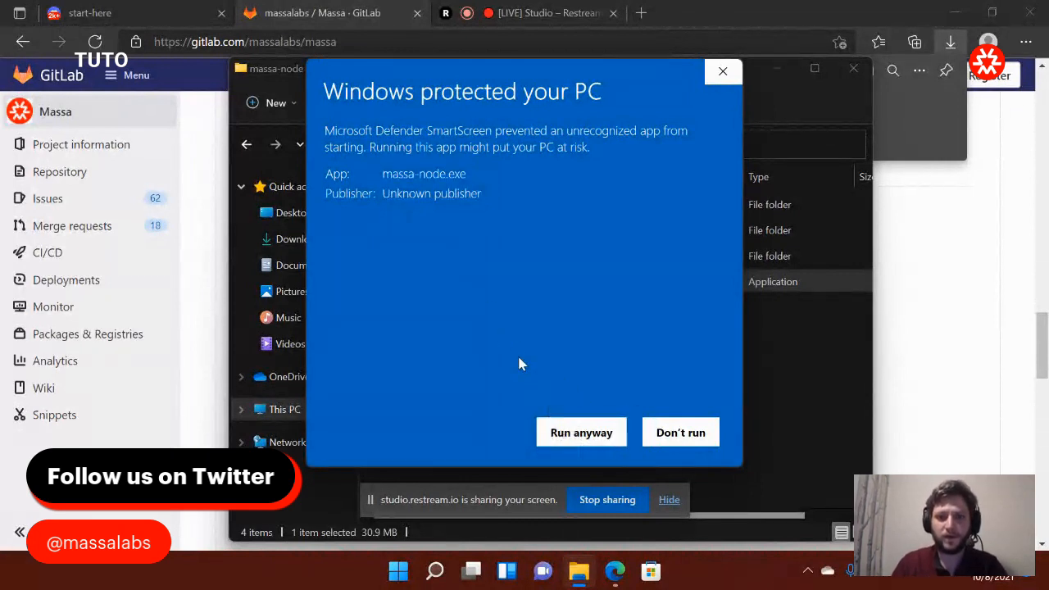
mouse_move(556, 399)
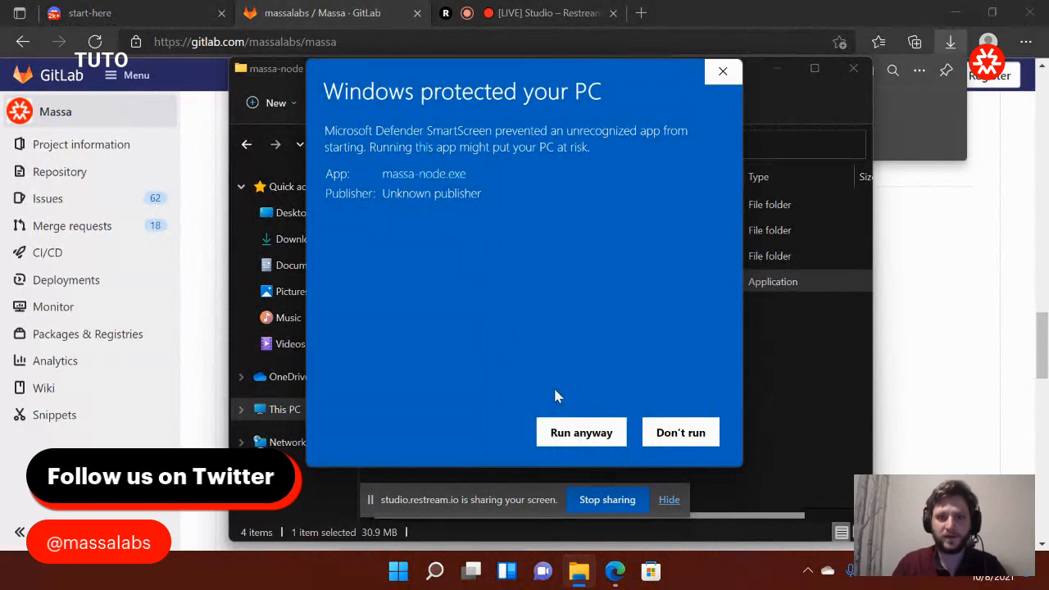
mouse_move(580, 433)
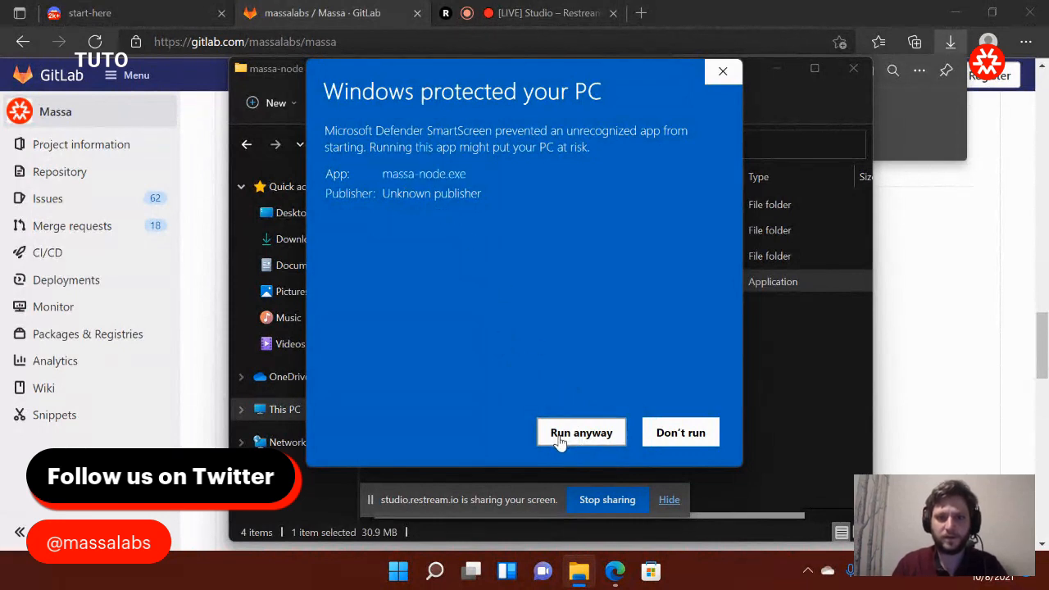
- Run massa-node anyway and allow its firewall access on private and public networks
click(580, 433)
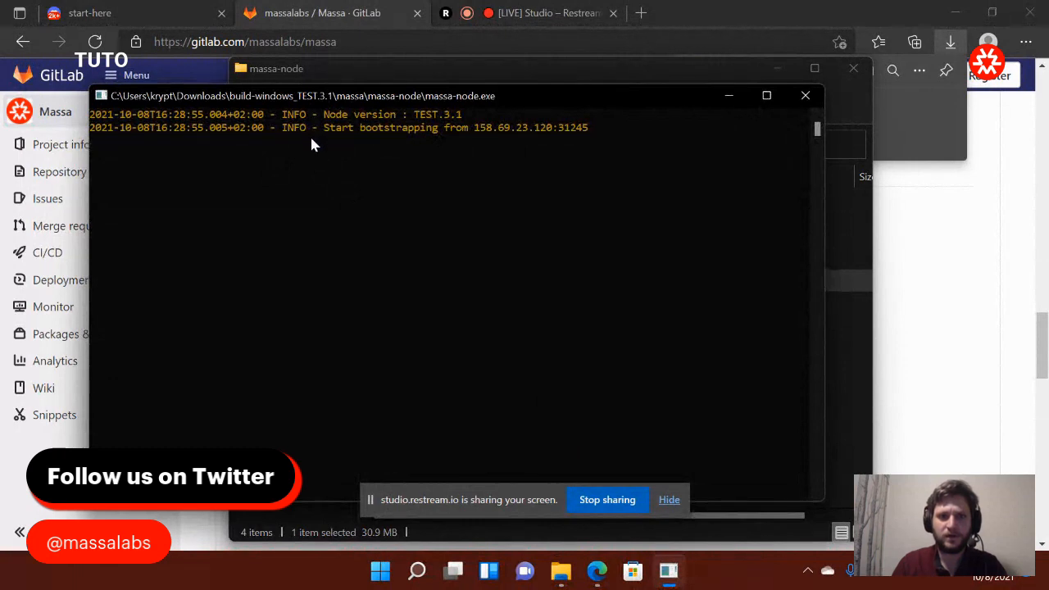
mouse_move(828, 243)
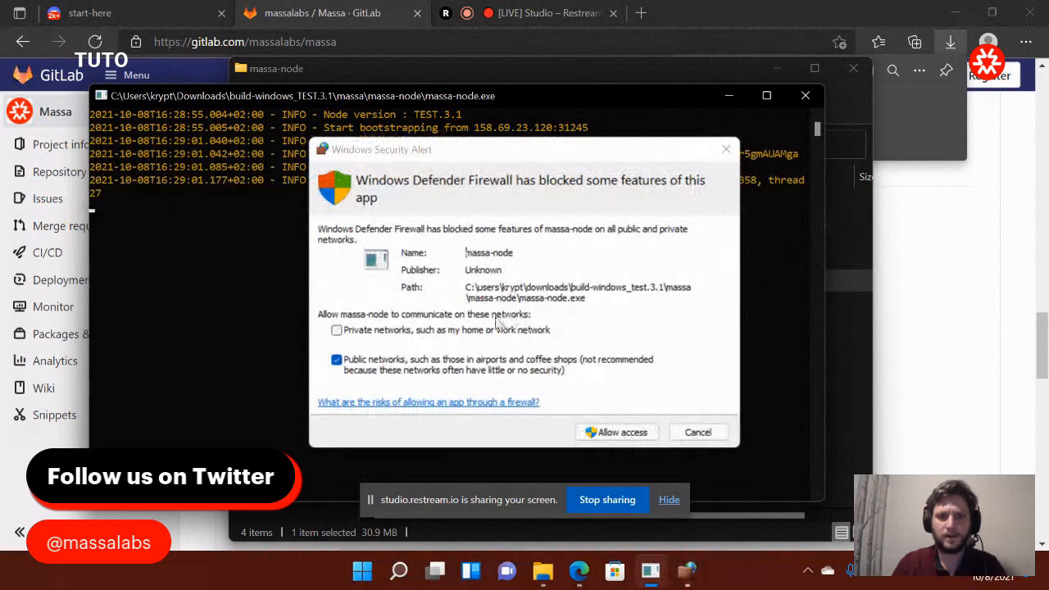
click(336, 329)
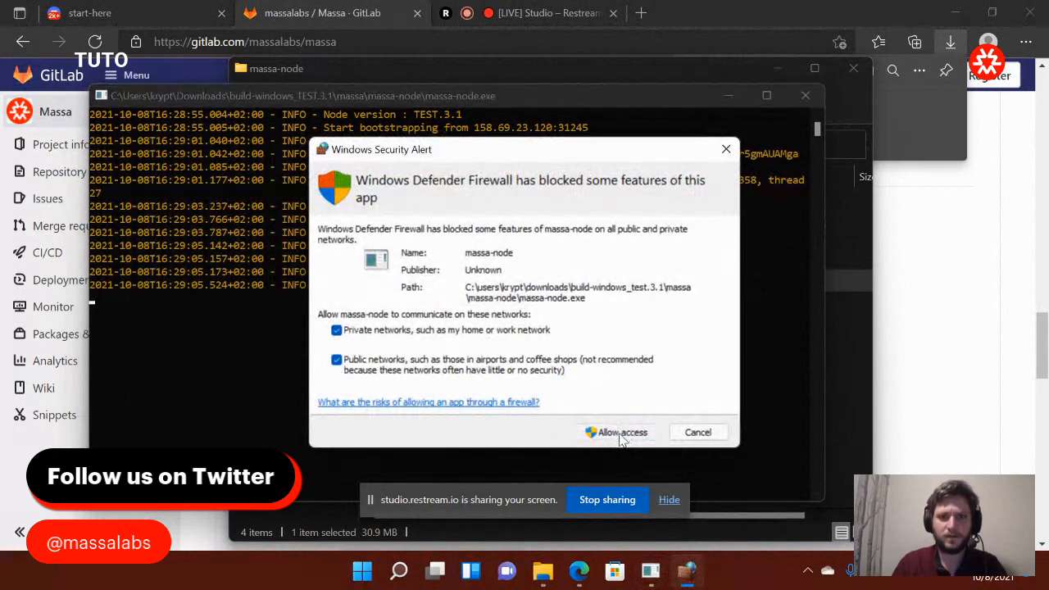
click(616, 432)
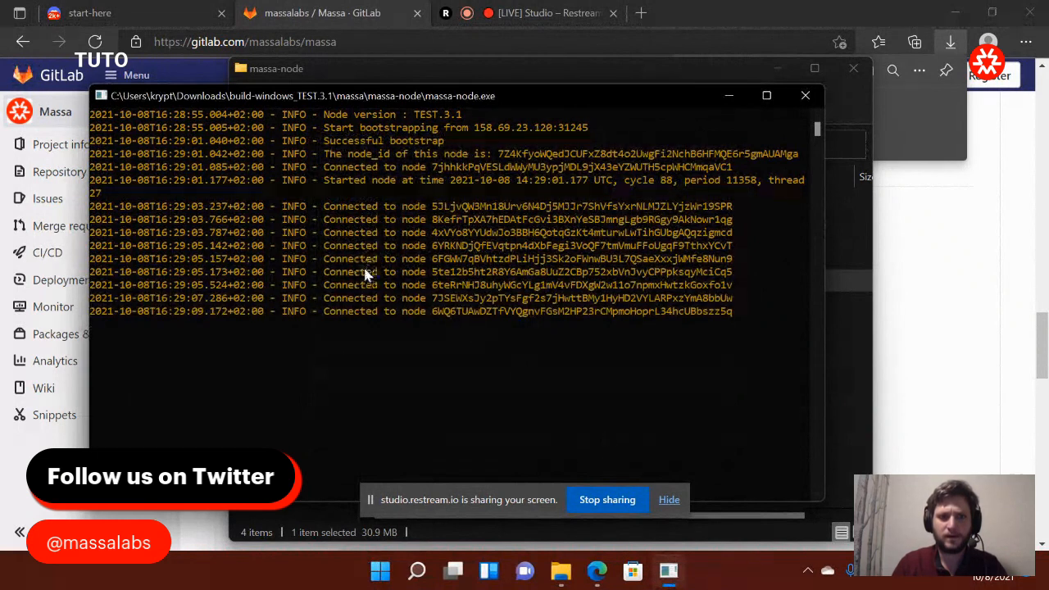
mouse_move(515, 357)
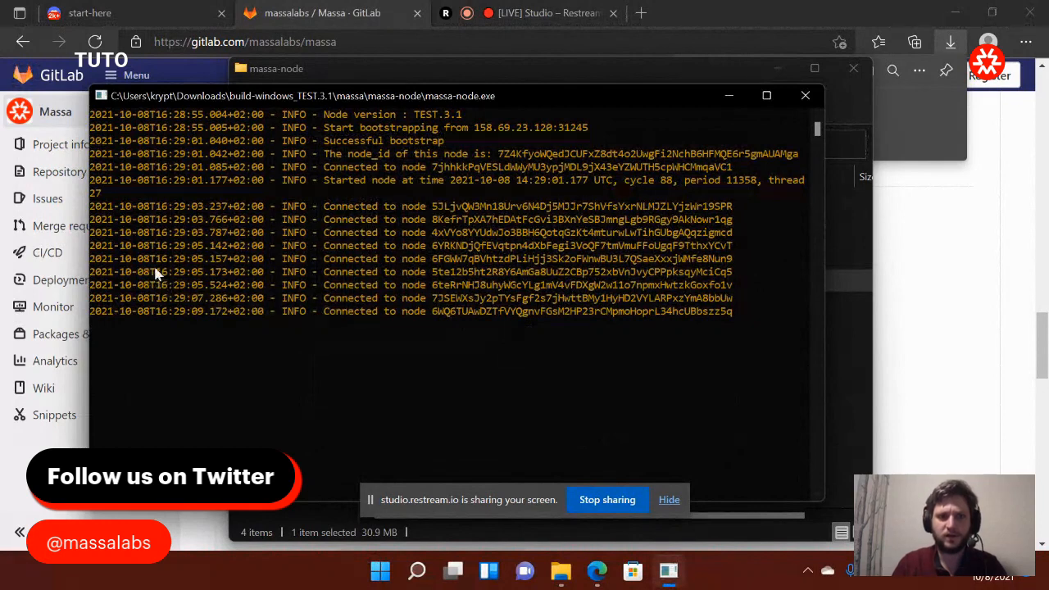
mouse_move(838, 357)
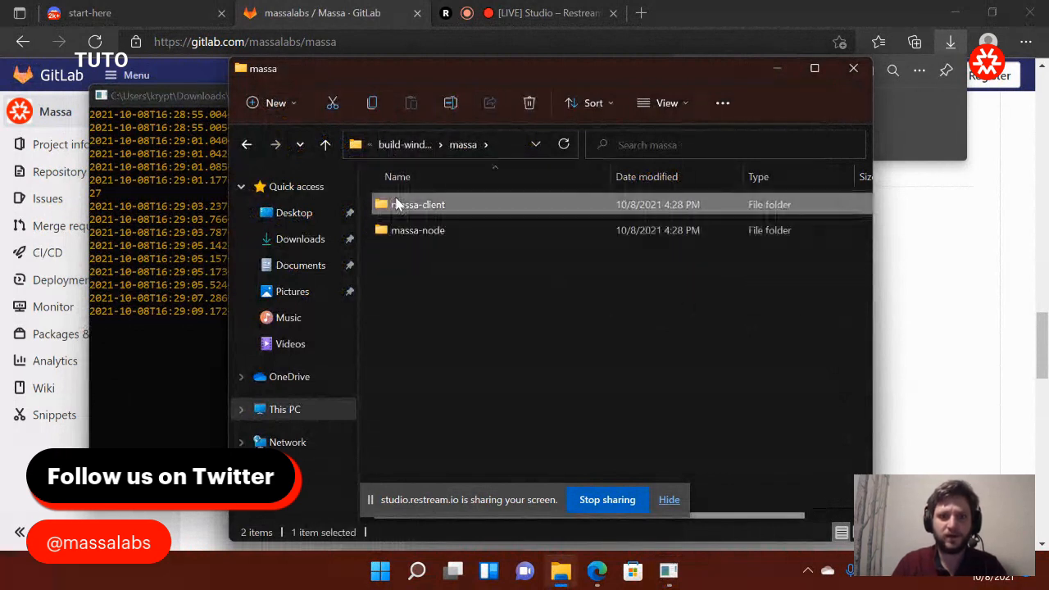
- Launch massa-client.exe from the massa-client folder and run it despite the SmartScreen warning
double_click(418, 203)
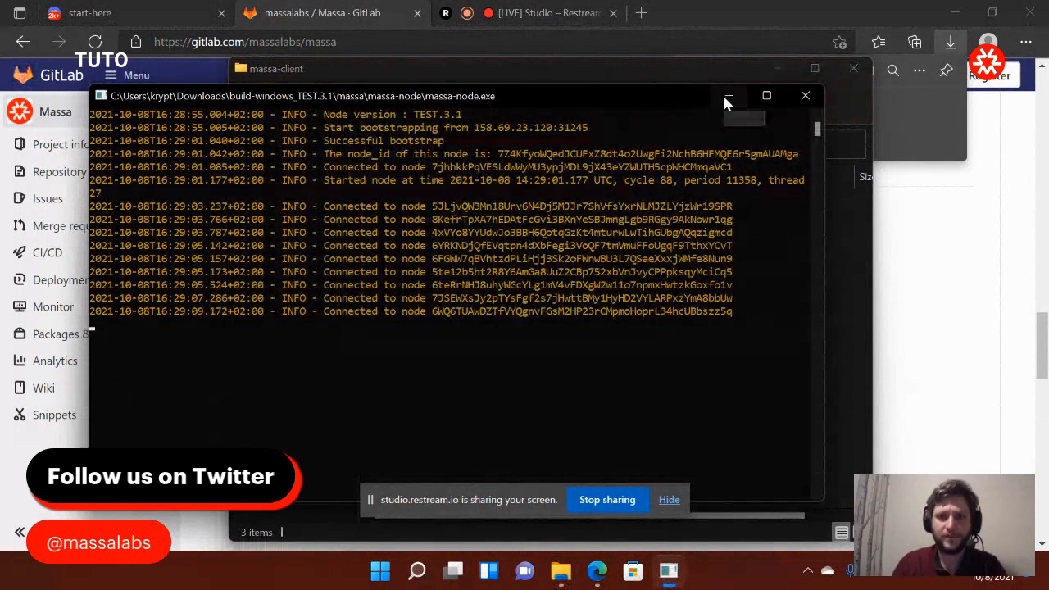
mouse_move(728, 95)
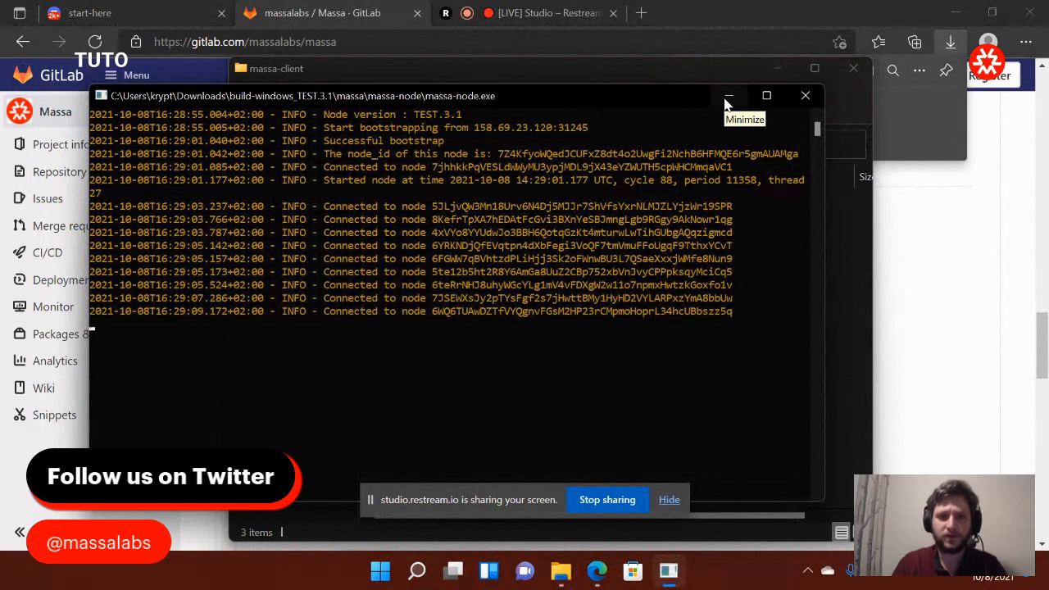
click(728, 95)
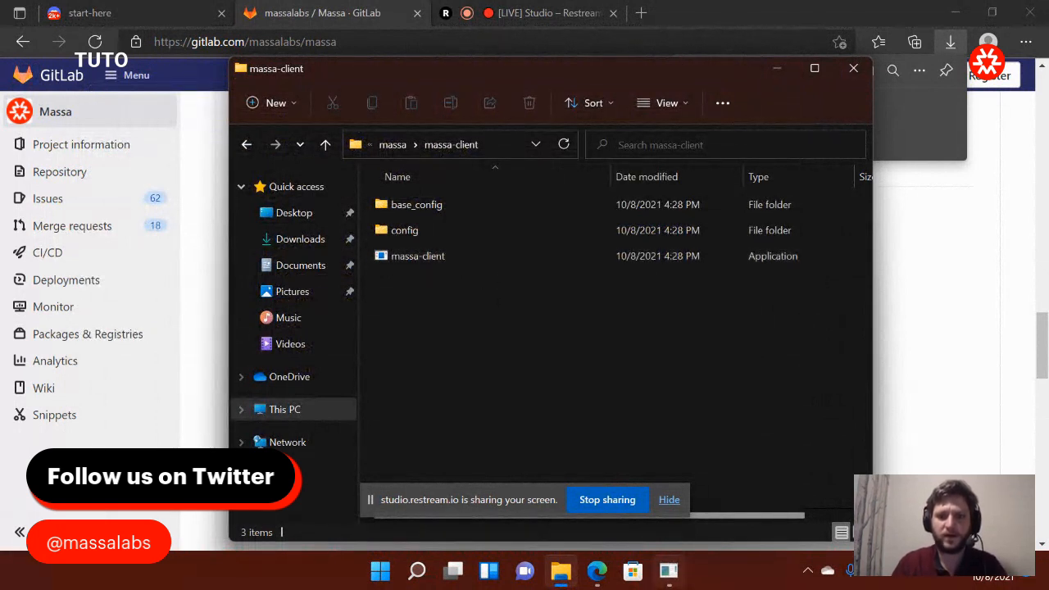
click(418, 256)
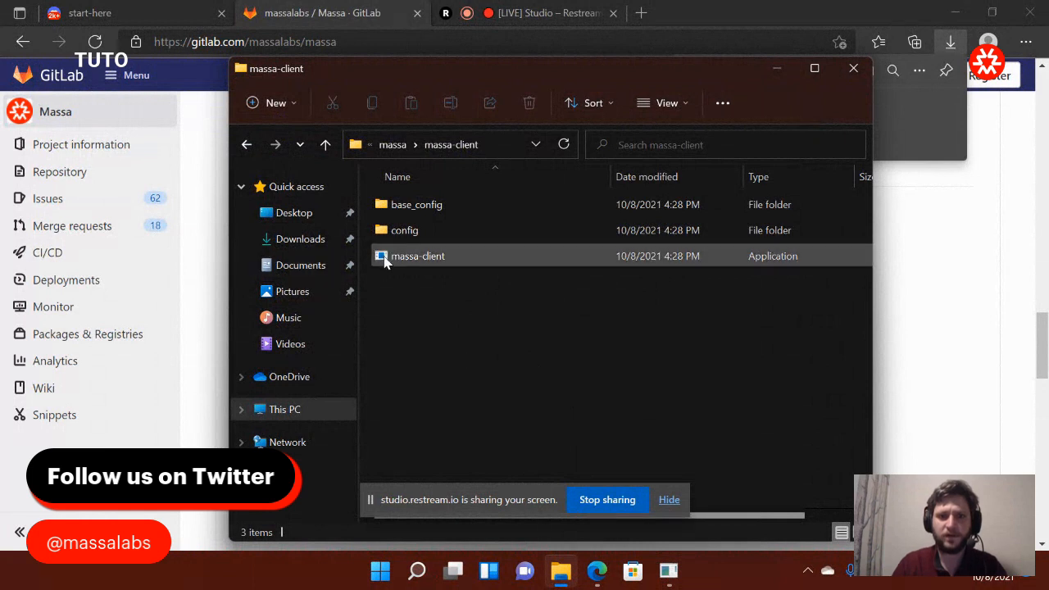
mouse_move(418, 255)
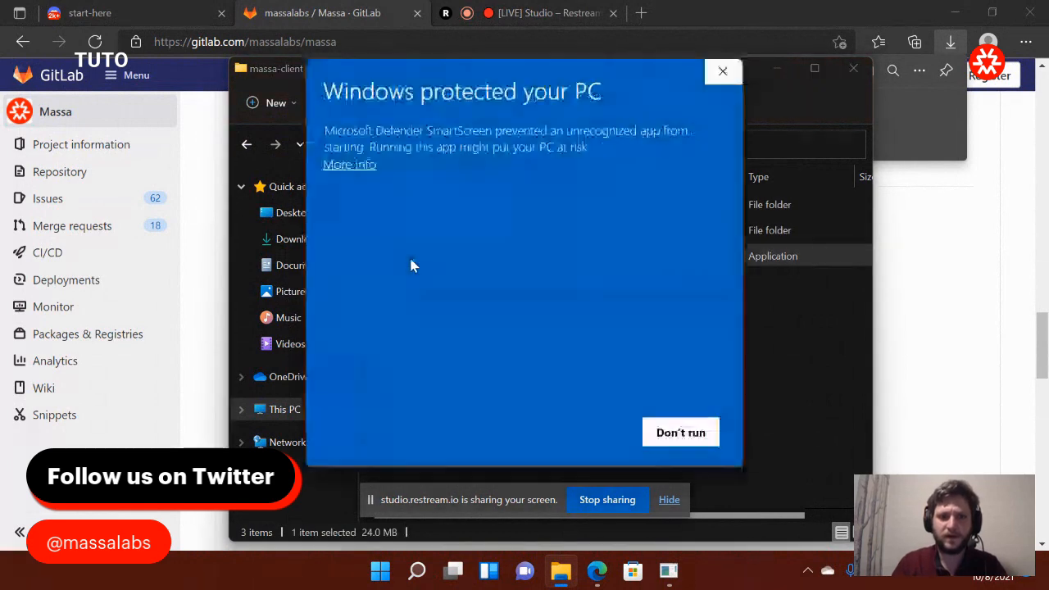
click(349, 164)
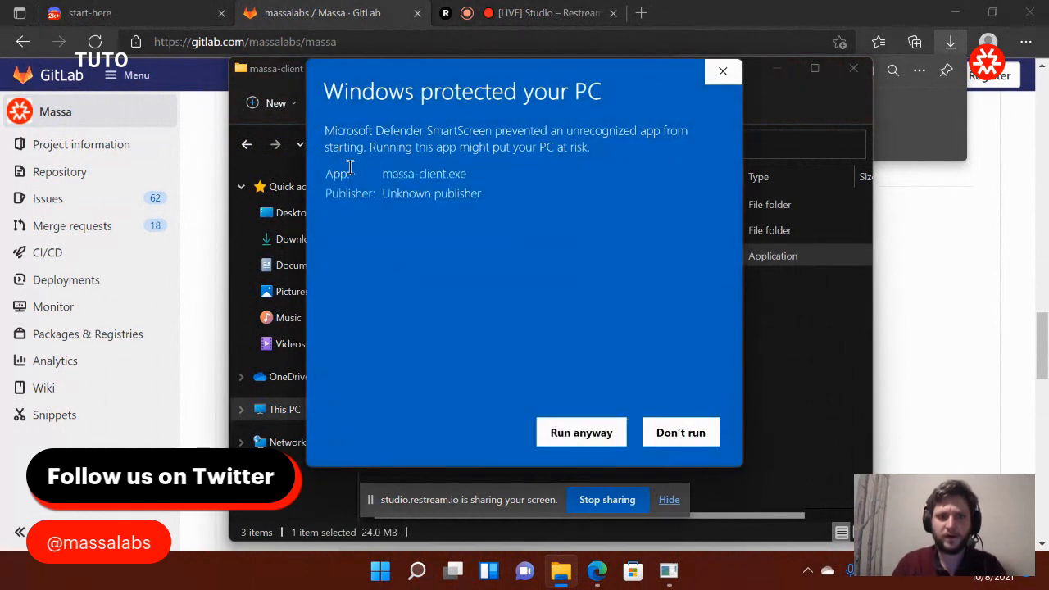
click(580, 433)
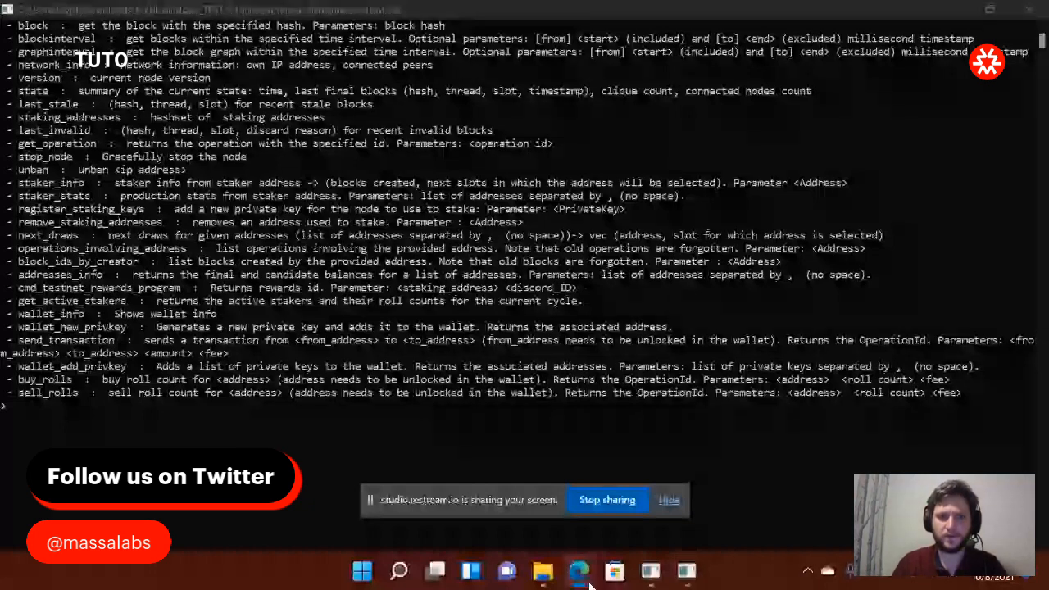
- Open the 'Creating a wallet' tutorial from the Massa project's Tutorials list
click(579, 571)
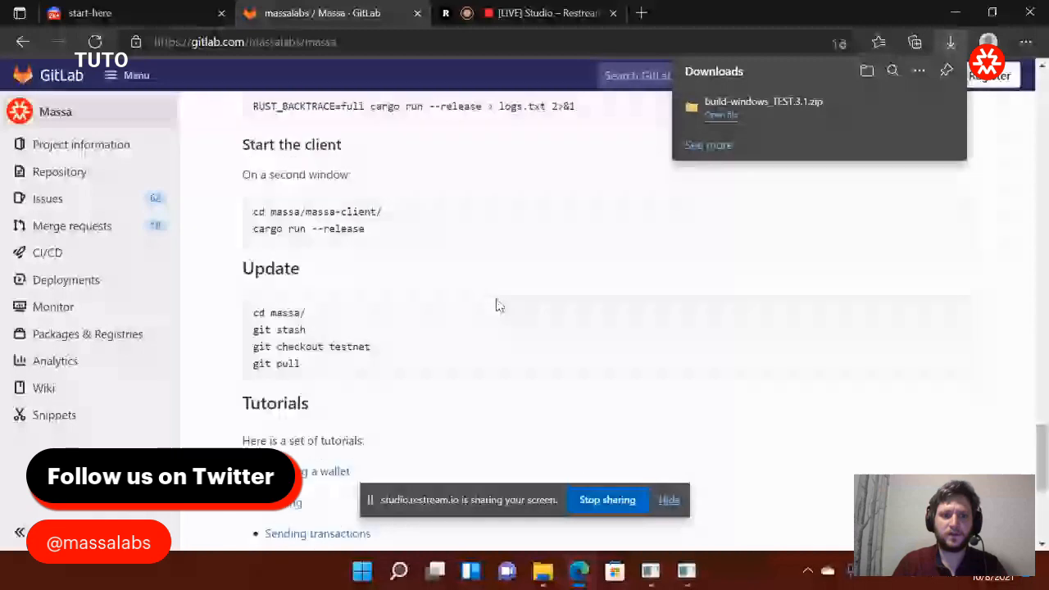
scroll(down, 3)
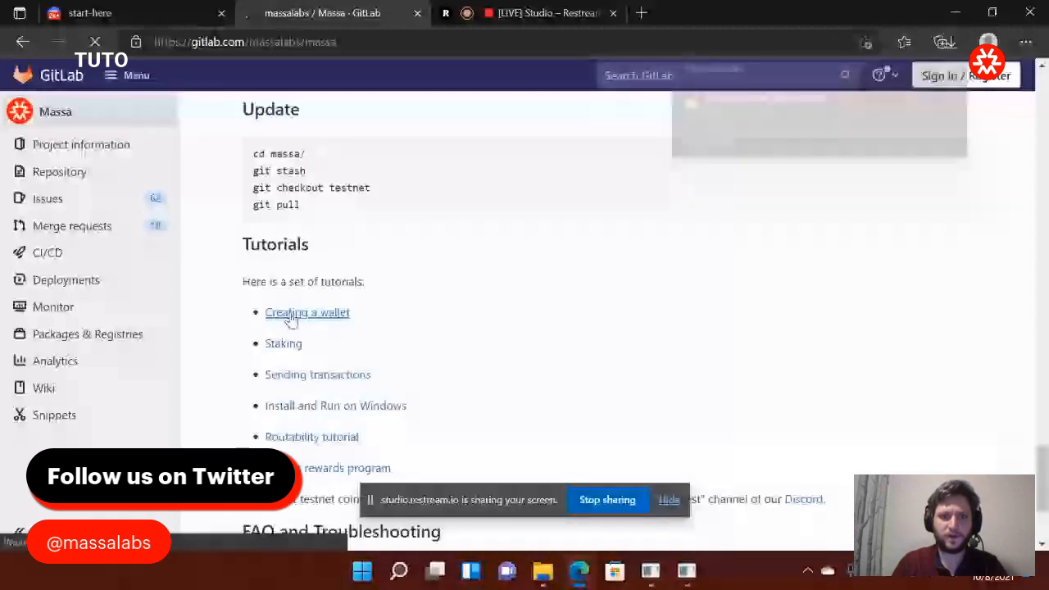
click(309, 312)
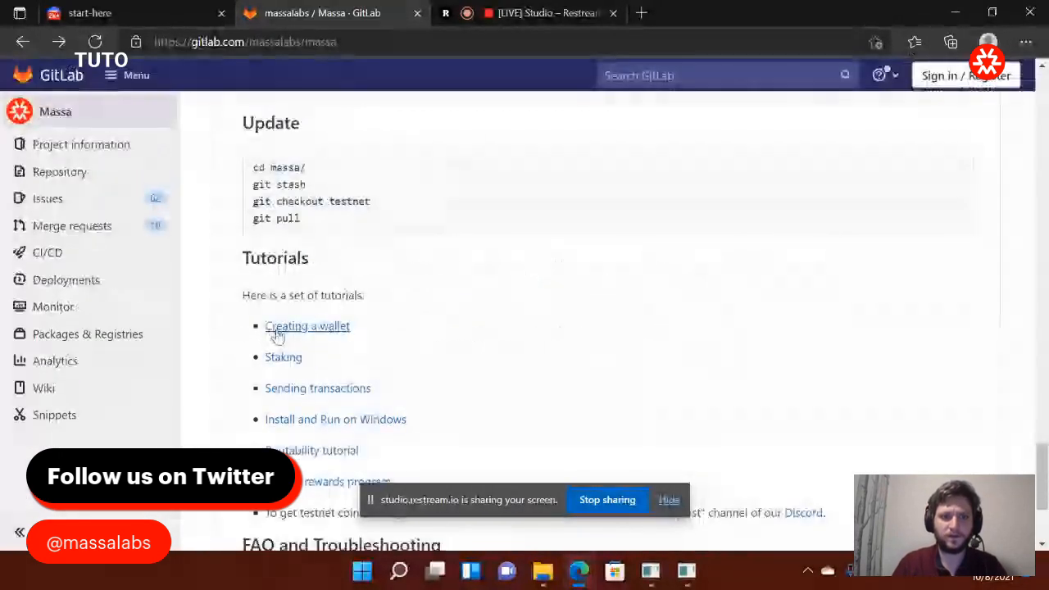
click(308, 325)
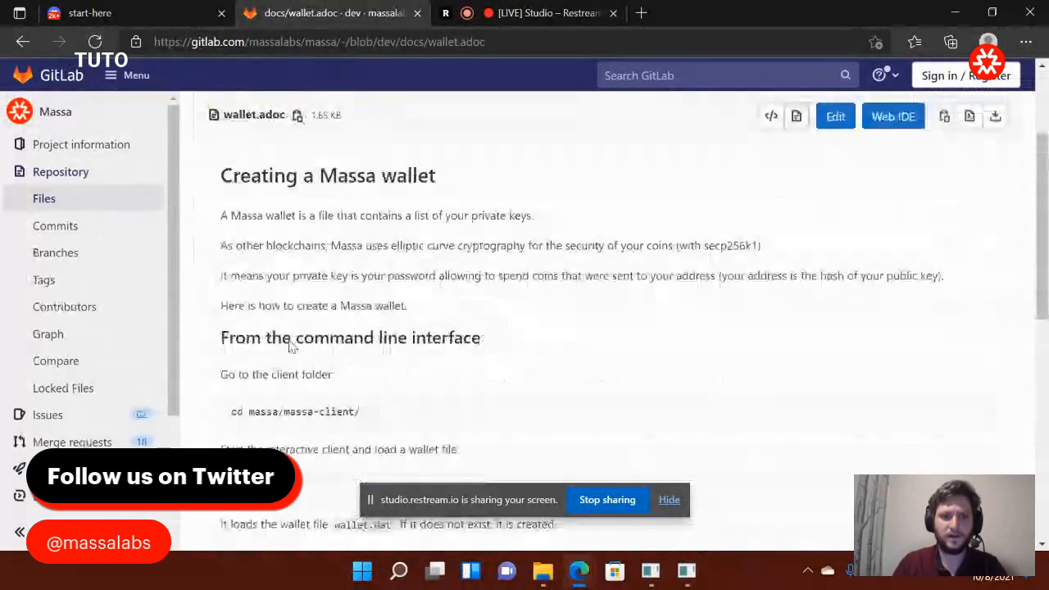
- Select the wallet_new_privkey command in the tutorial's command line instructions
scroll(down, 3)
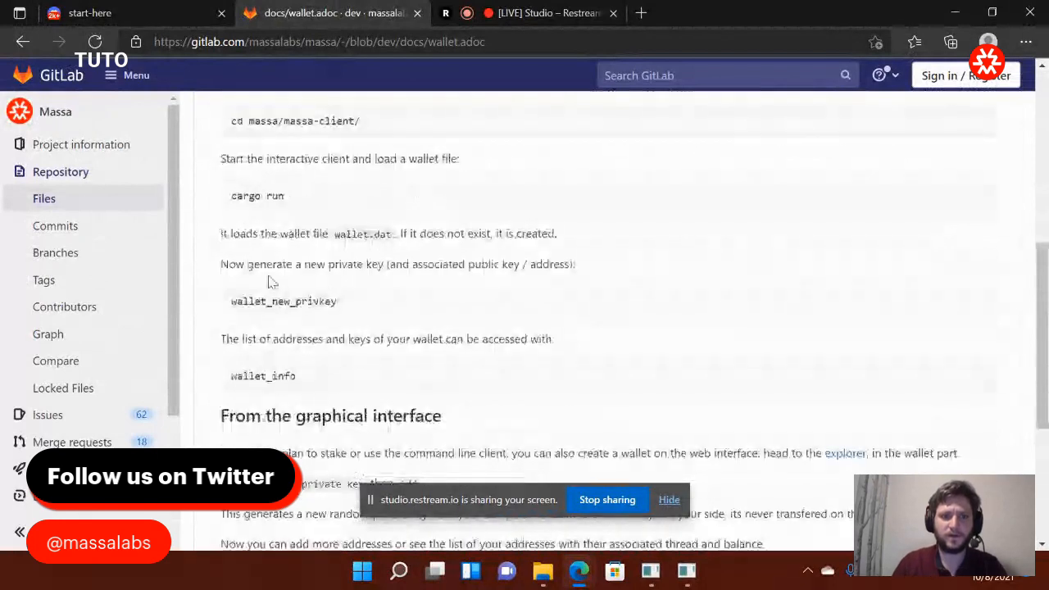
scroll(up, 3)
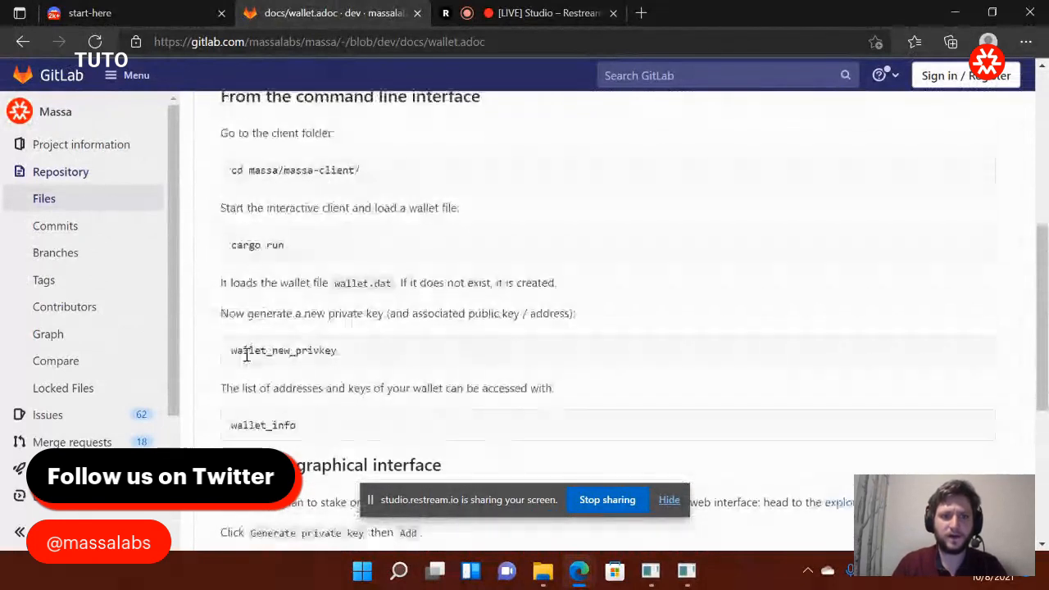
double_click(281, 351)
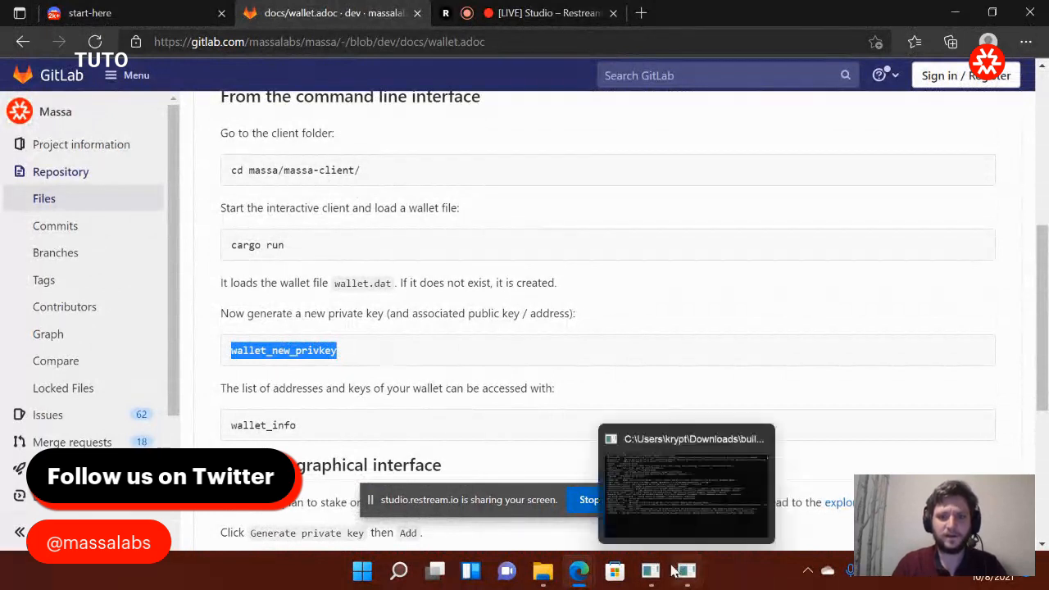
- Bring the massa-client console to the front to run the wallet commands
click(687, 484)
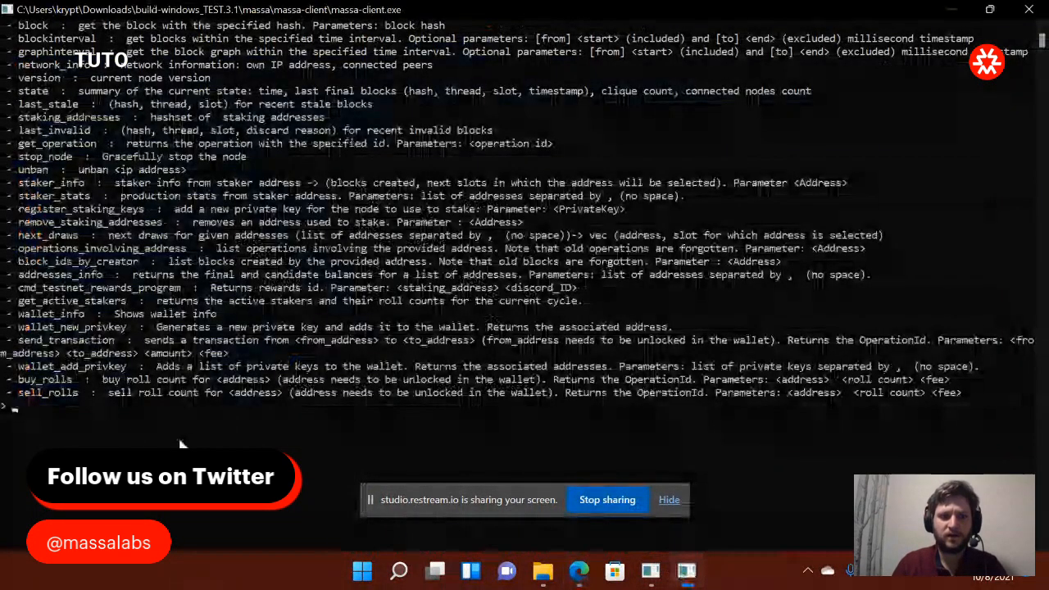
mouse_move(82, 418)
text(wallet_new_privkey)
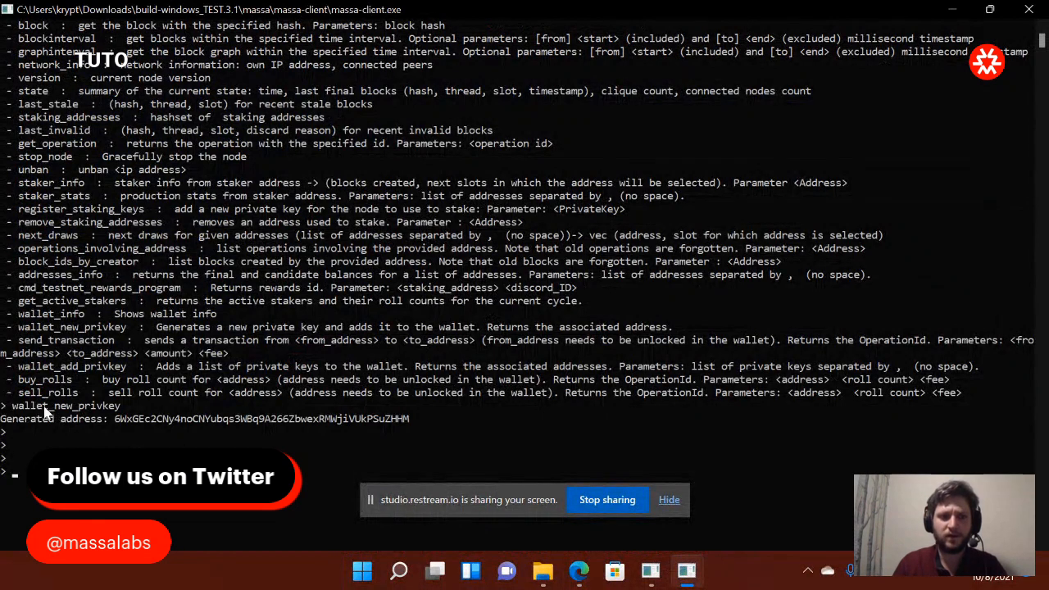
mouse_move(164, 423)
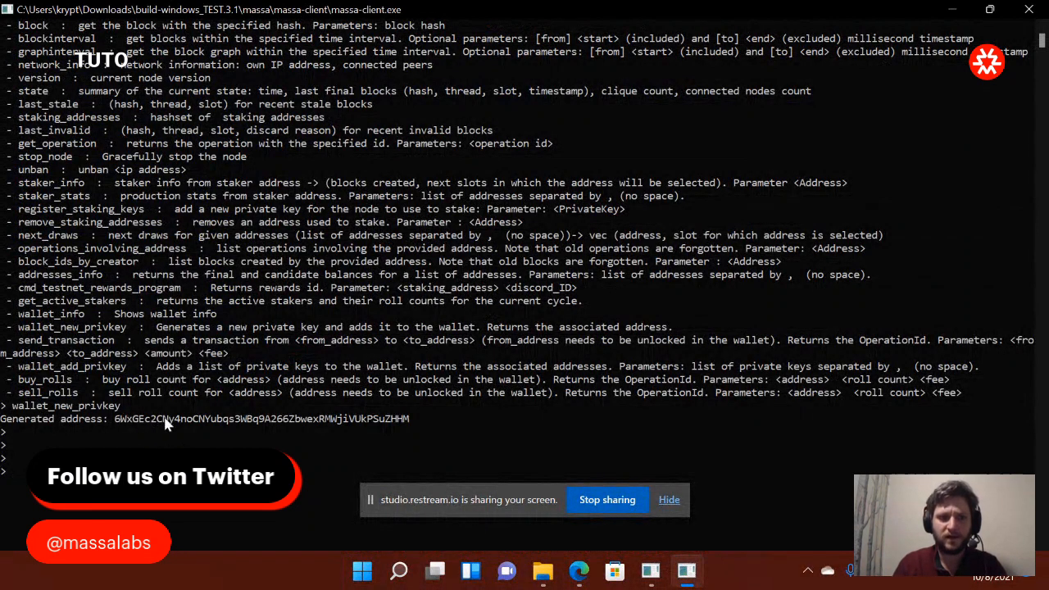
mouse_move(213, 432)
text(wallet_info)
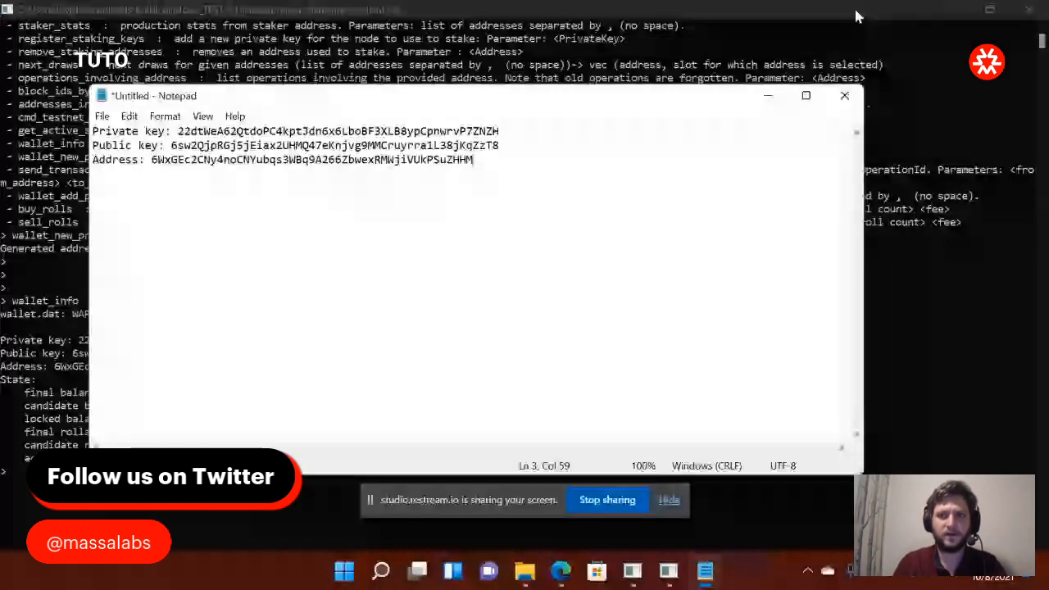
mouse_move(561, 570)
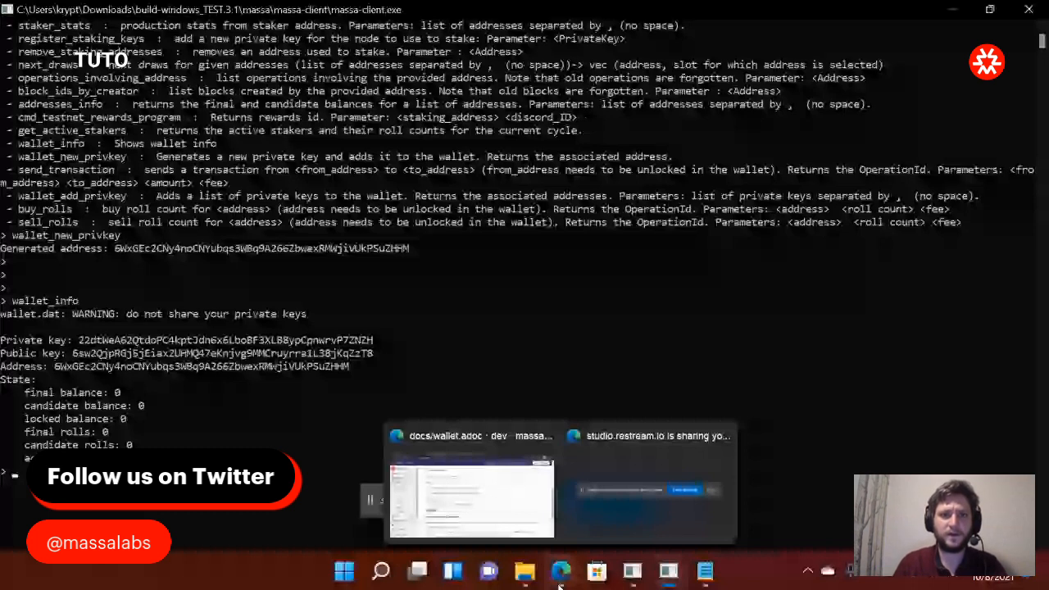
- Return to the browser and follow the Massa Discord invite from the README
click(472, 492)
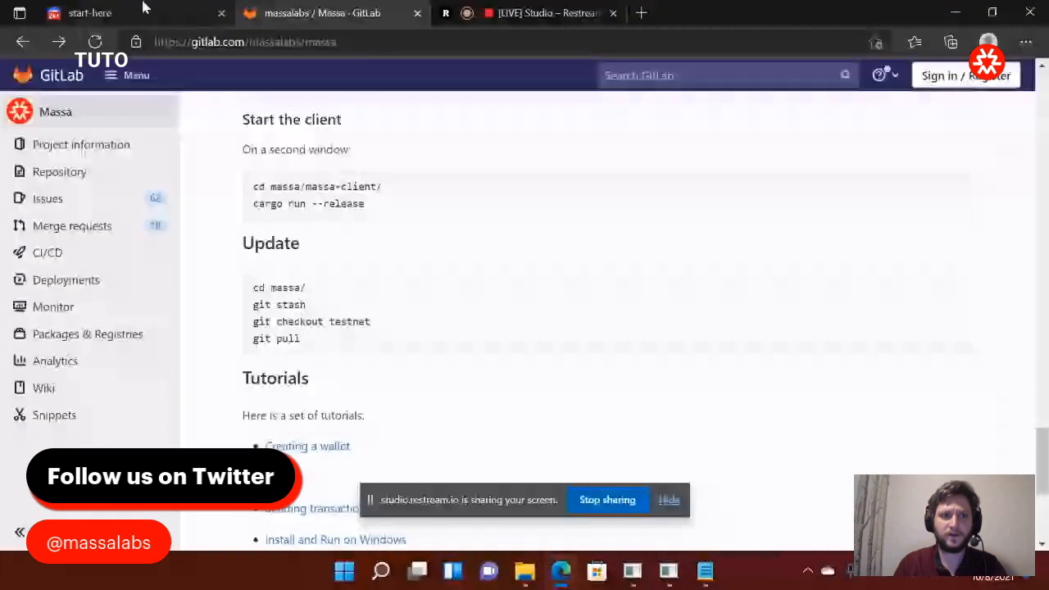
click(123, 13)
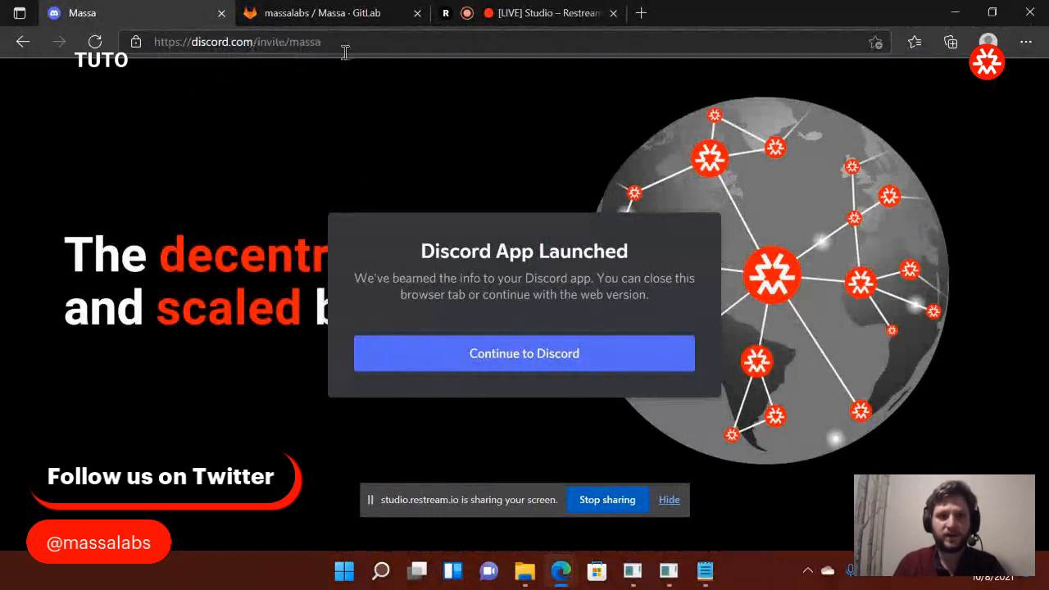
- Continue into Discord web and open the #testnet-token-request channel
click(525, 354)
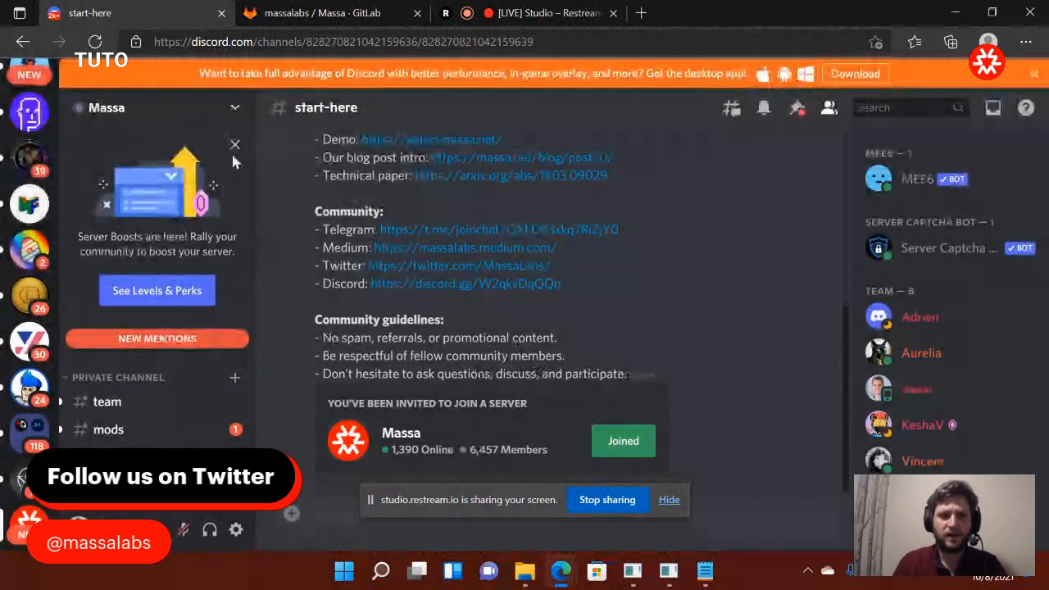
click(236, 144)
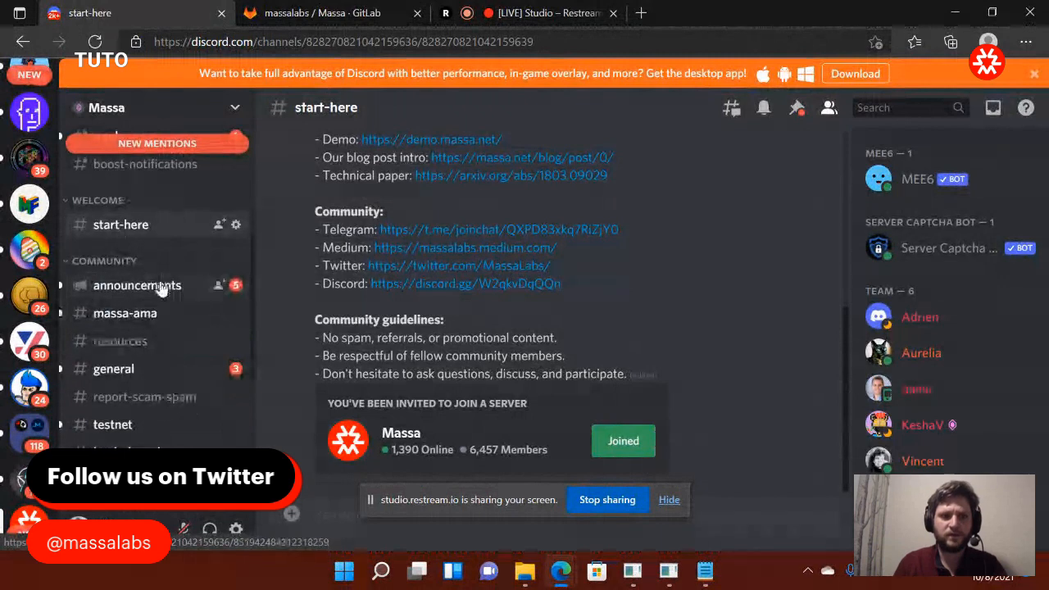
scroll(down, 3)
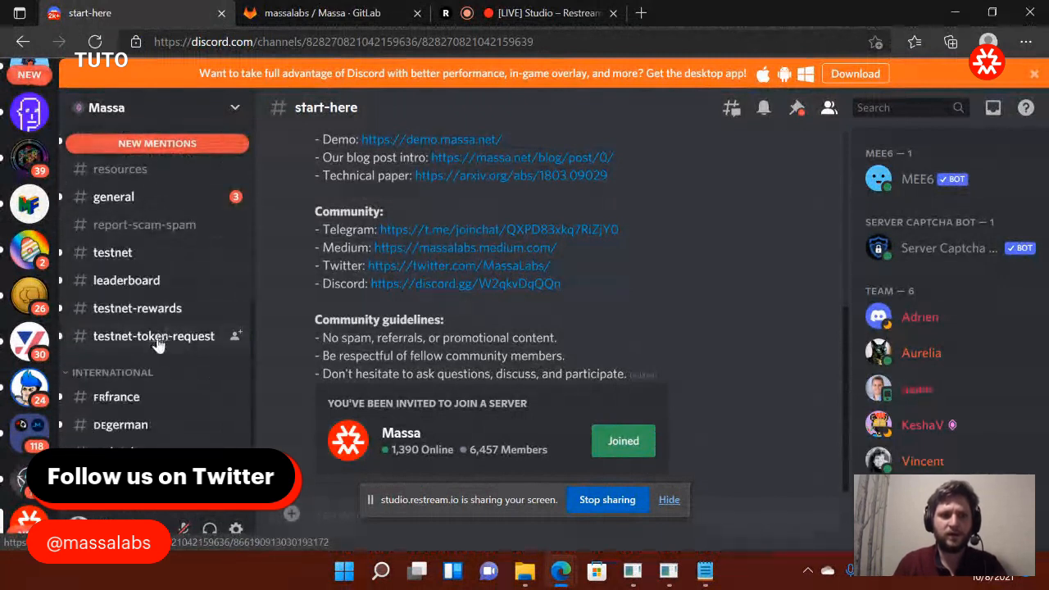
click(154, 337)
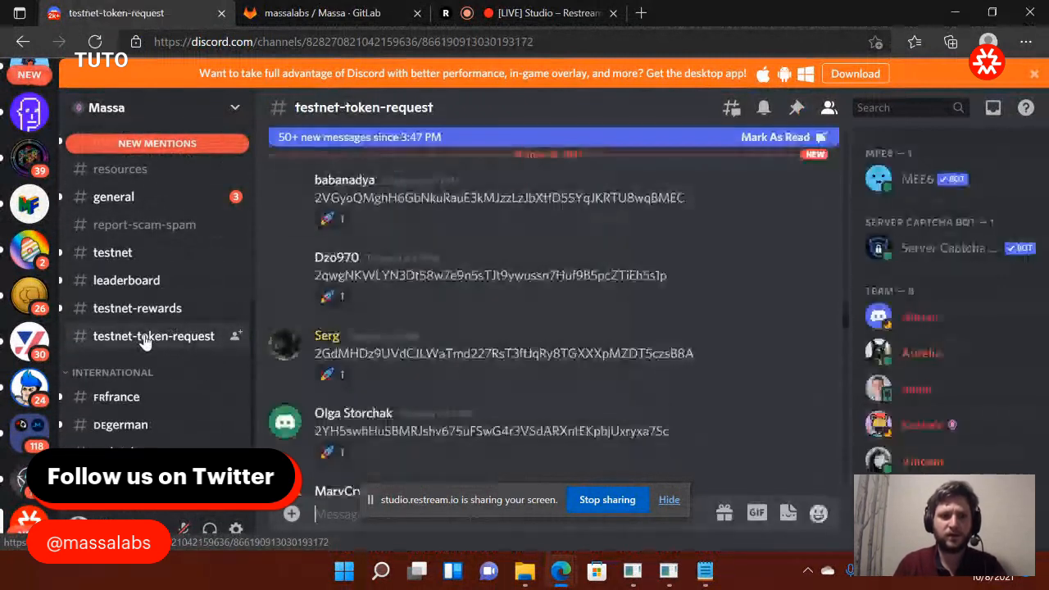
scroll(down, 3)
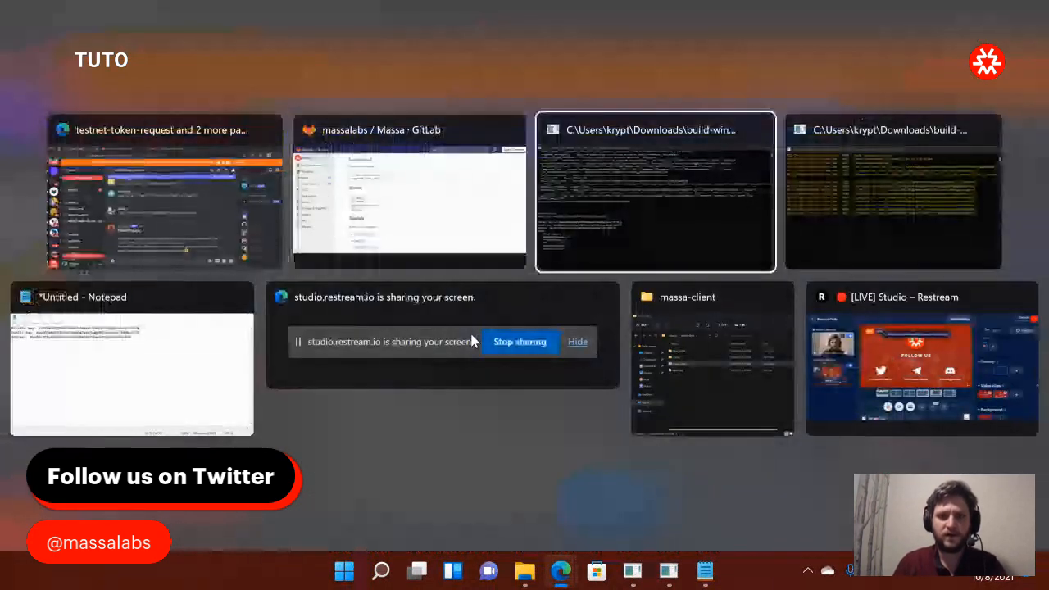
- Post the wallet address from Notepad in the channel, then return to the massa-client console
click(131, 358)
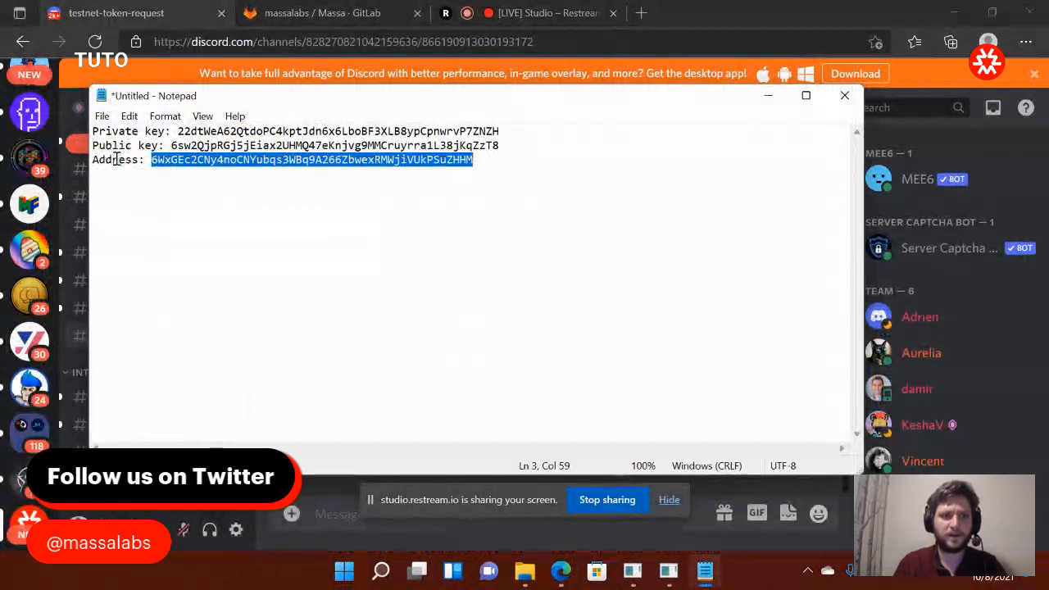
click(305, 374)
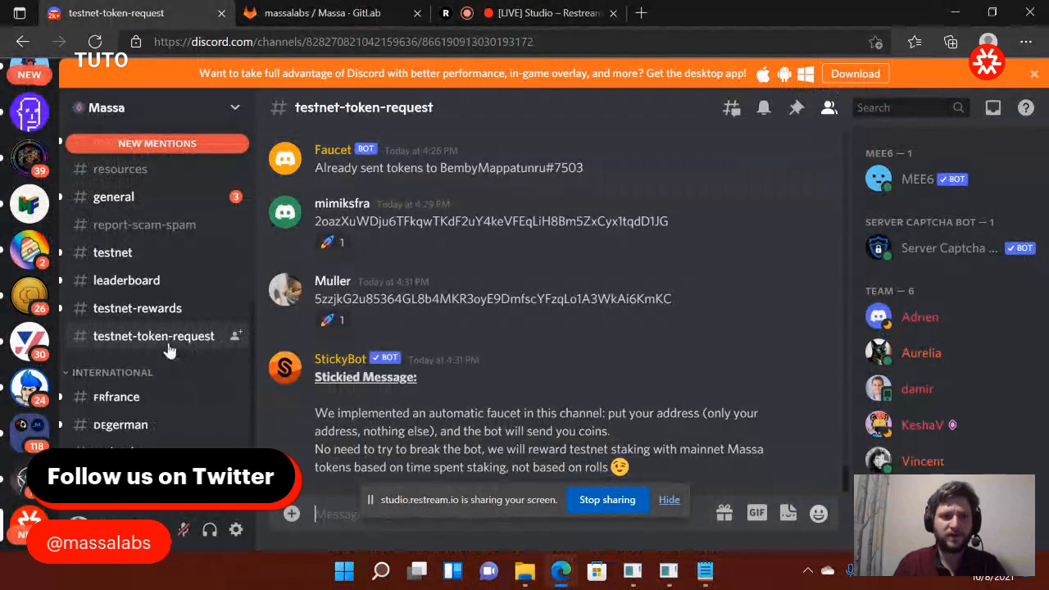
scroll(down, 3)
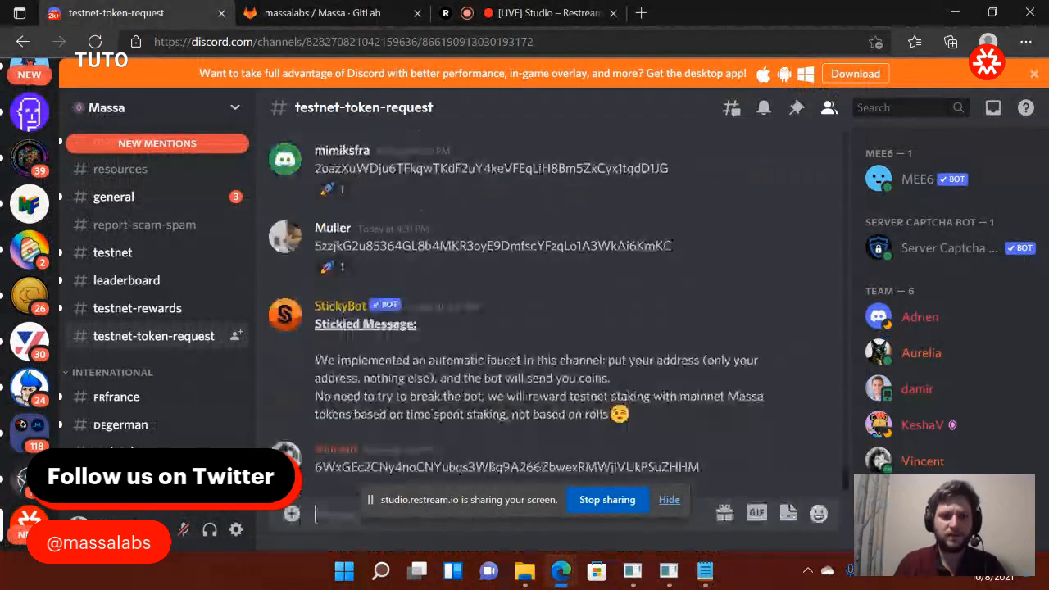
scroll(down, 3)
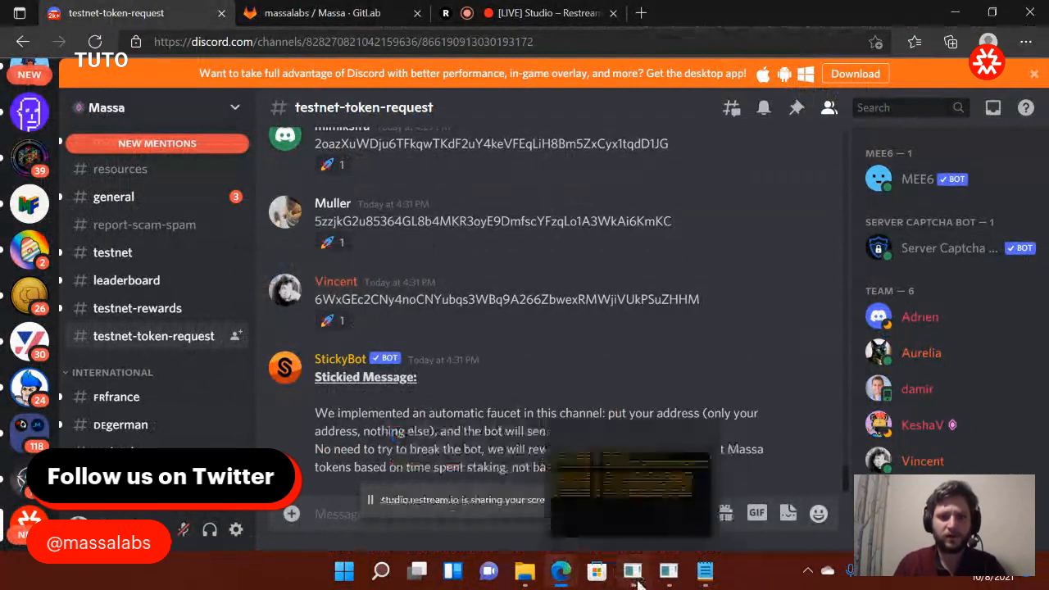
click(631, 571)
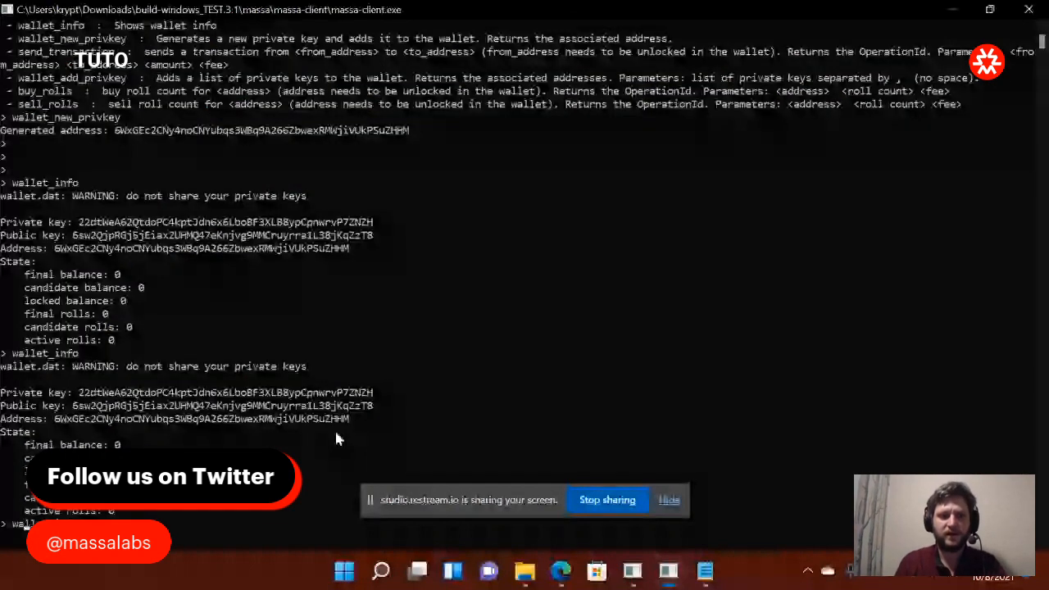
- Read wallet_info output showing the candidate balance now at 100
scroll(down, 3)
text(wallet_info)
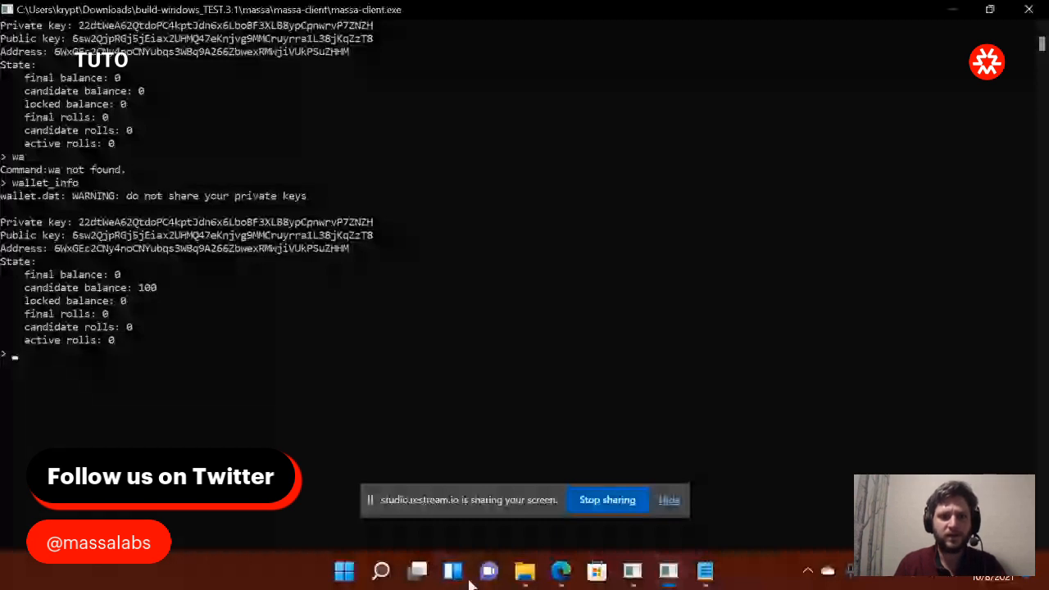
mouse_move(560, 570)
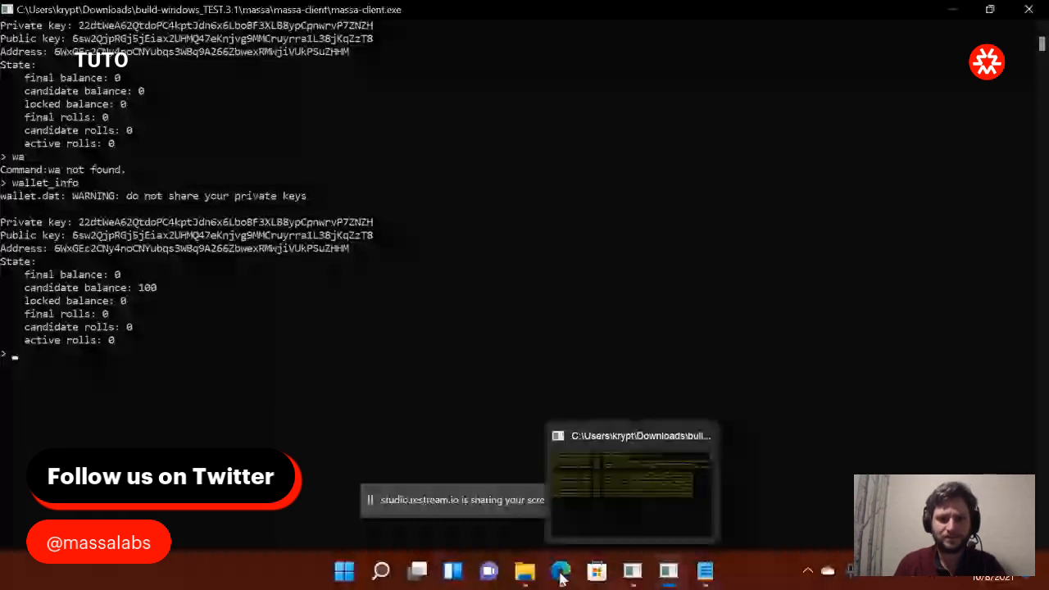
- Return to the Massa GitLab README, find the Tutorials list and open the Staking tutorial
click(561, 570)
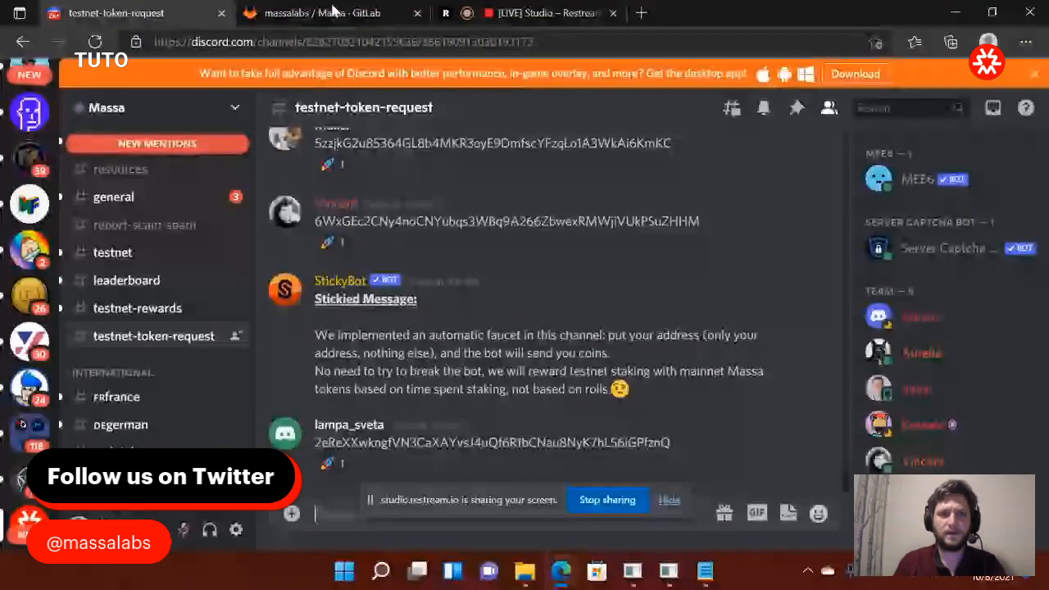
click(321, 14)
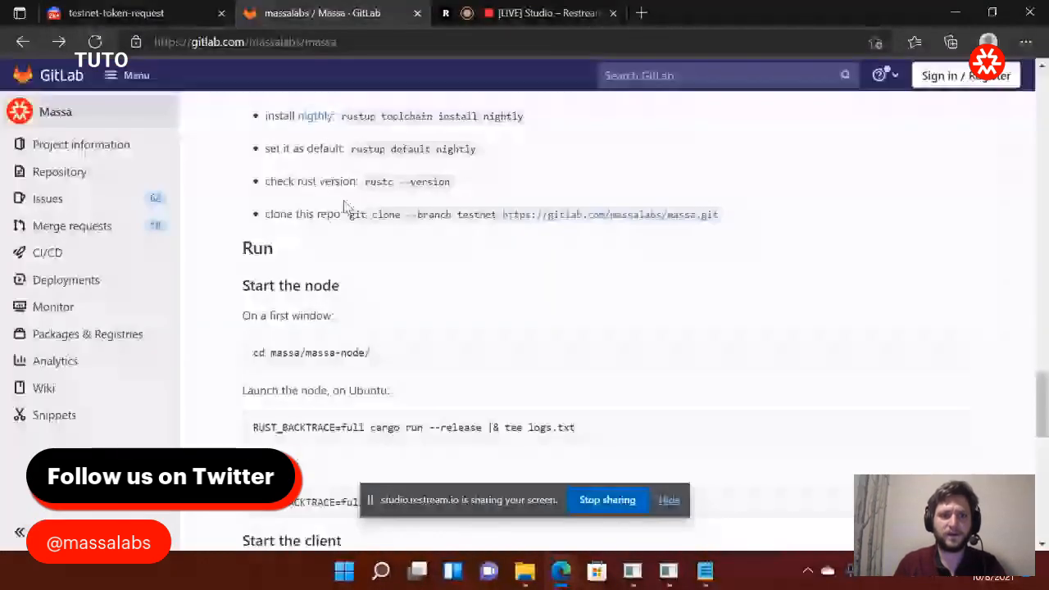
scroll(up, 3)
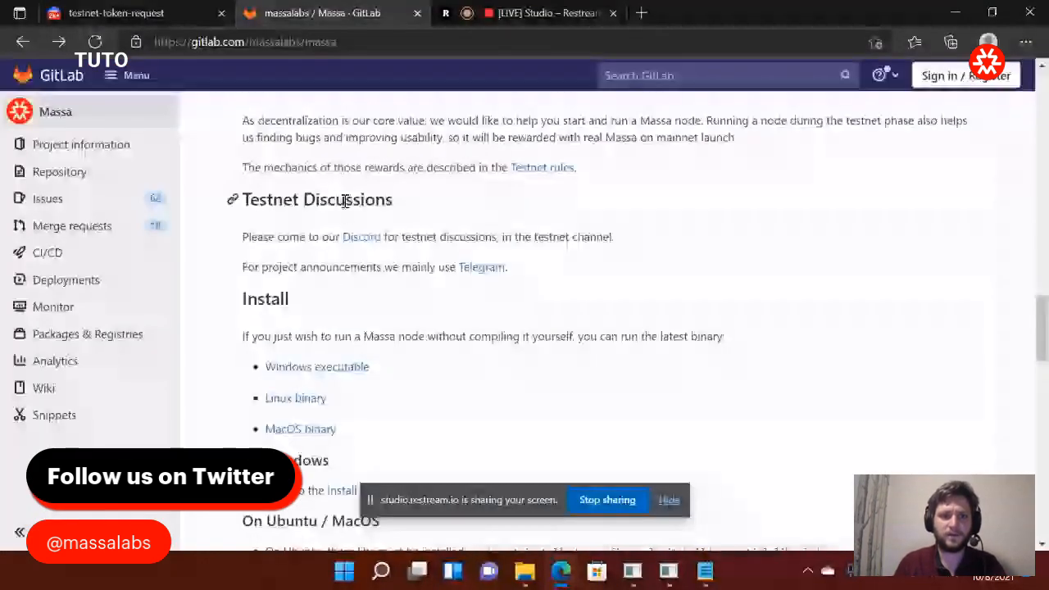
scroll(down, 3)
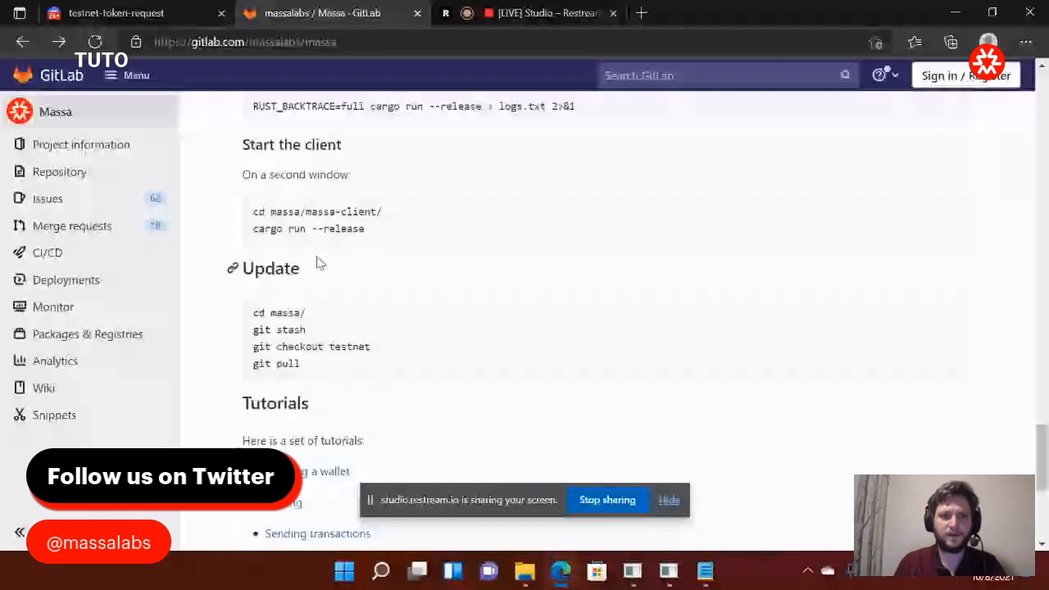
scroll(up, 3)
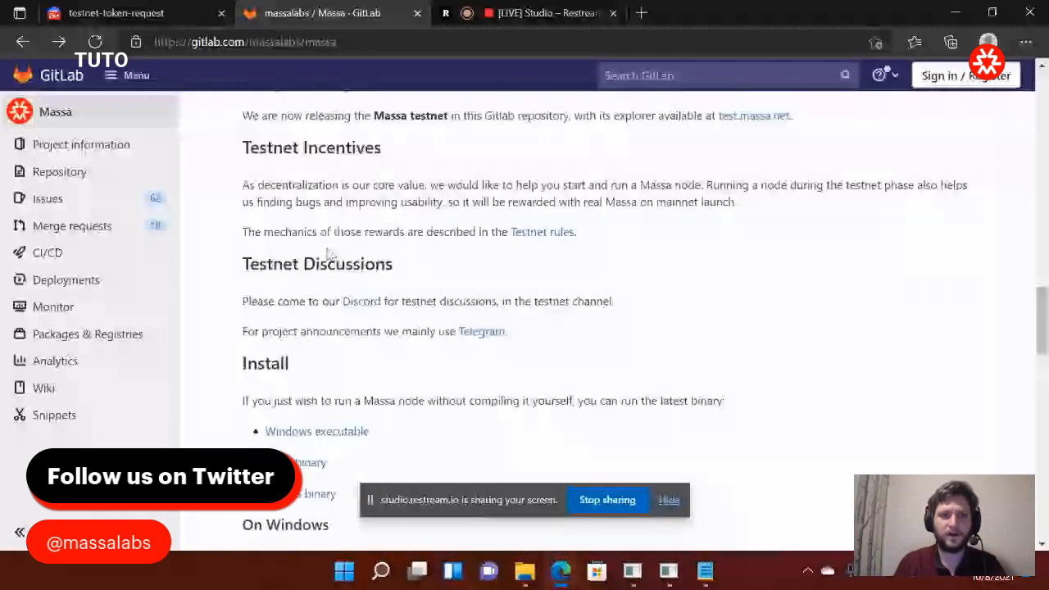
scroll(up, 3)
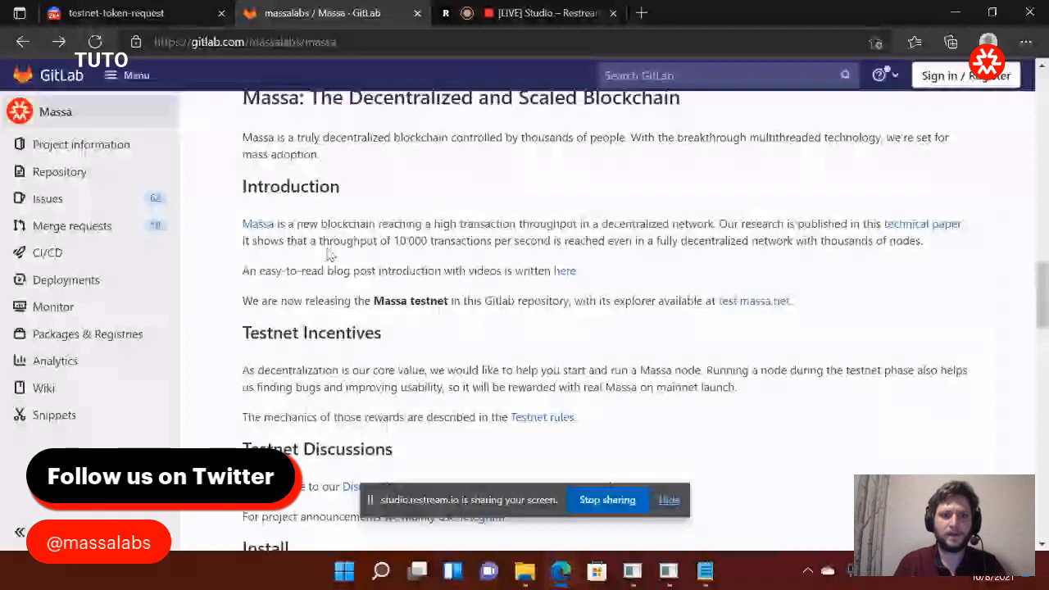
scroll(down, 3)
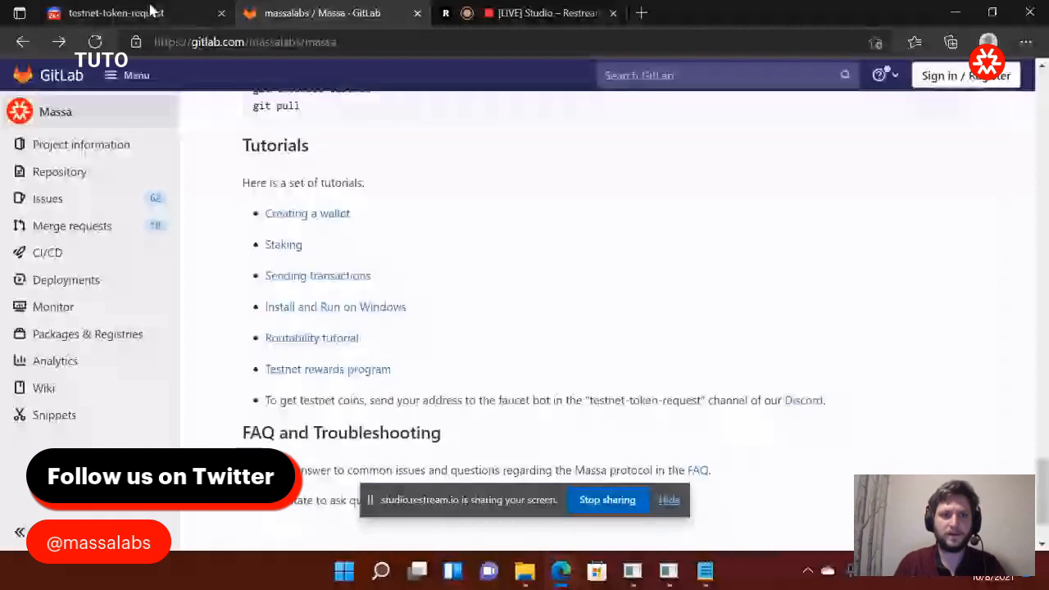
mouse_move(353, 252)
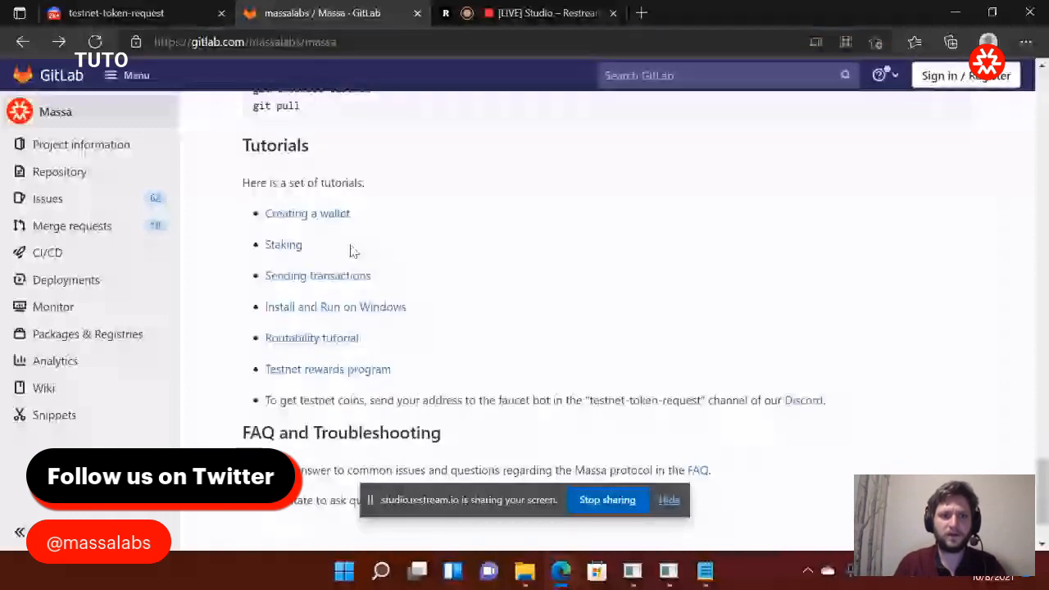
click(282, 245)
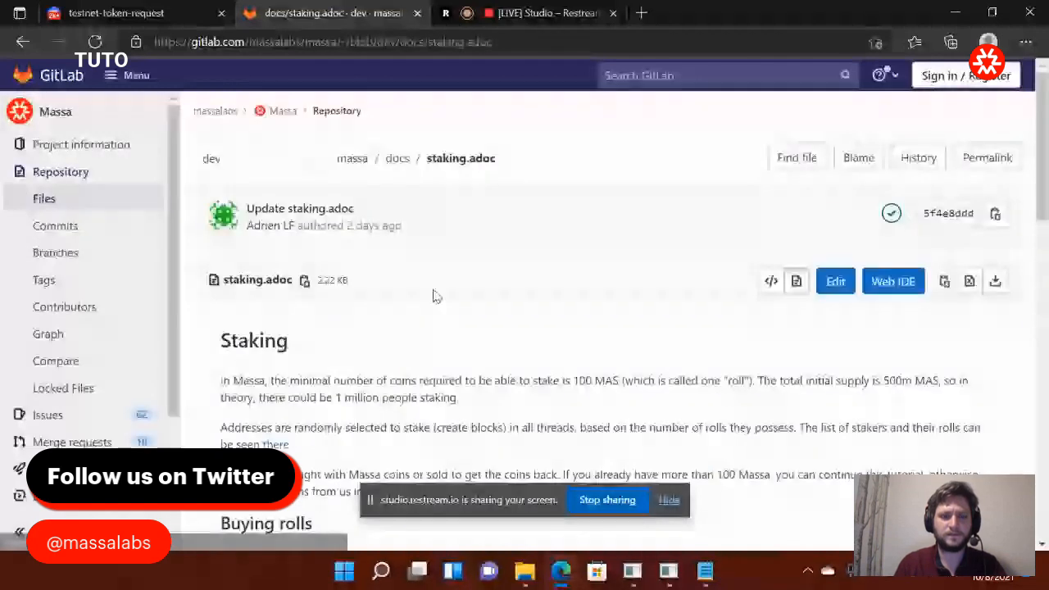
scroll(down, 3)
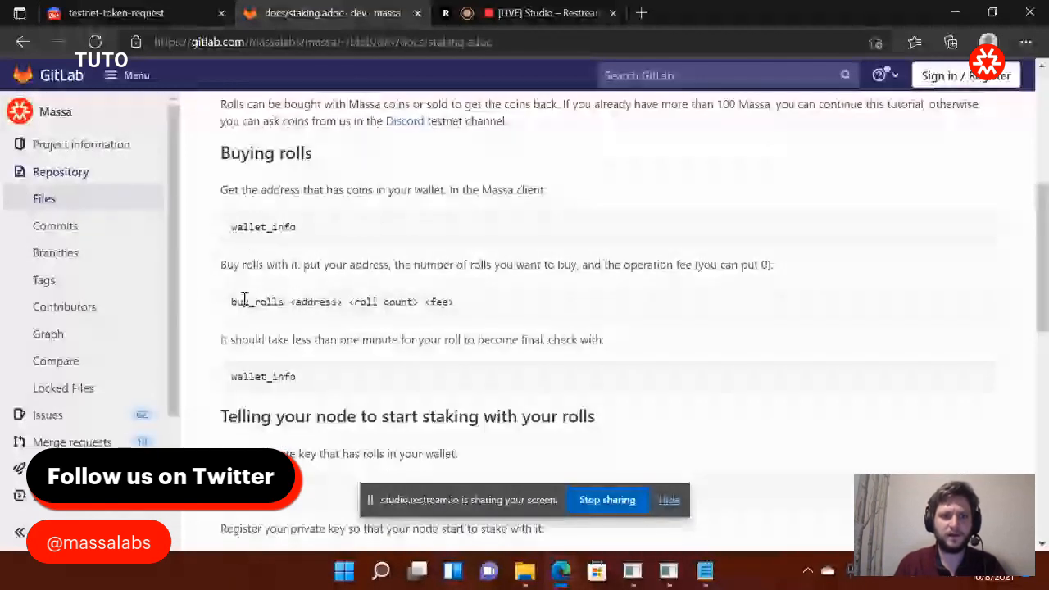
triple_click(341, 302)
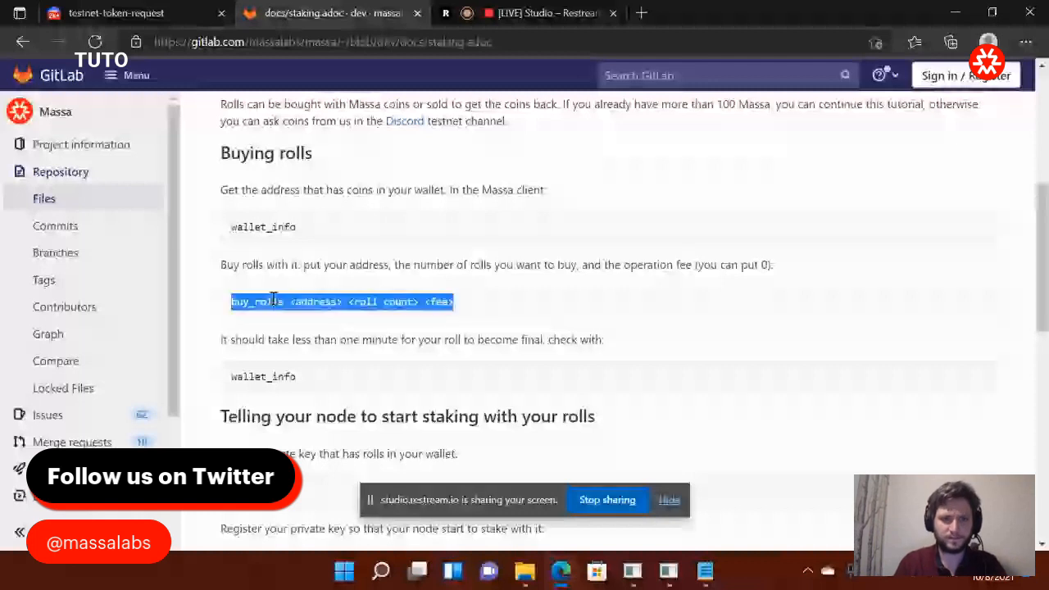
mouse_move(351, 280)
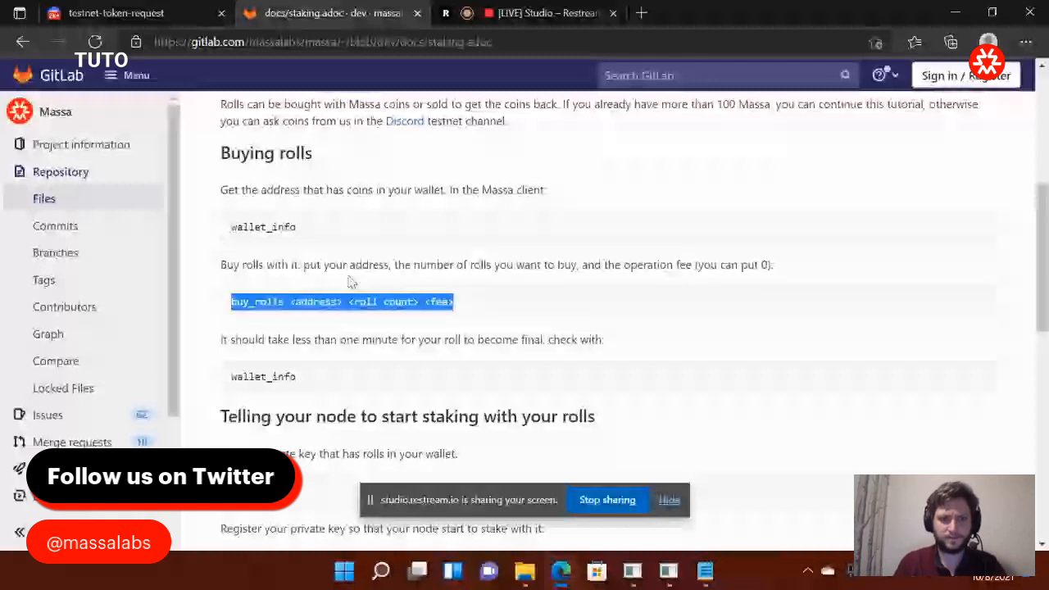
click(341, 301)
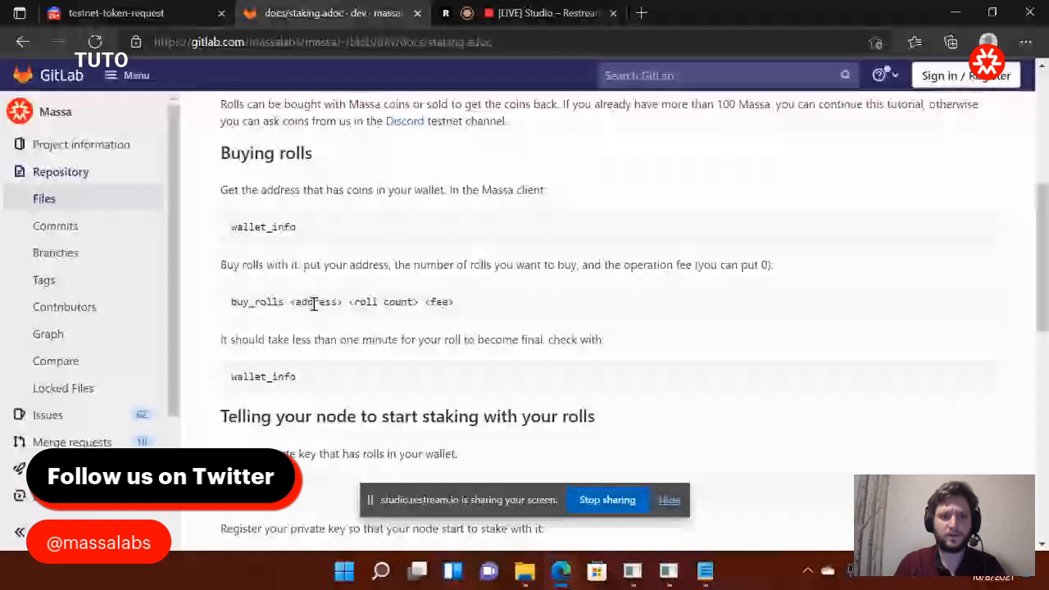
triple_click(312, 302)
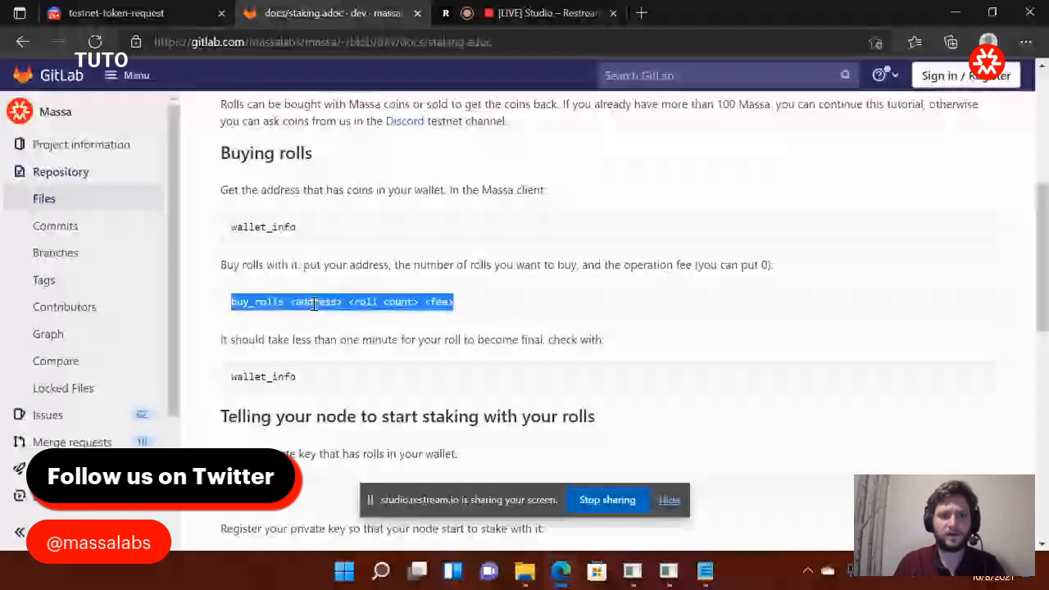
double_click(258, 302)
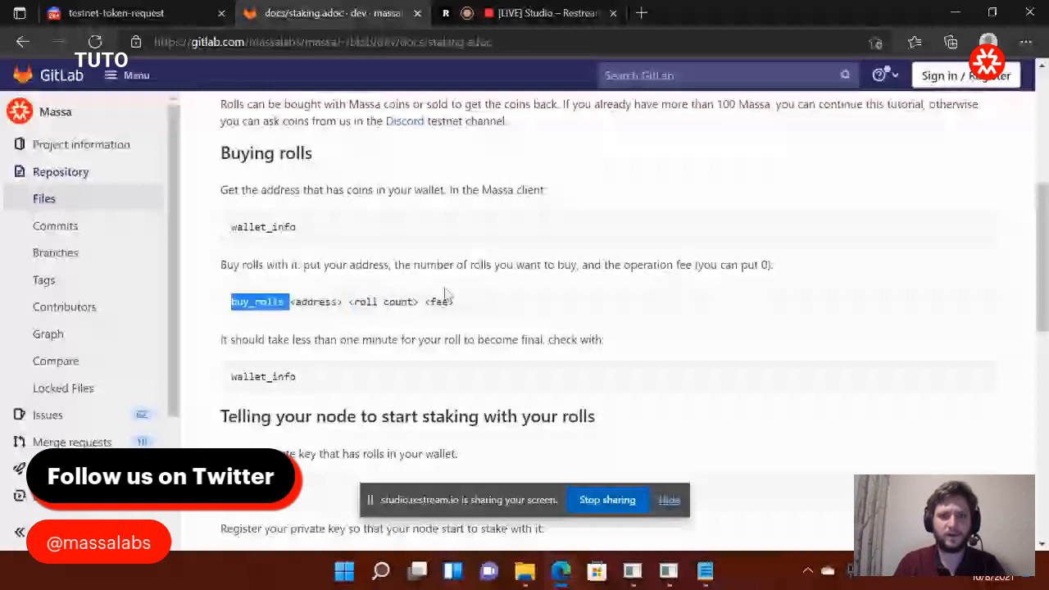
double_click(314, 302)
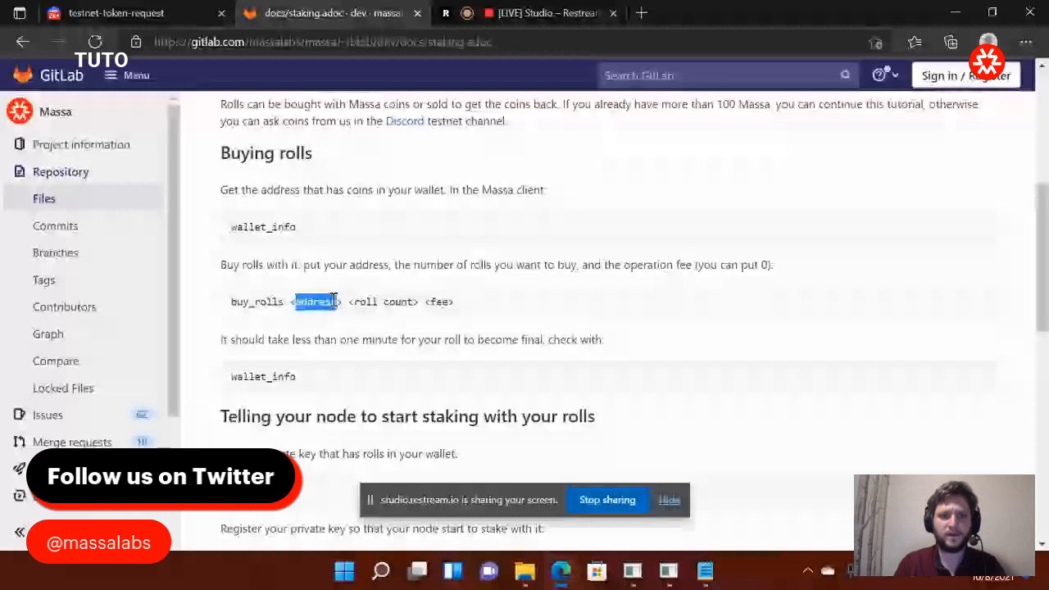
click(341, 301)
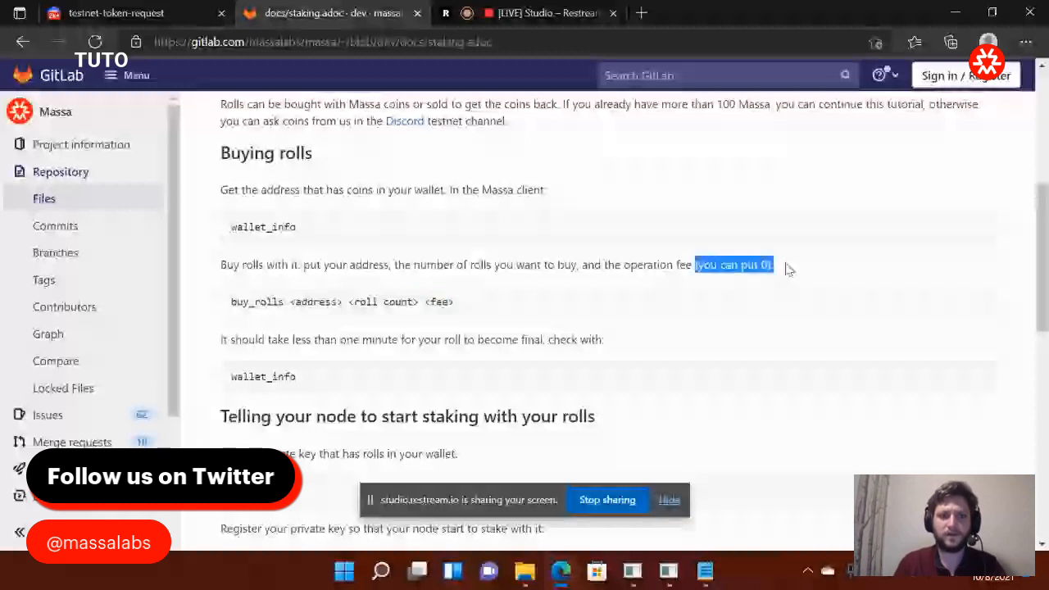
double_click(314, 301)
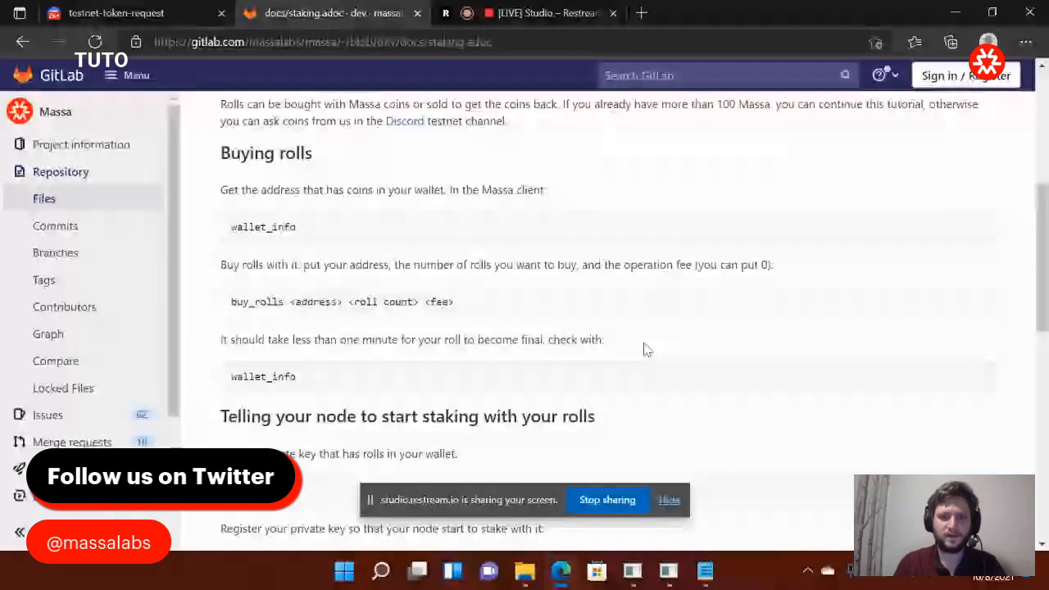
mouse_move(669, 571)
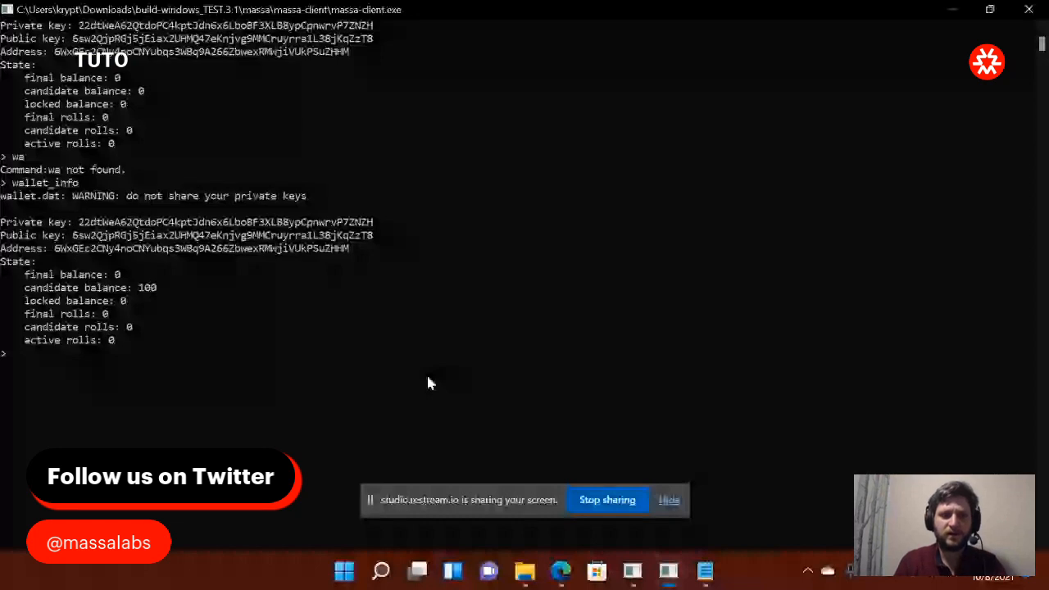
- Run buy_rolls for address 6WxGEc2C...SuZHHM with 1 roll and fee 0
text(buy_rolls)
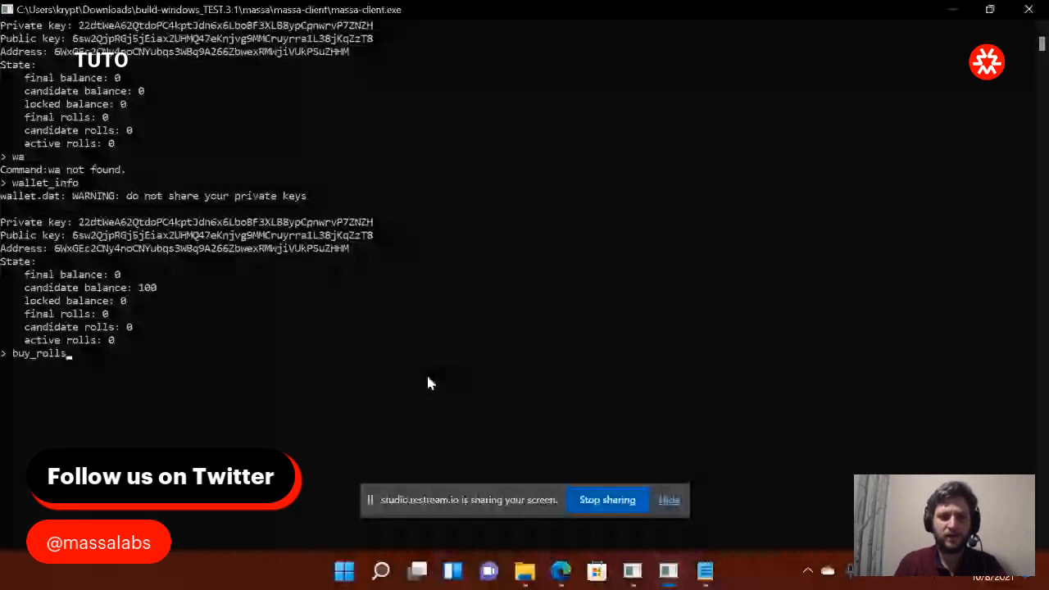
mouse_move(85, 354)
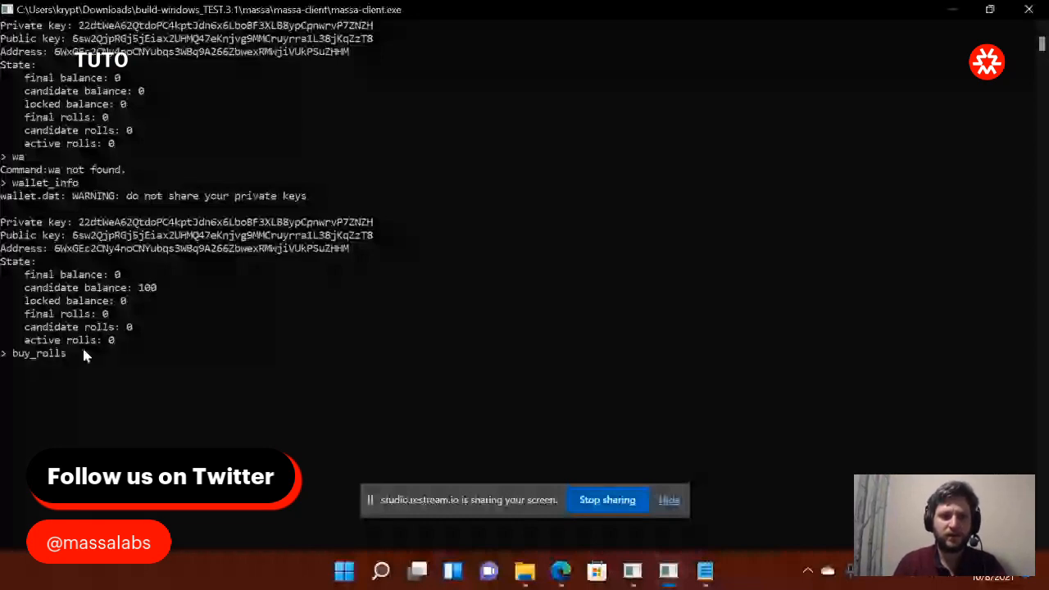
text(6WxGEc2CNy4noCNYubqs3WBq9A266ZbwexRMwjiVUkPSuZHHM)
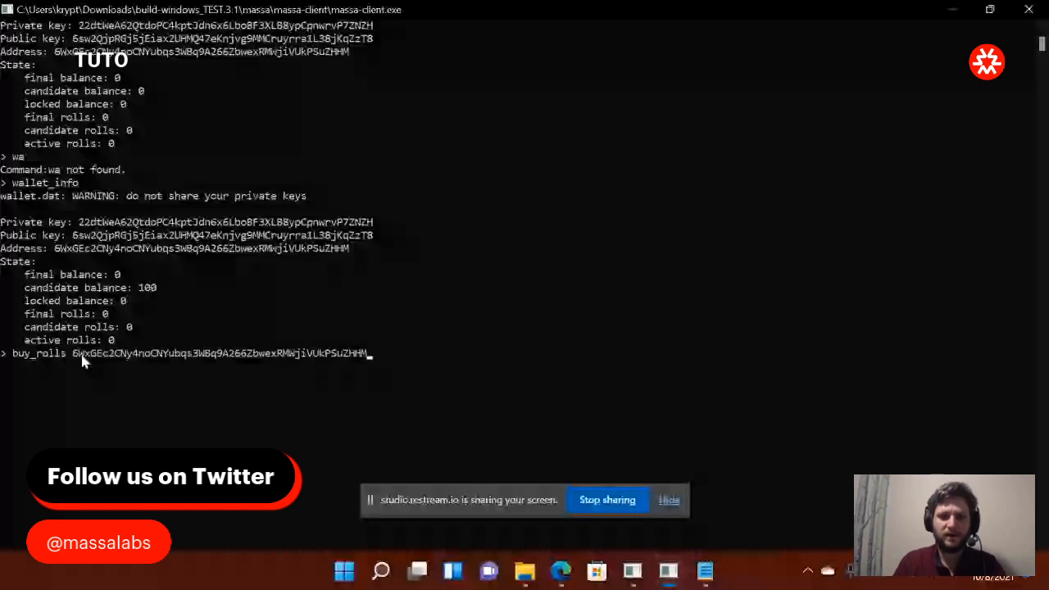
text(1)
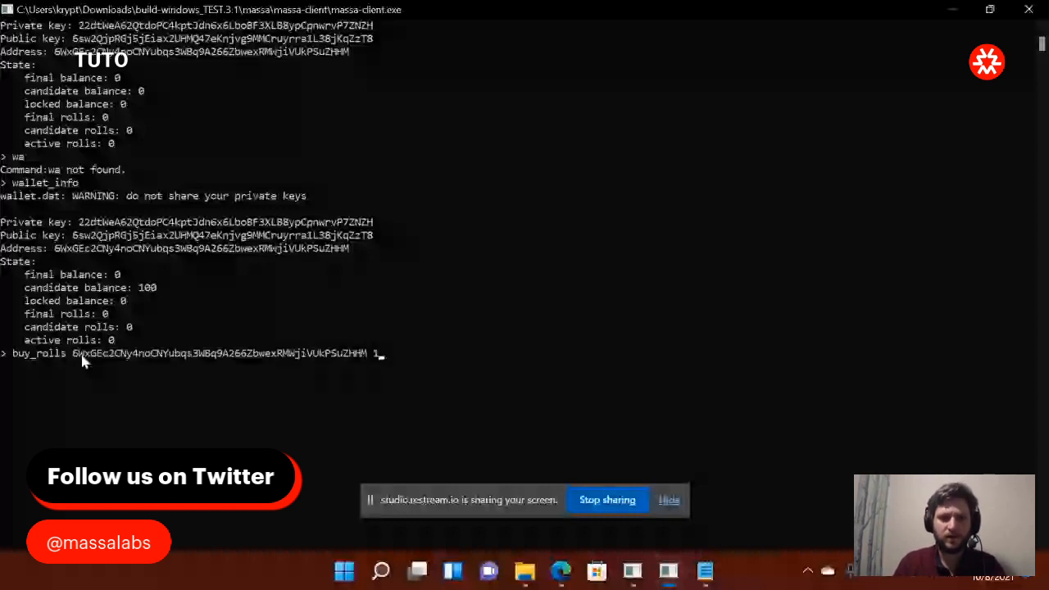
text(0)
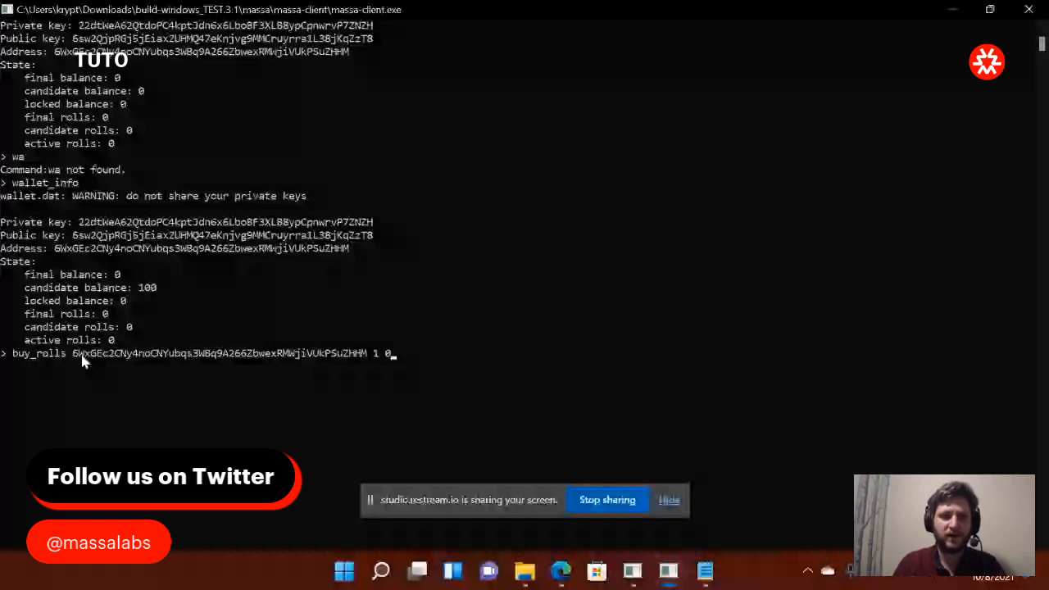
mouse_move(151, 334)
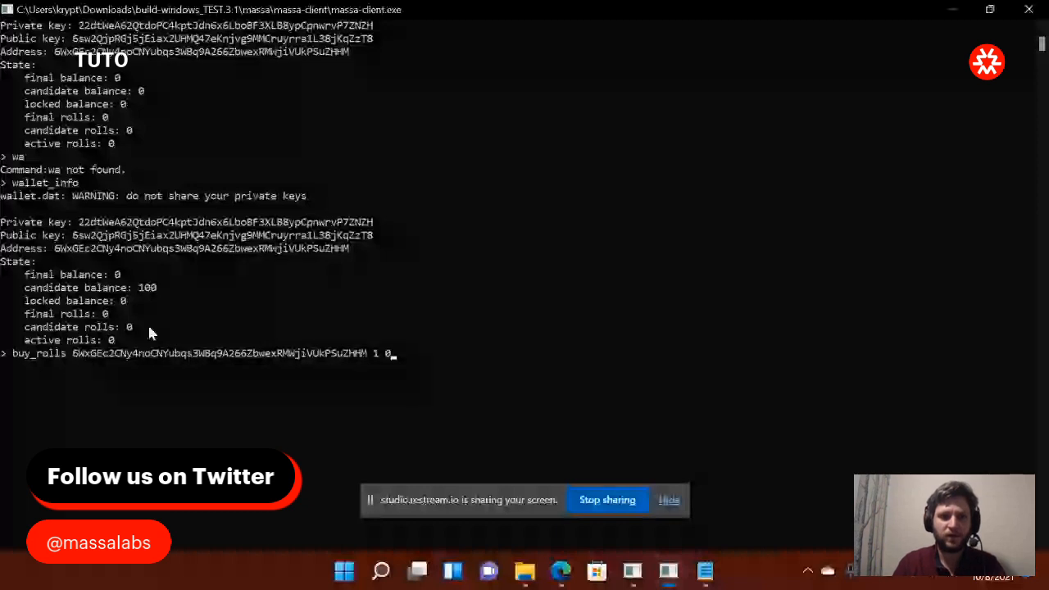
mouse_move(358, 361)
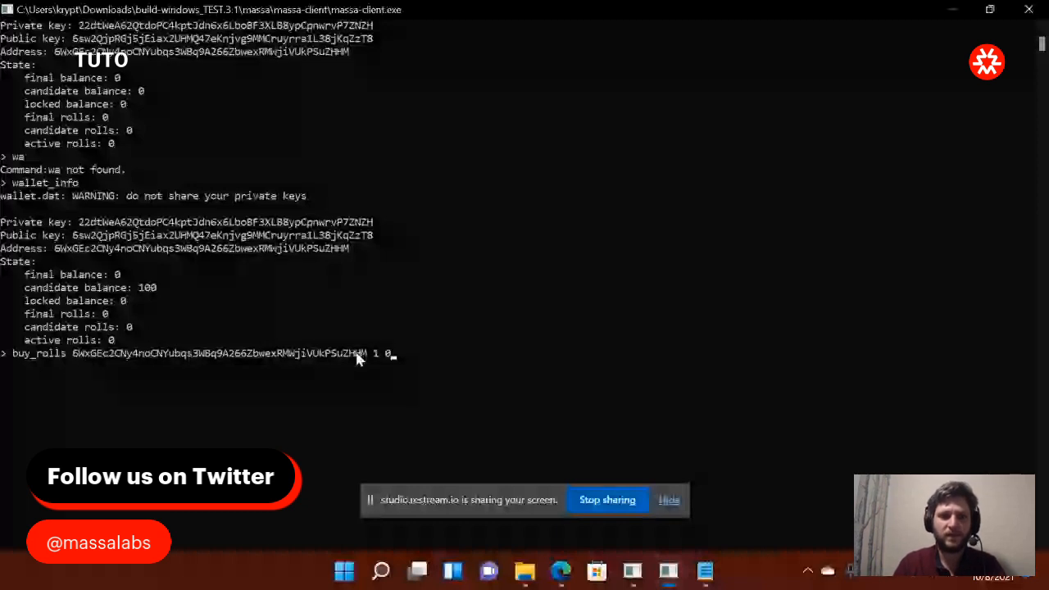
key(Return)
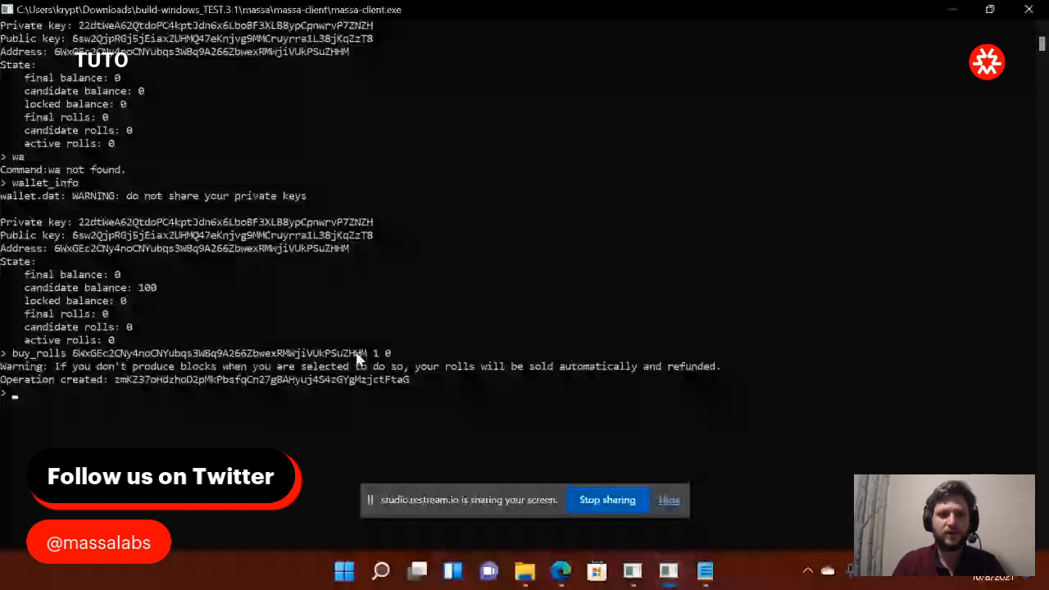
mouse_move(390, 312)
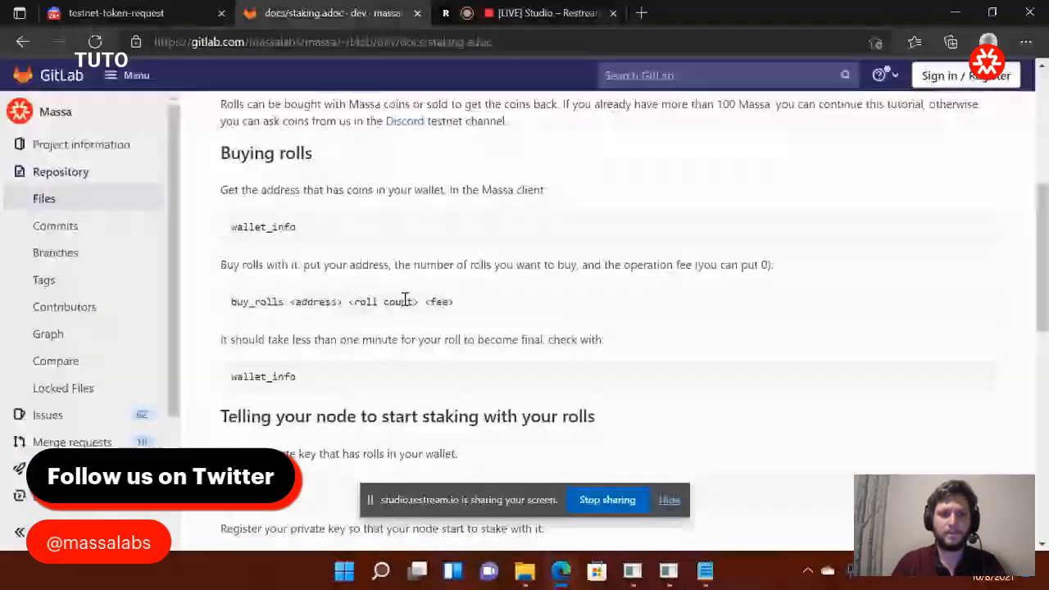
- Run wallet_info to confirm the wallet shows 1 candidate roll
scroll(down, 3)
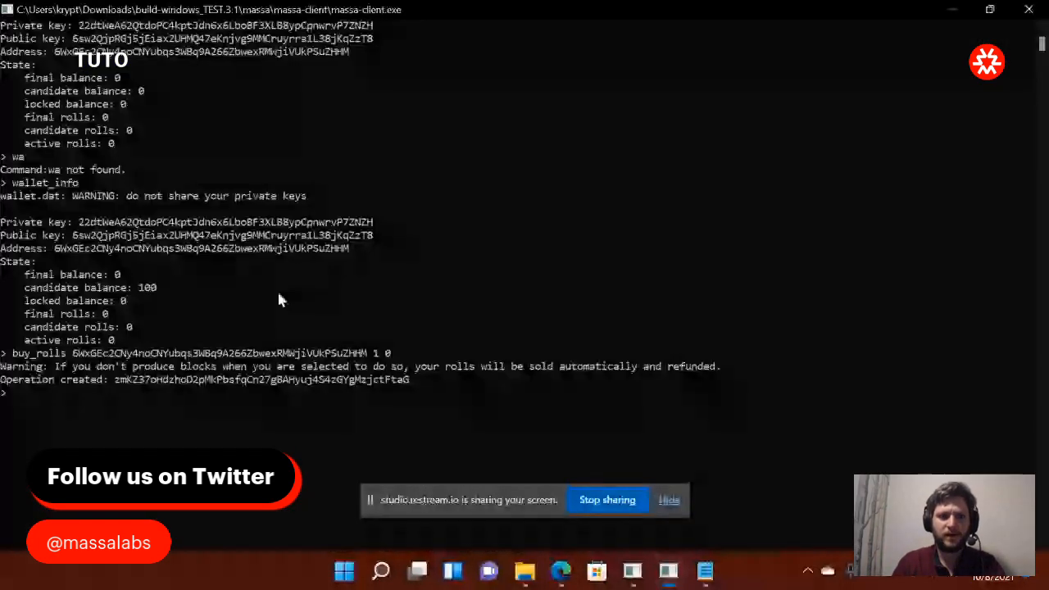
text(wallet_info)
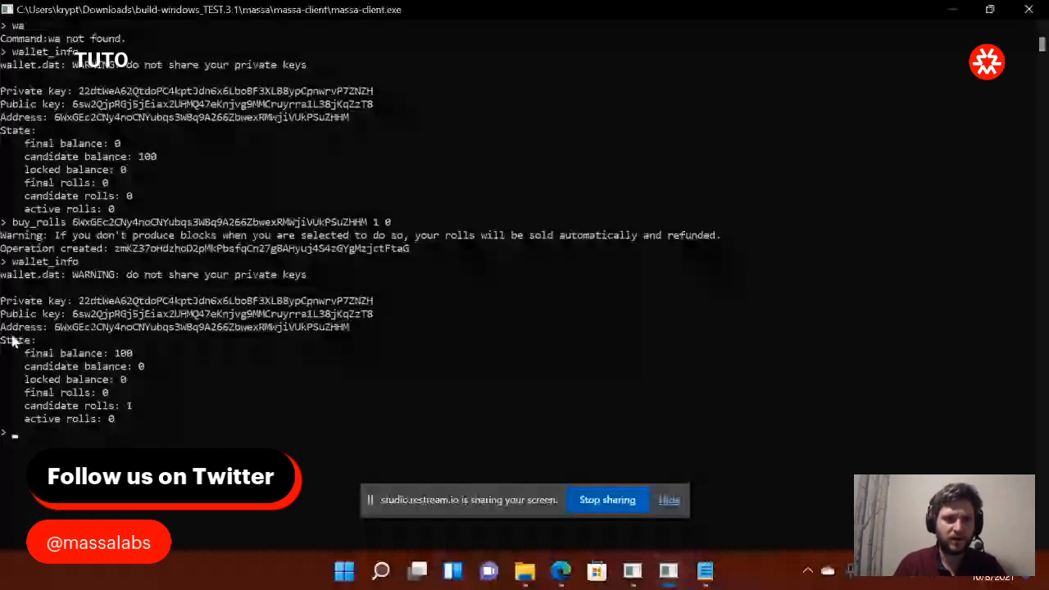
mouse_move(118, 413)
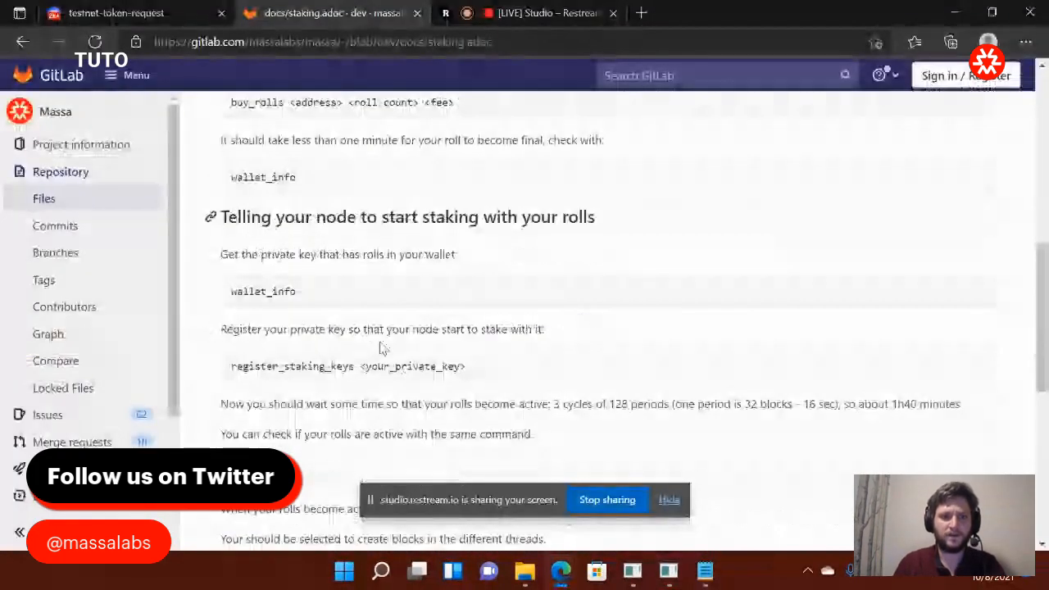
- Find the register_staking_keys step in the Staking tutorial and return to the massa-client console
scroll(down, 3)
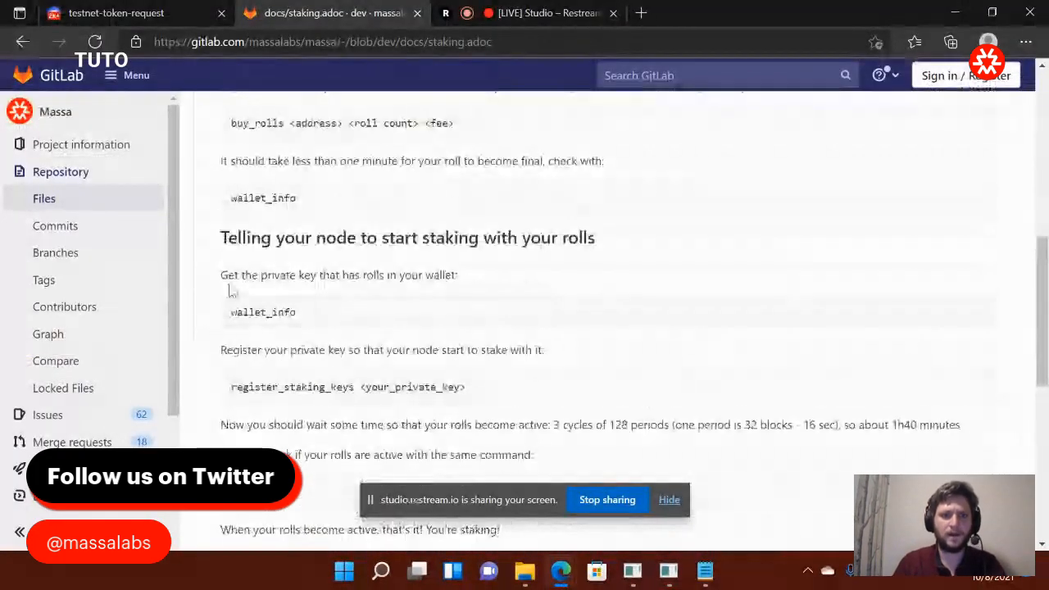
scroll(down, 3)
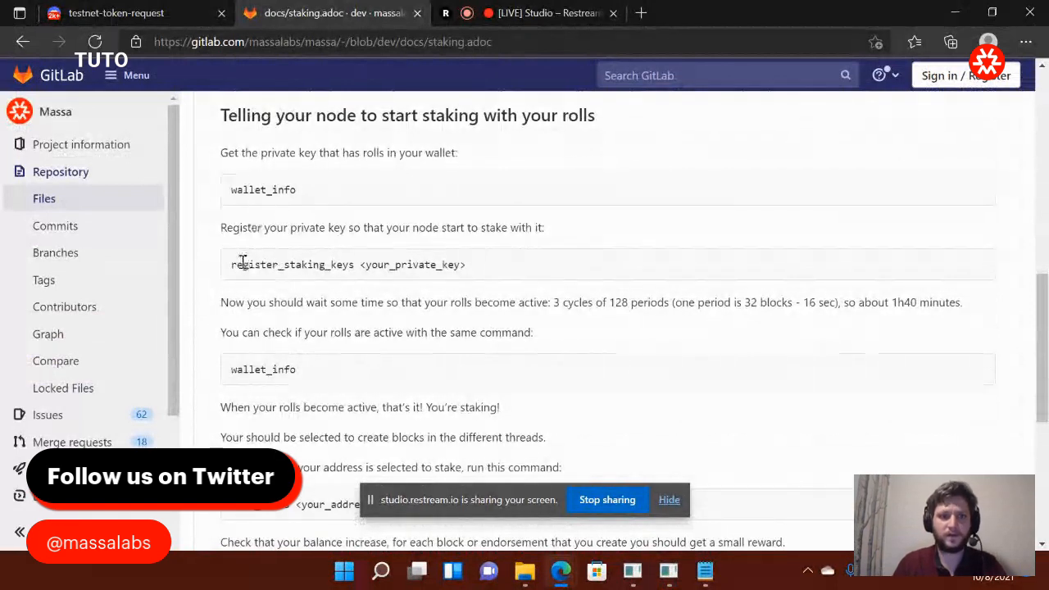
double_click(292, 264)
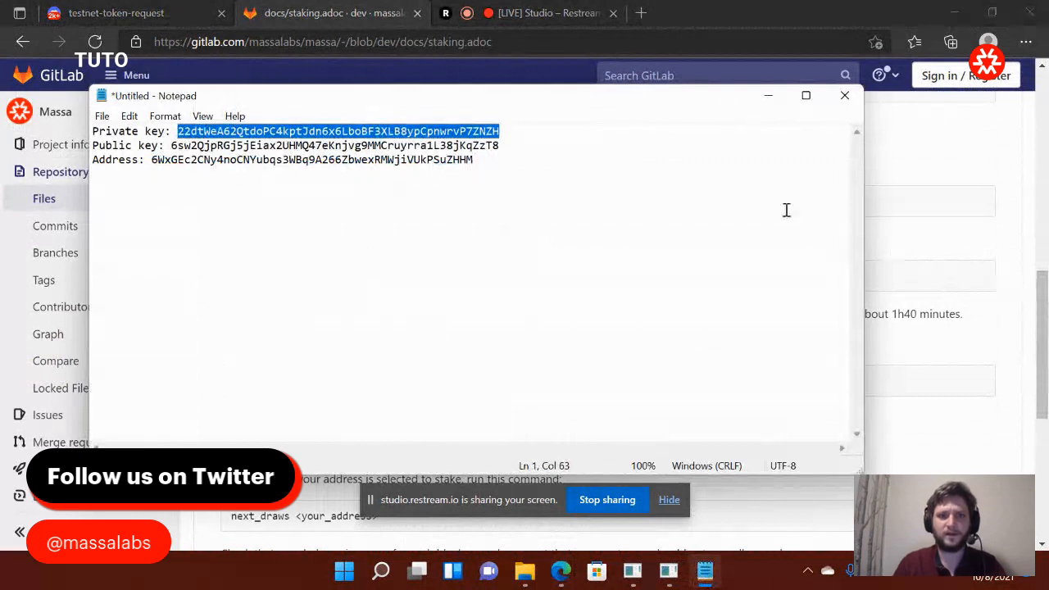
mouse_move(931, 285)
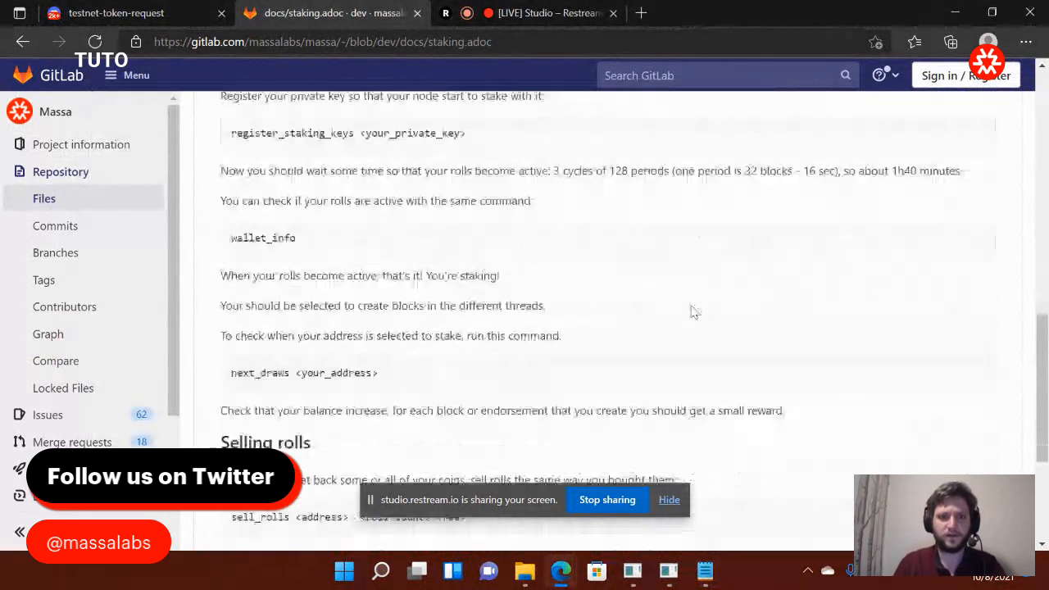
scroll(up, 3)
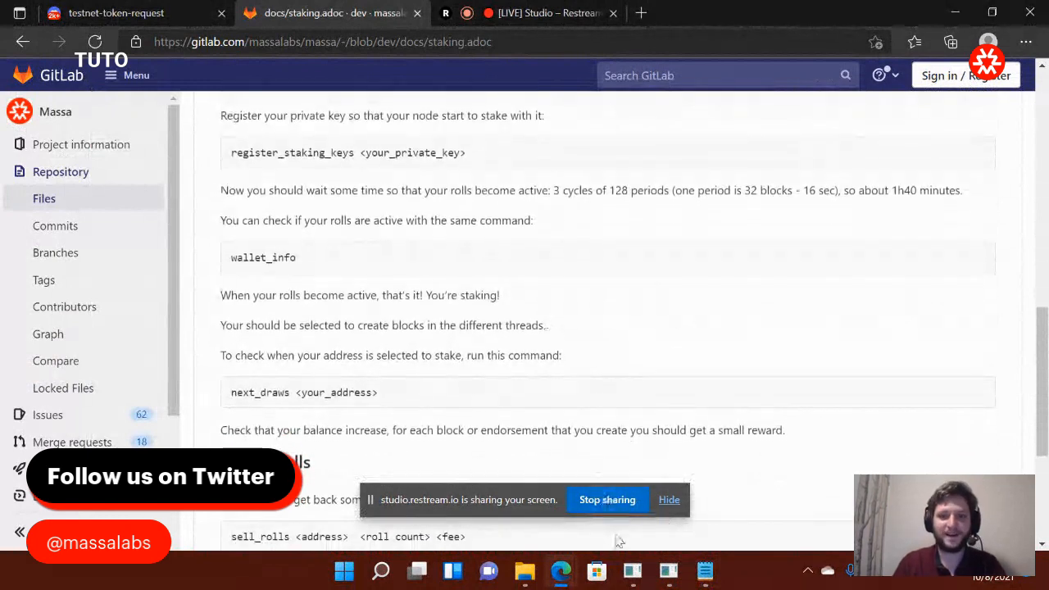
mouse_move(669, 571)
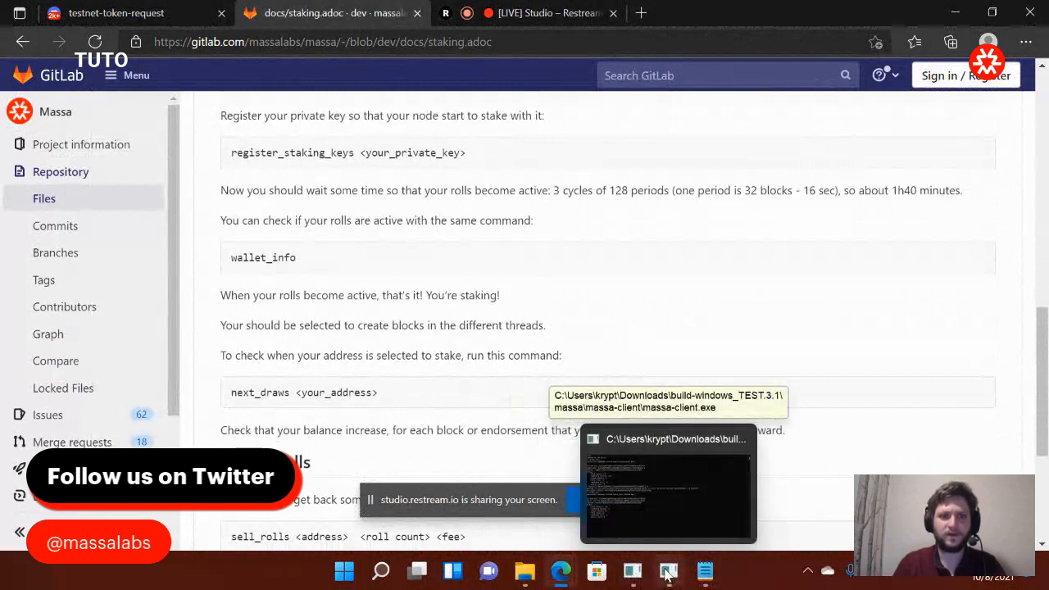
click(669, 484)
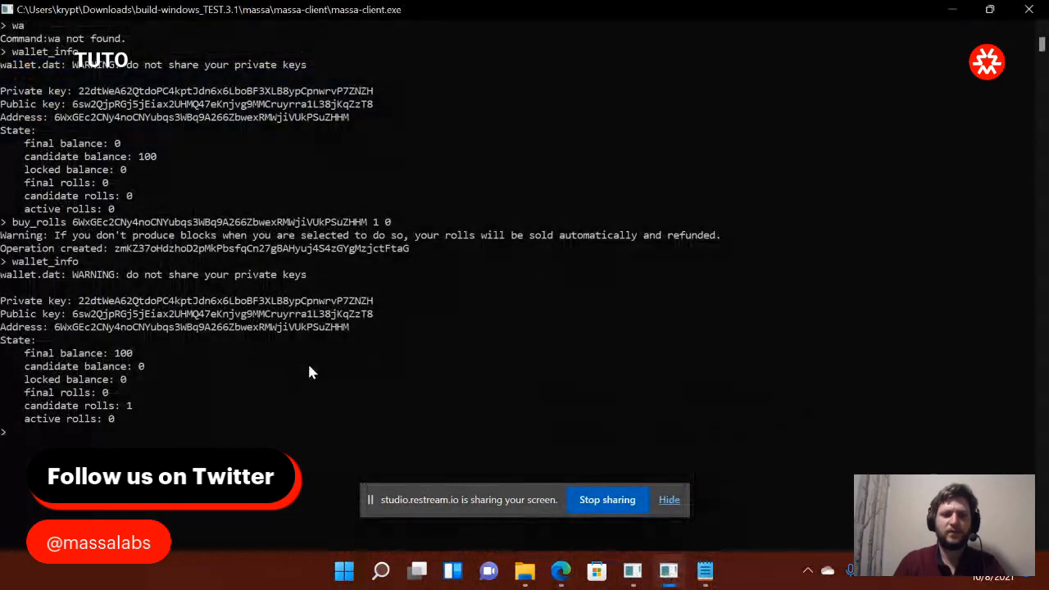
- Run register_staking_keys with the wallet's private key, check wallet_info shows 1 final roll, and return to the guide
text(register_staking_keys 22dtWeA62QtdoPC4kptJdn6x6LboBF3XLB8ypCpnwrvP7ZNZH)
text(wallet_info)
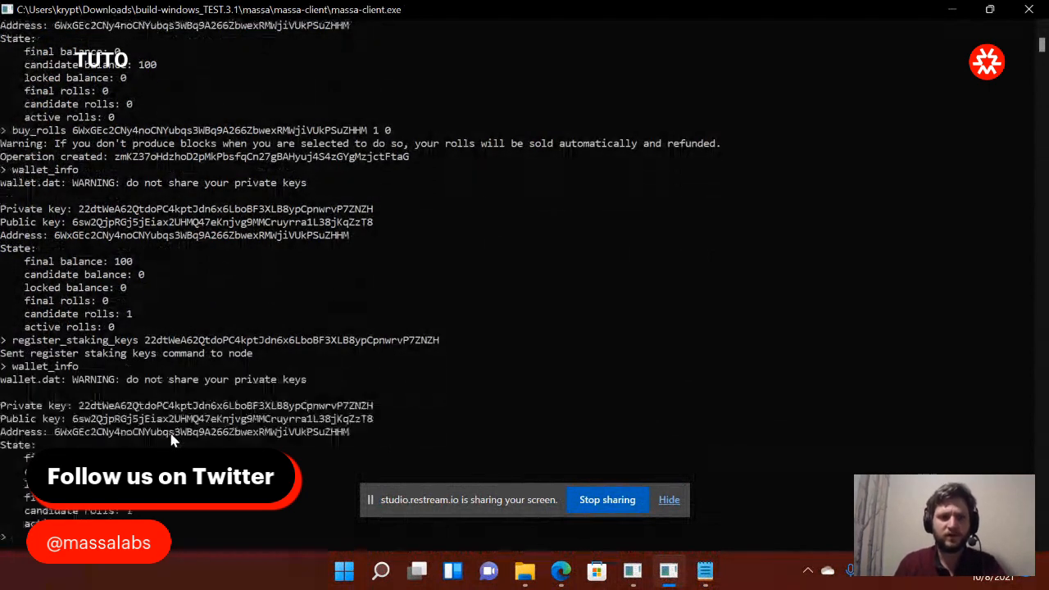
scroll(down, 3)
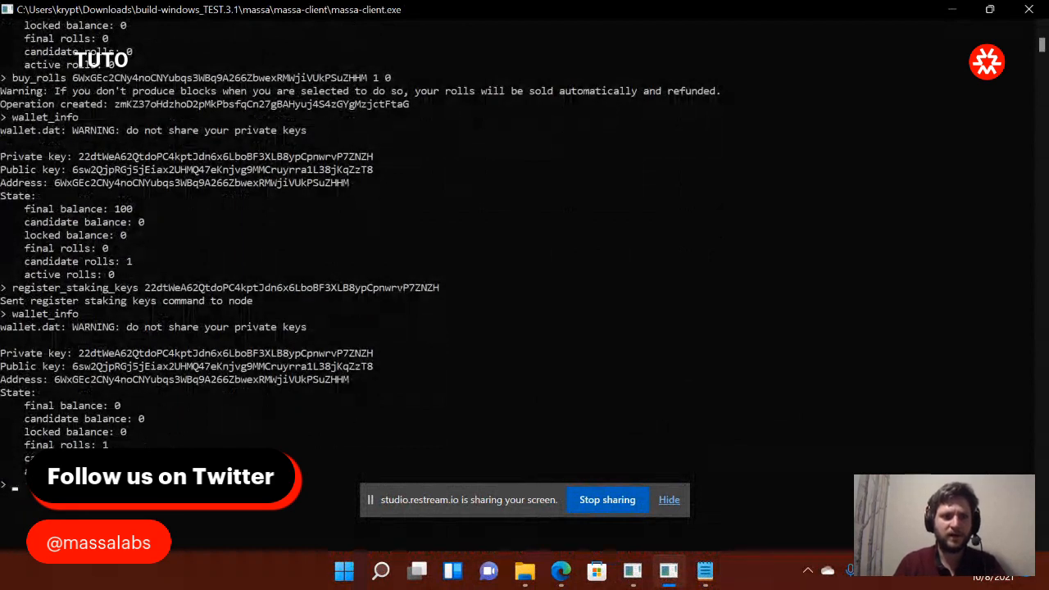
scroll(down, 3)
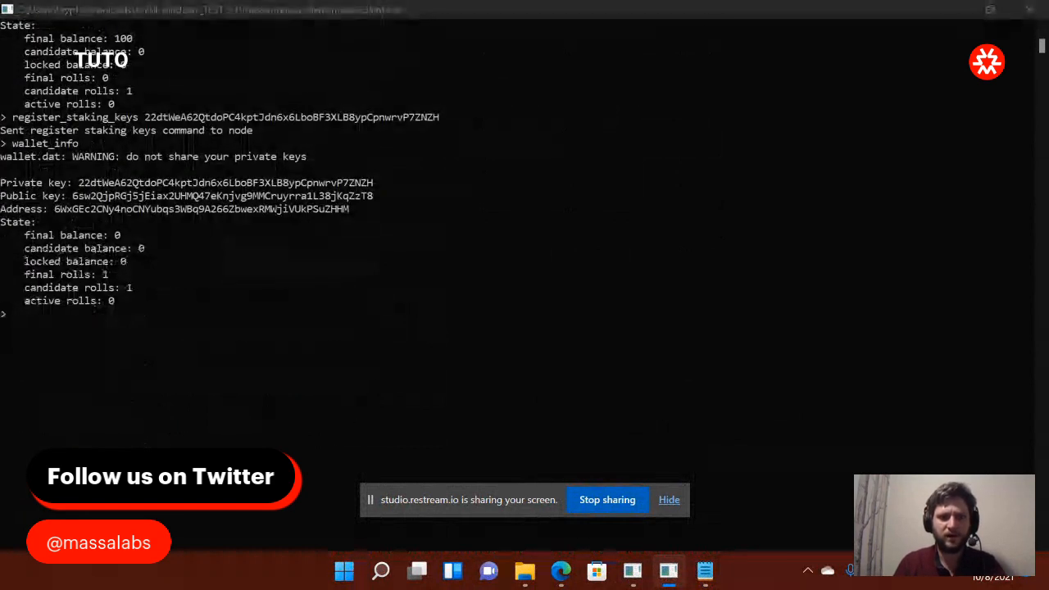
click(322, 14)
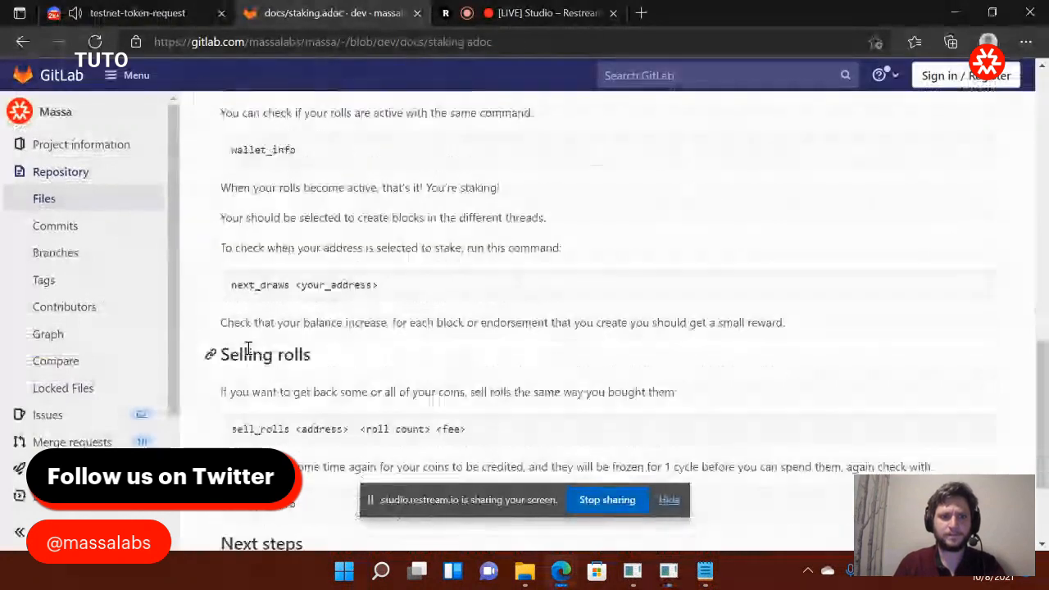
scroll(up, 3)
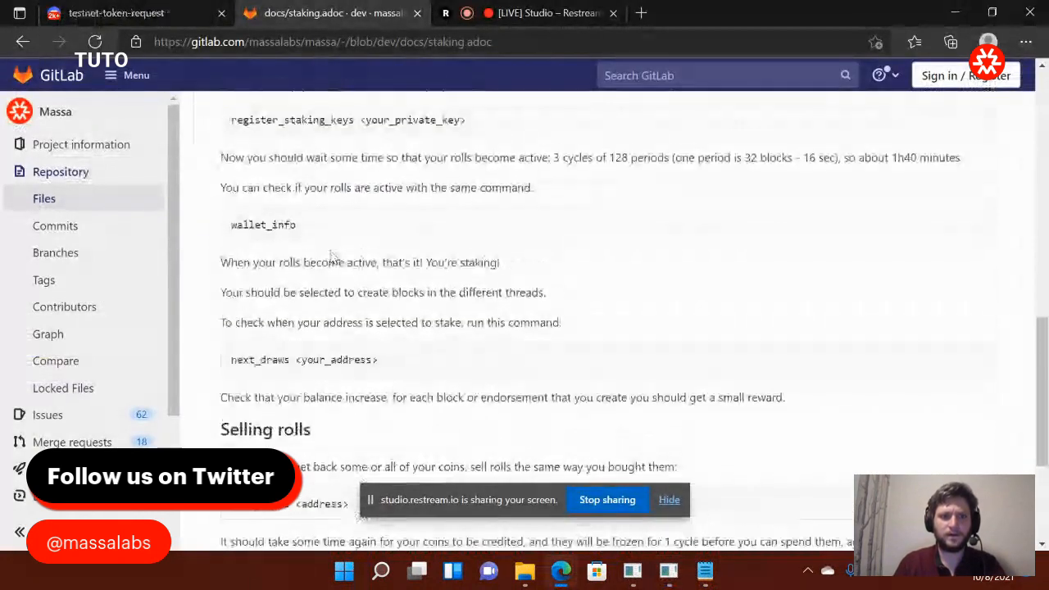
scroll(up, 3)
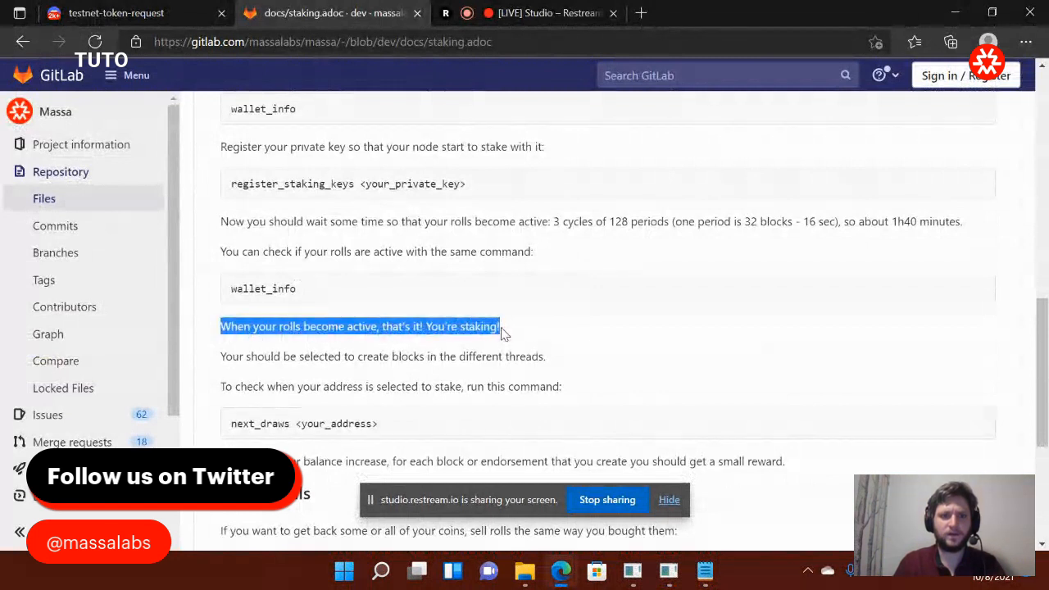
click(833, 216)
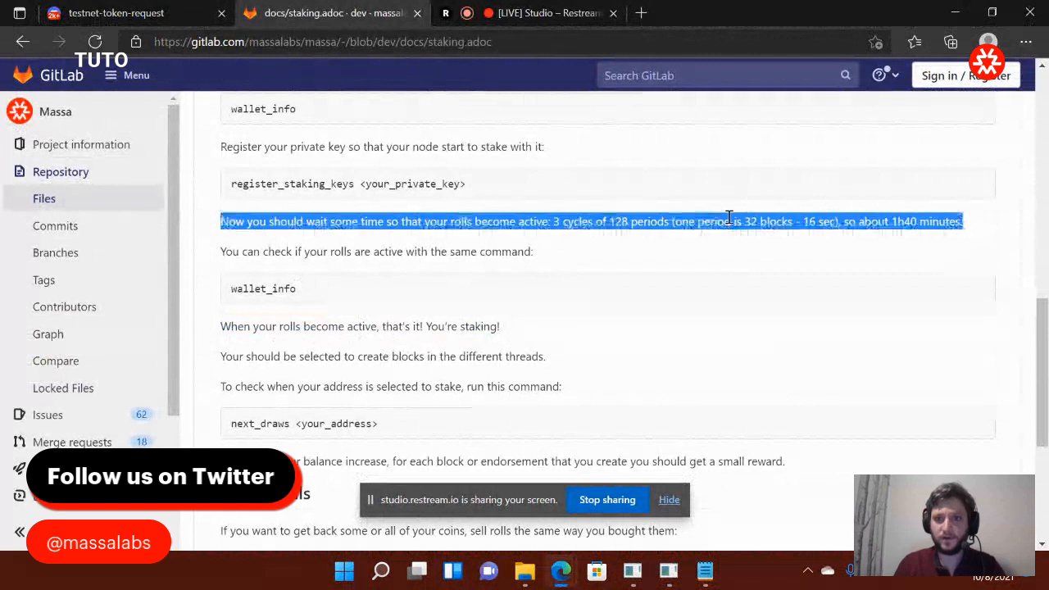
double_click(905, 221)
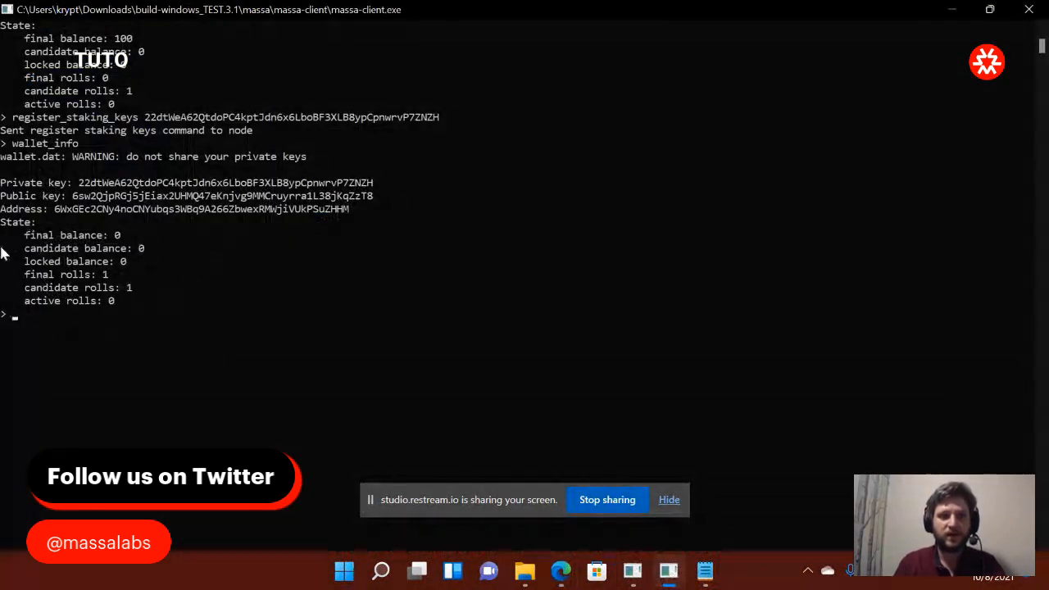
mouse_move(368, 403)
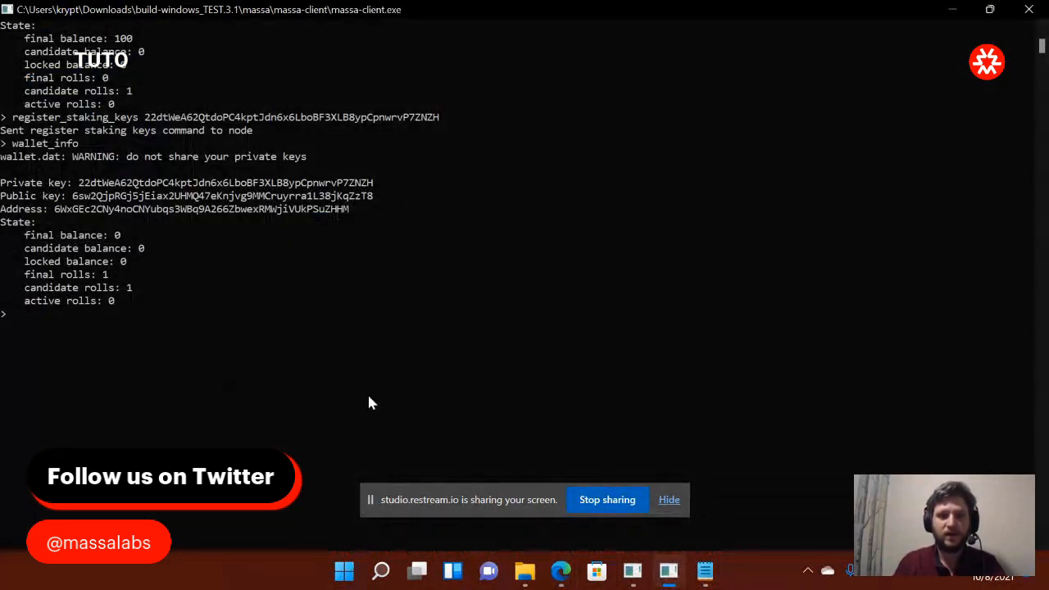
- Check the massa-node log for staking activity, then run wallet_info showing 0 active rolls
click(631, 571)
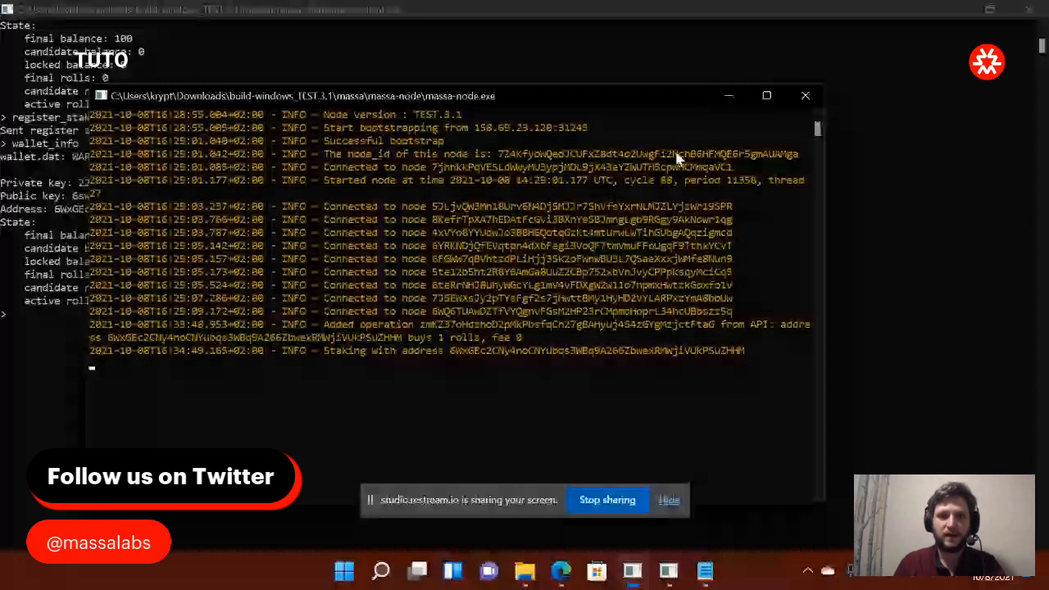
mouse_move(357, 360)
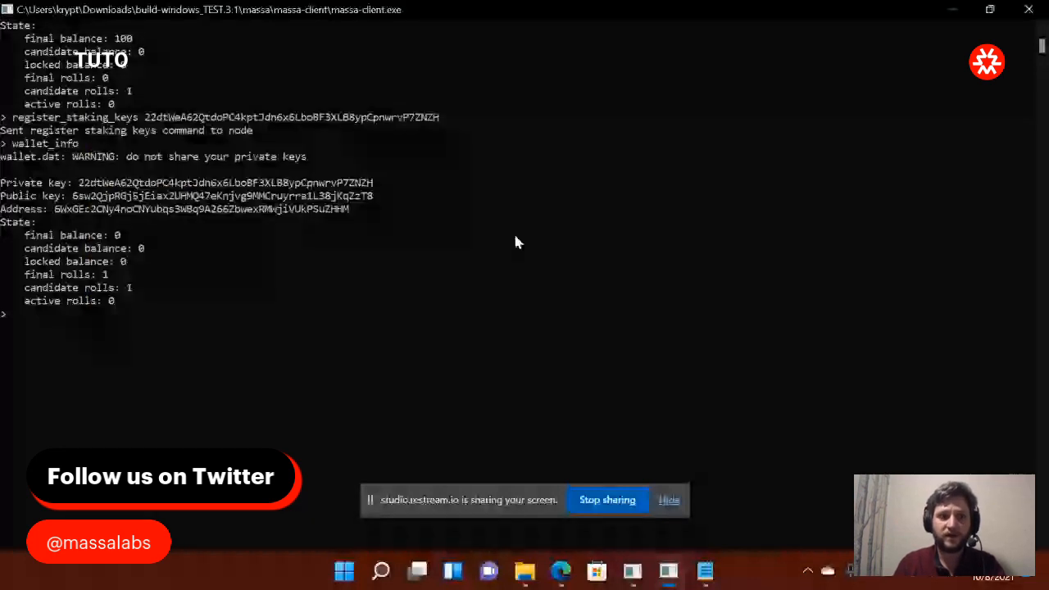
text(wallet_info)
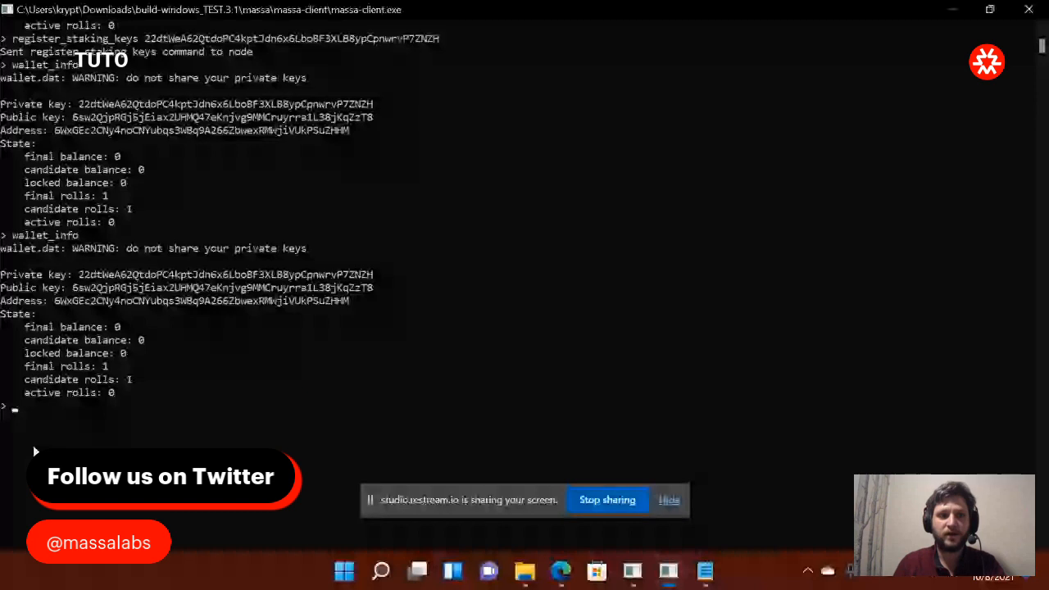
mouse_move(229, 367)
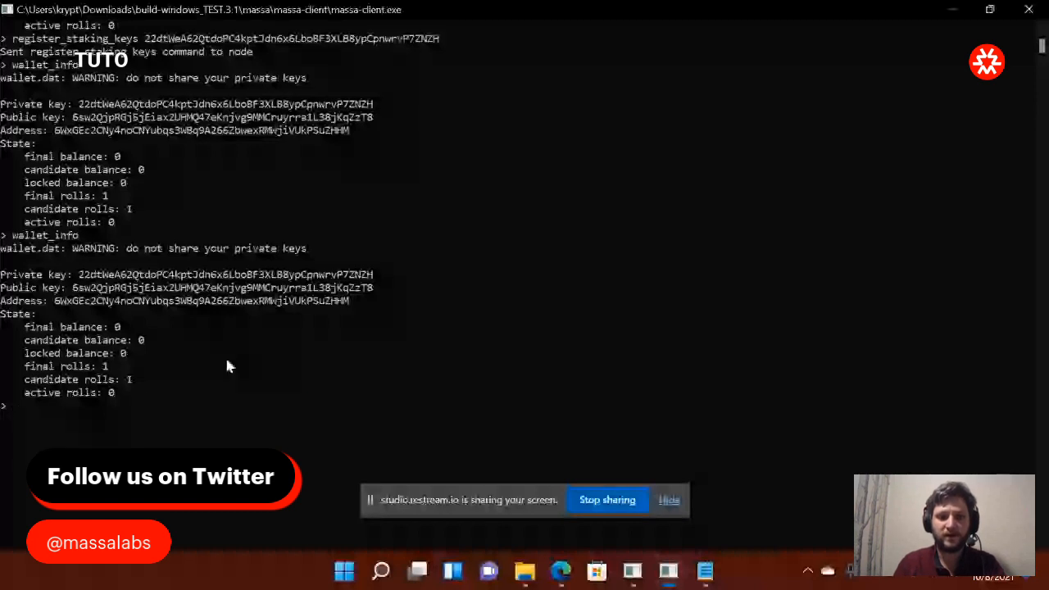
mouse_move(597, 570)
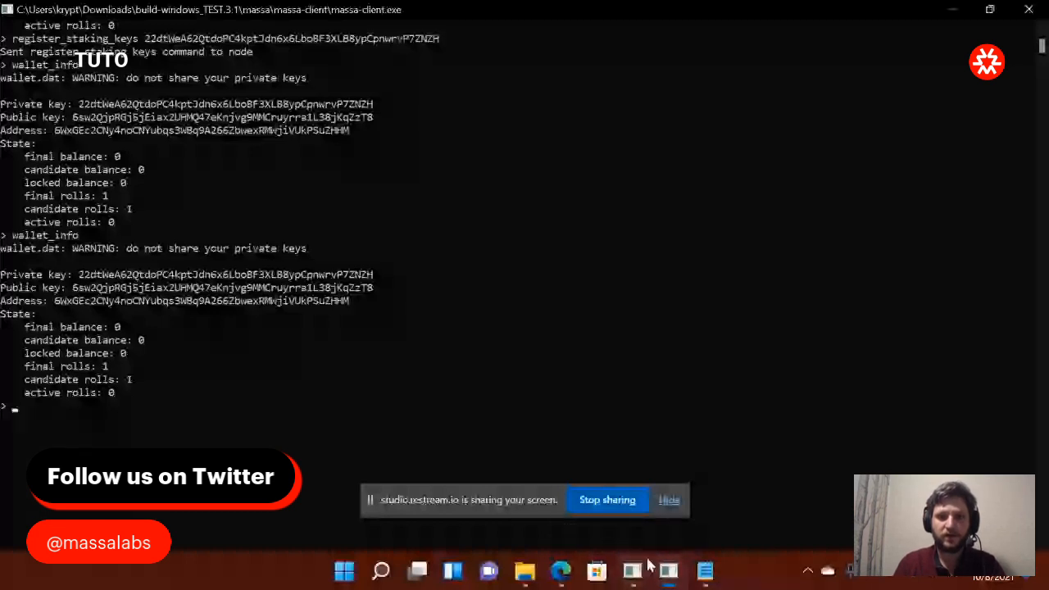
mouse_move(561, 571)
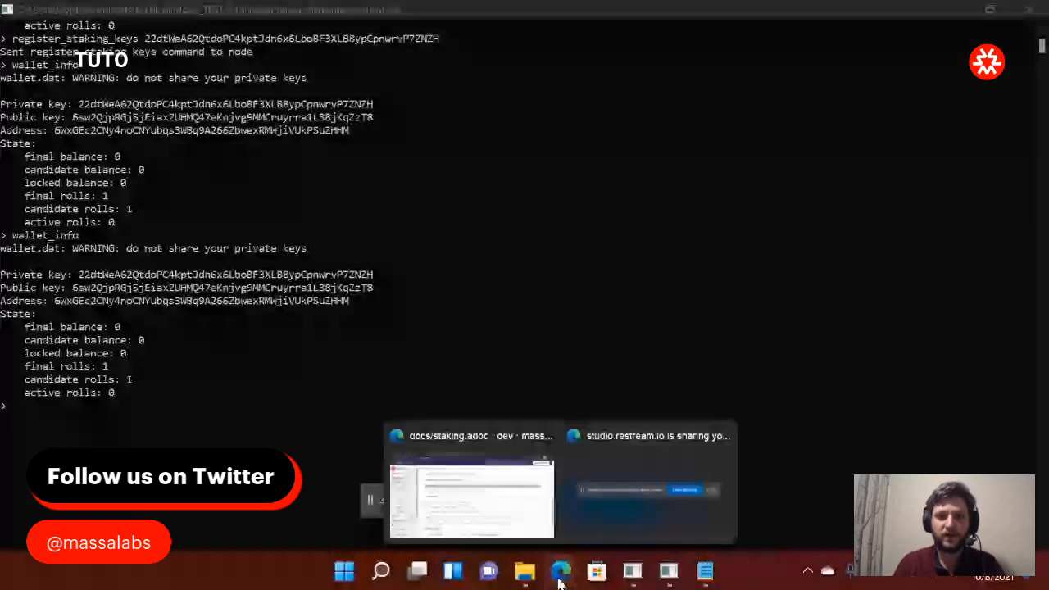
- Open the Massa repository page, briefly visit the Routability tutorial and return to the overview
click(472, 499)
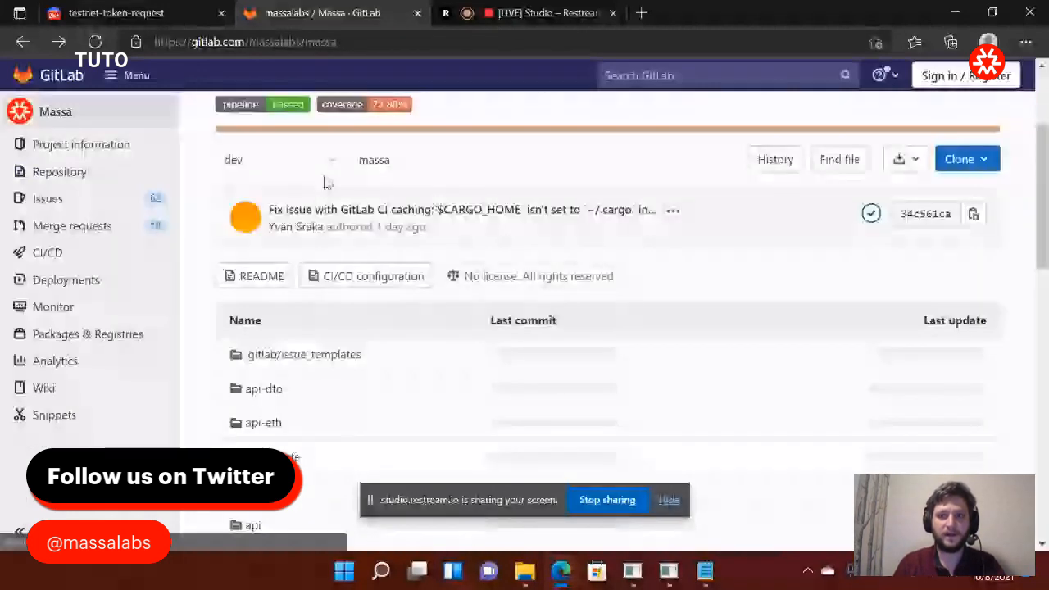
scroll(down, 3)
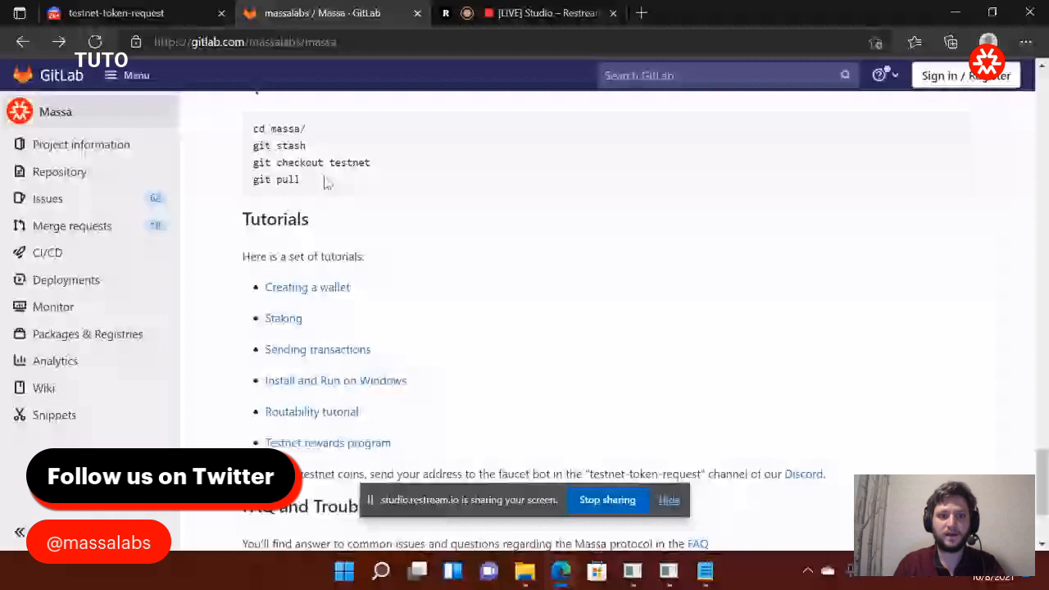
mouse_move(390, 400)
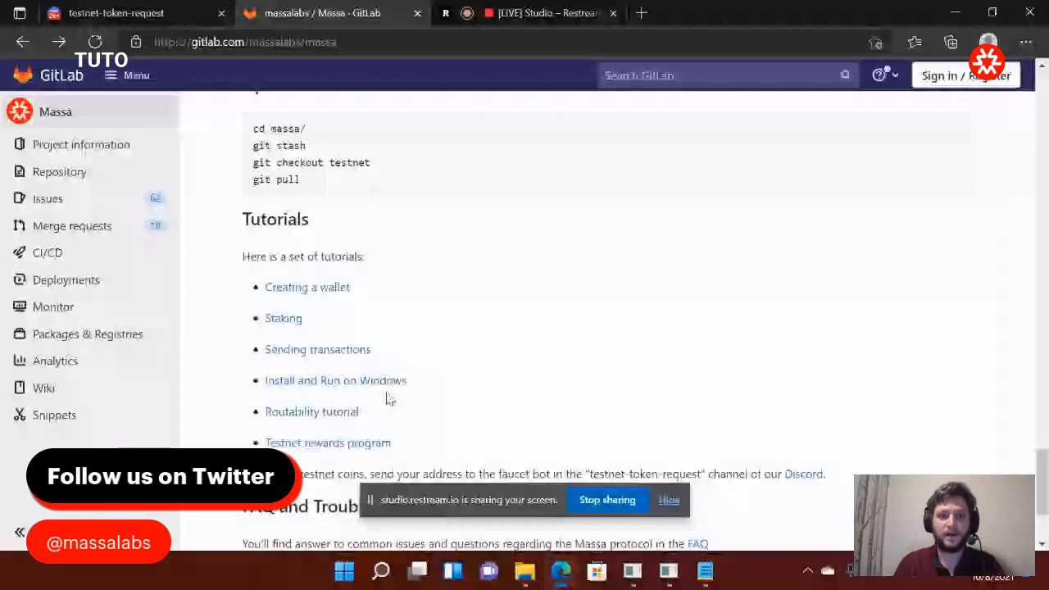
mouse_move(432, 410)
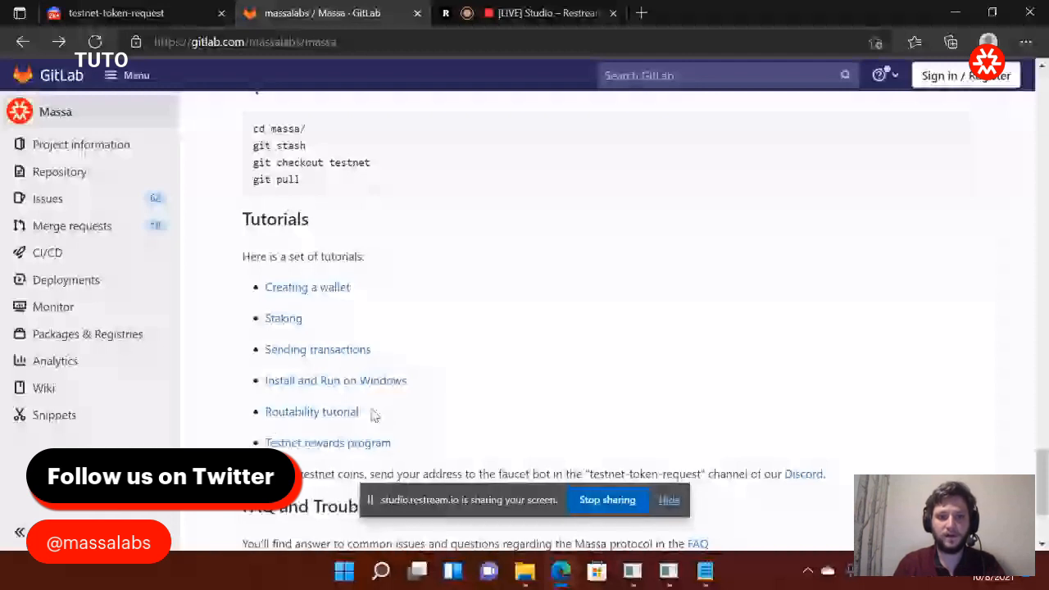
click(311, 411)
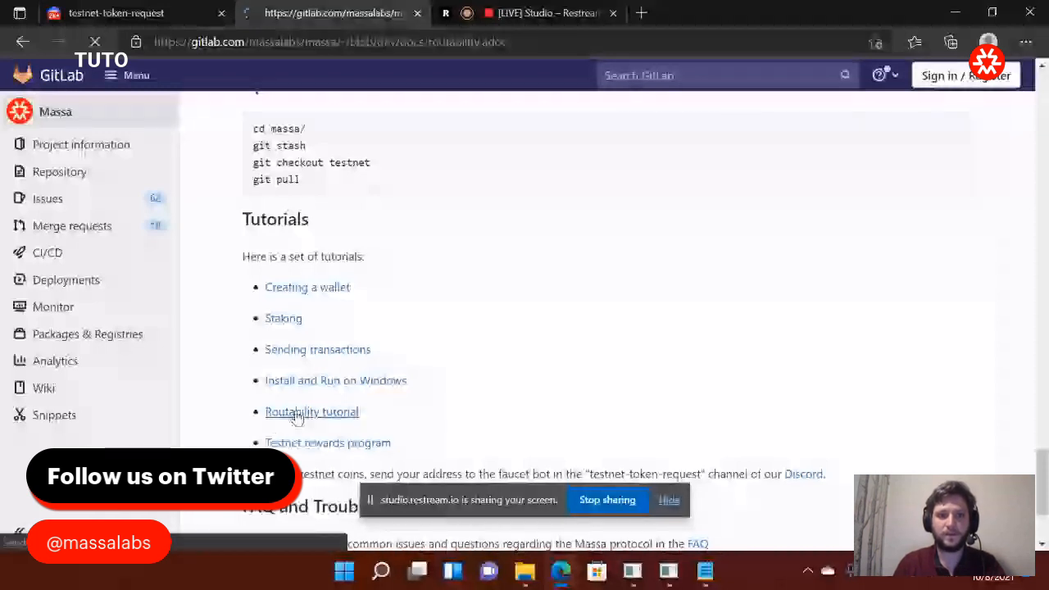
click(311, 411)
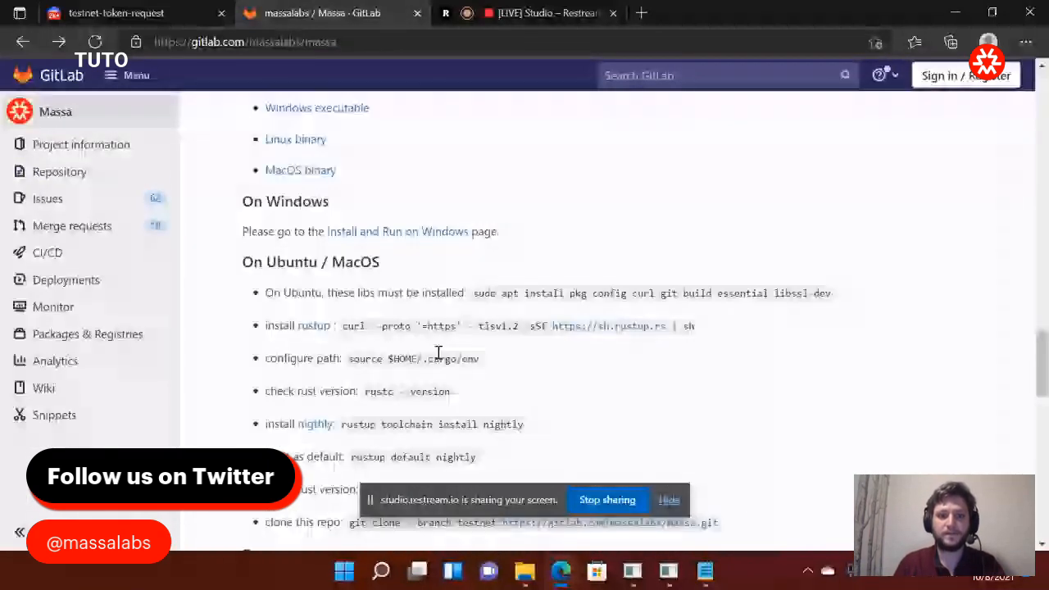
- Review the README Update commands (git stash, git checkout testnet), then switch to the Notepad wallet notes
scroll(down, 3)
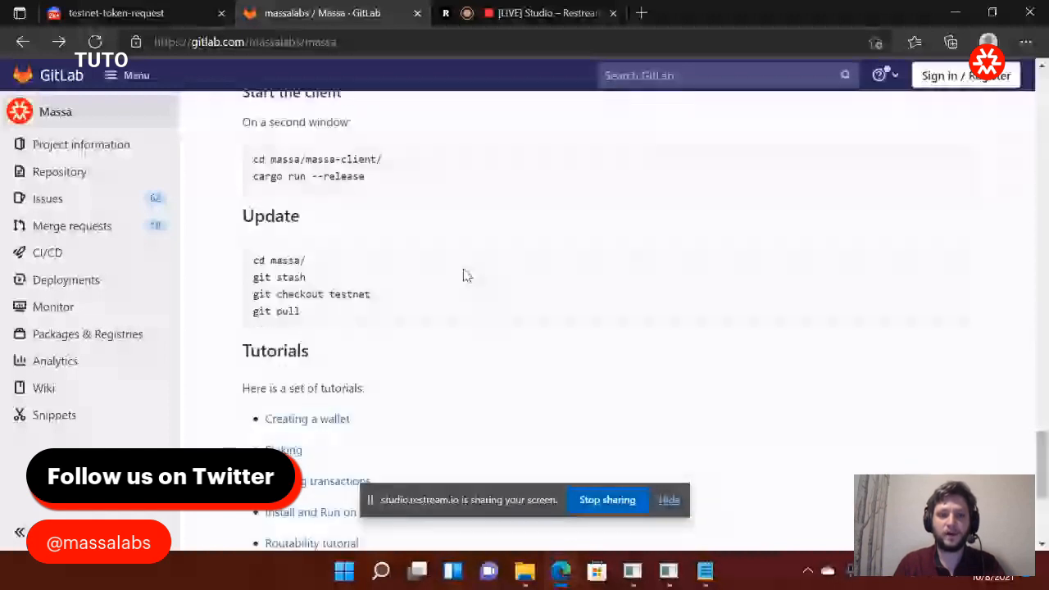
scroll(down, 3)
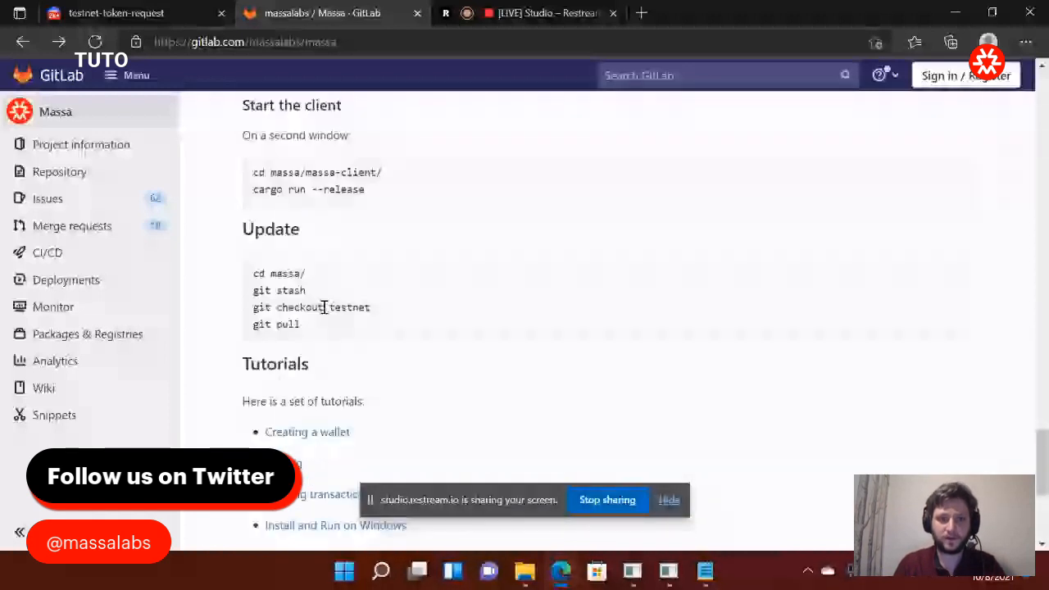
triple_click(311, 308)
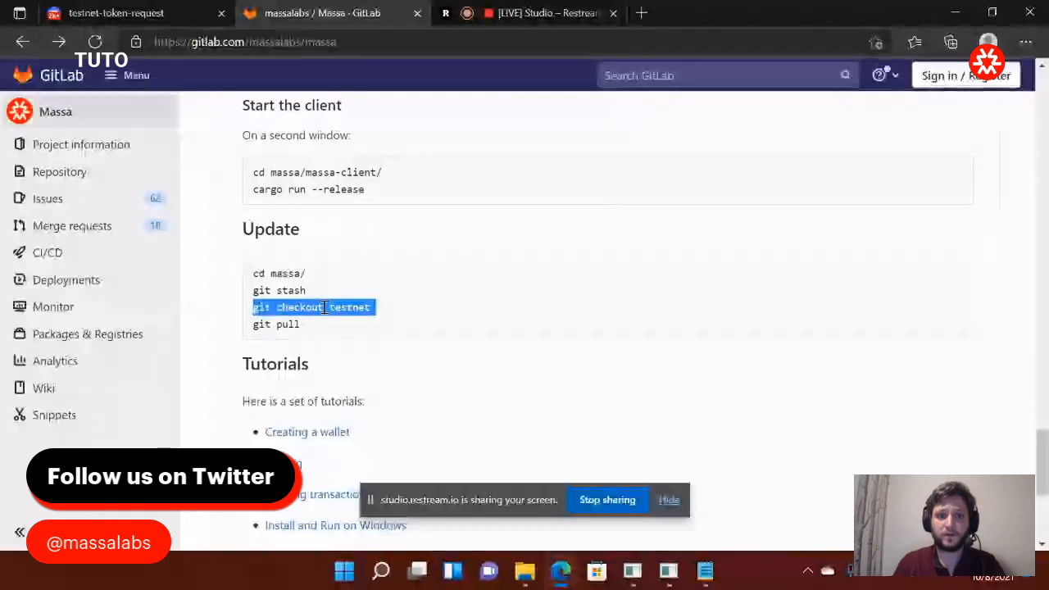
double_click(292, 290)
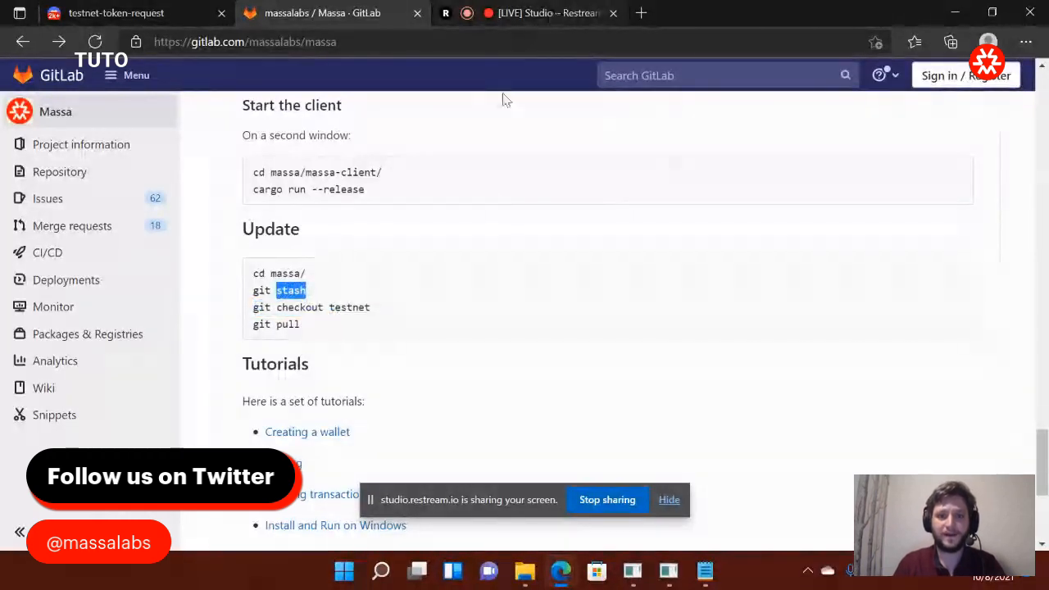
mouse_move(467, 314)
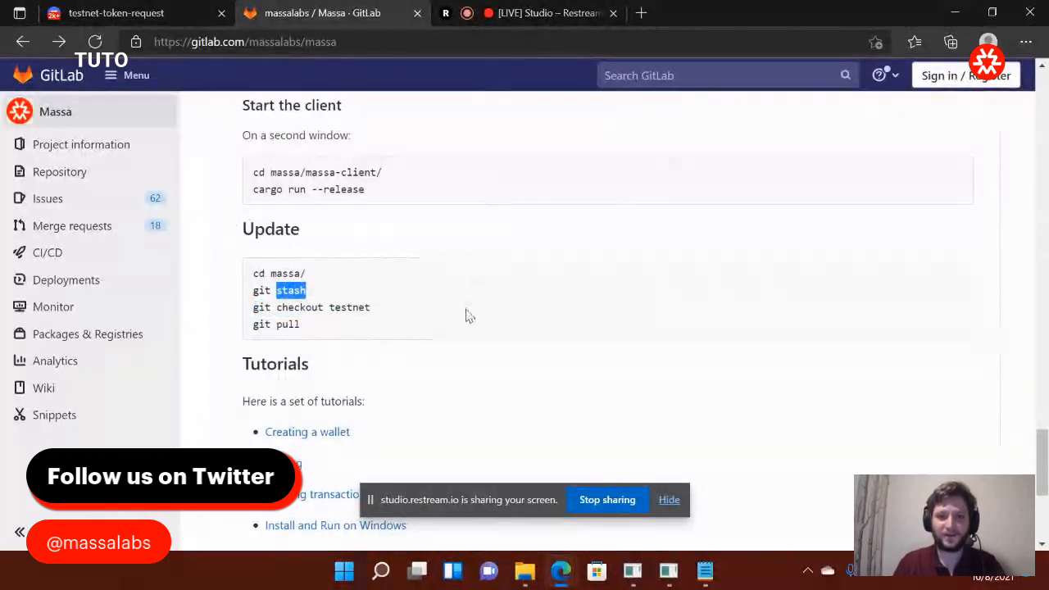
scroll(down, 3)
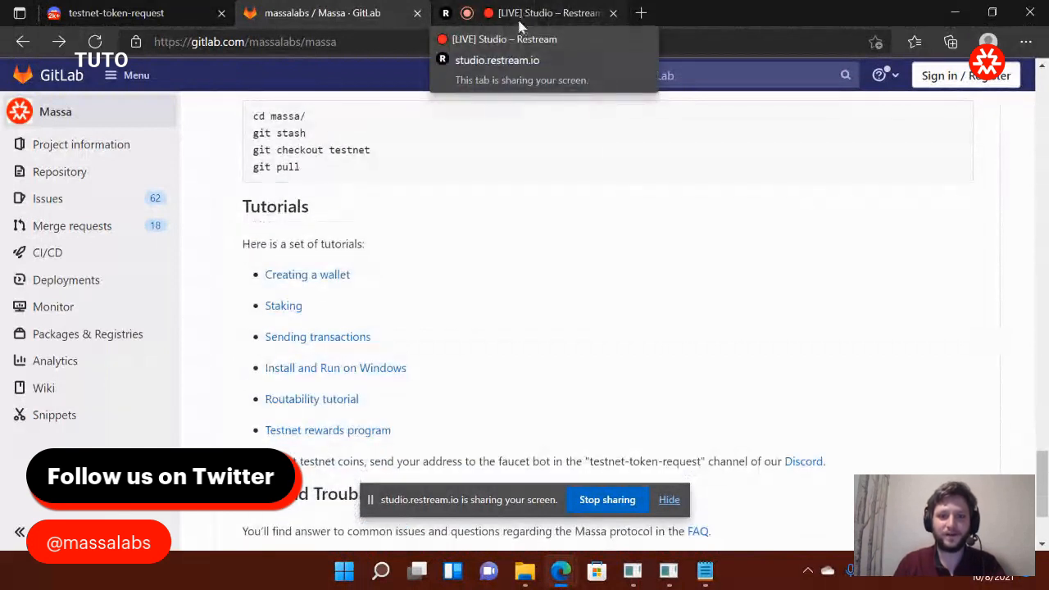
click(669, 570)
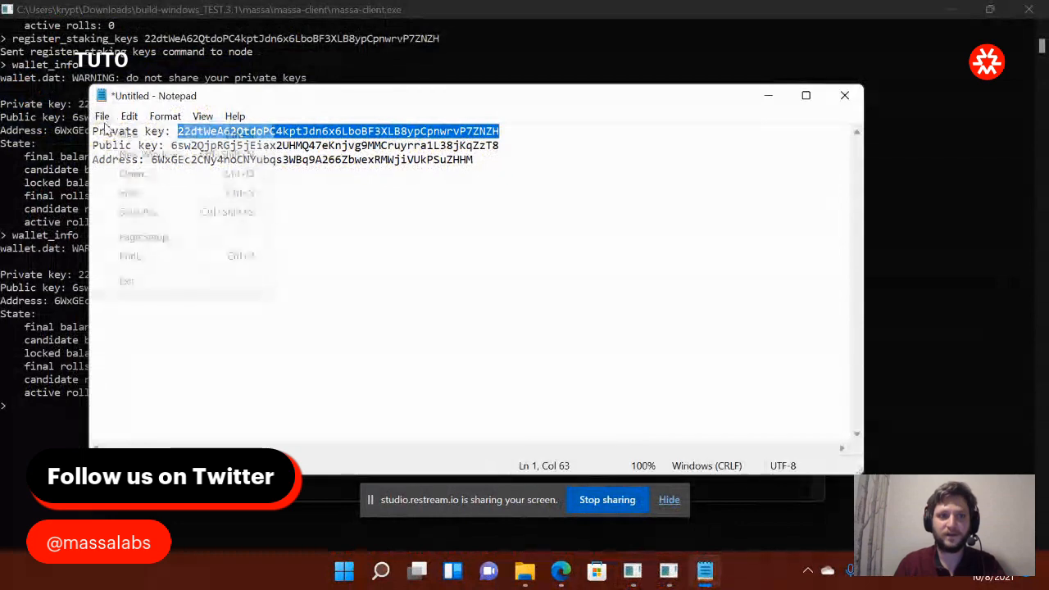
- Save the wallet keys and address over massa_tutorials_wallet.txt and close Notepad
click(131, 173)
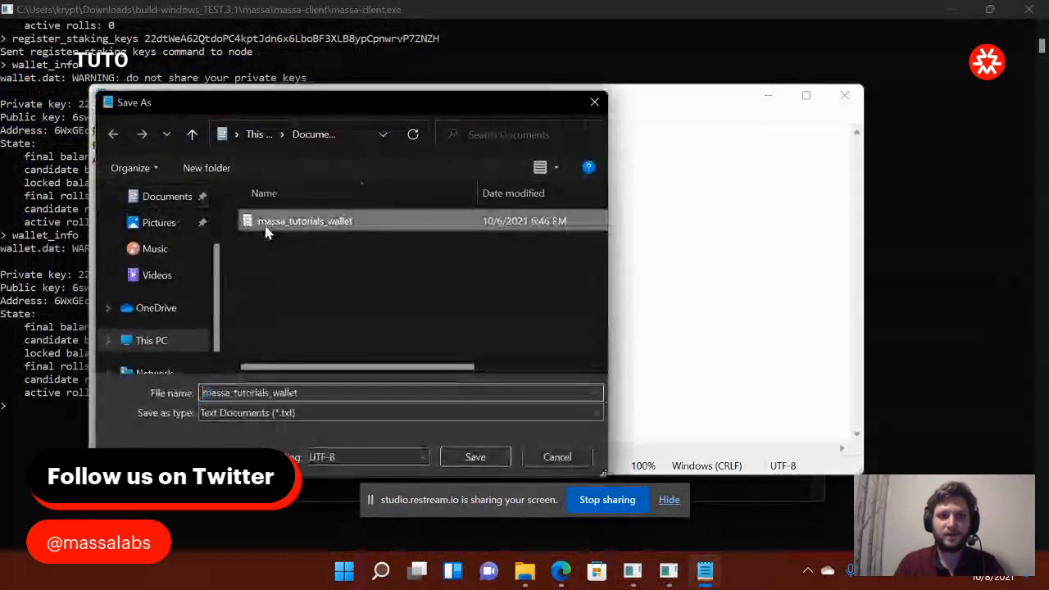
click(475, 456)
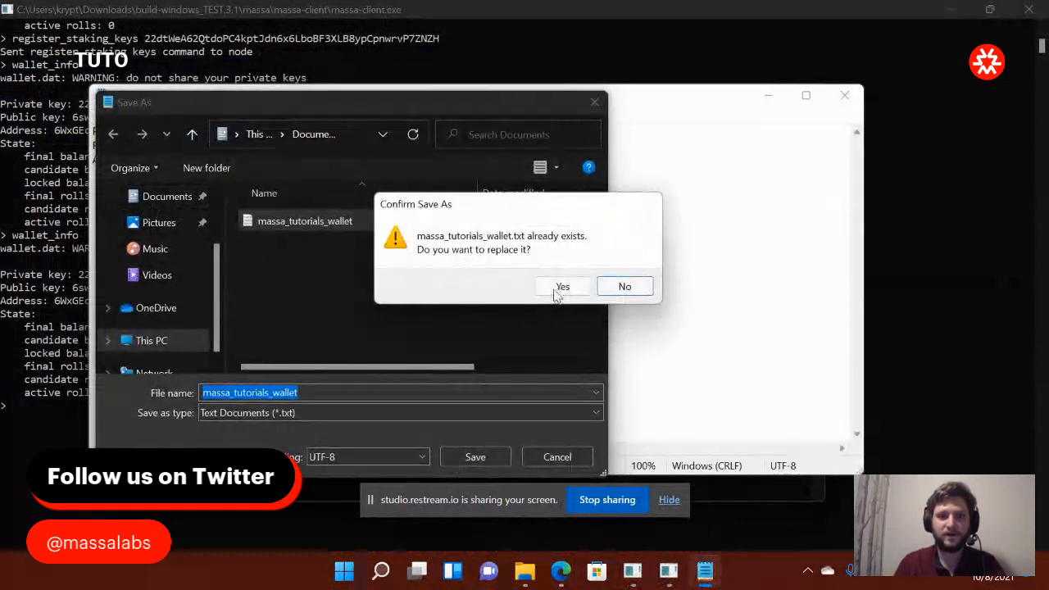
click(562, 285)
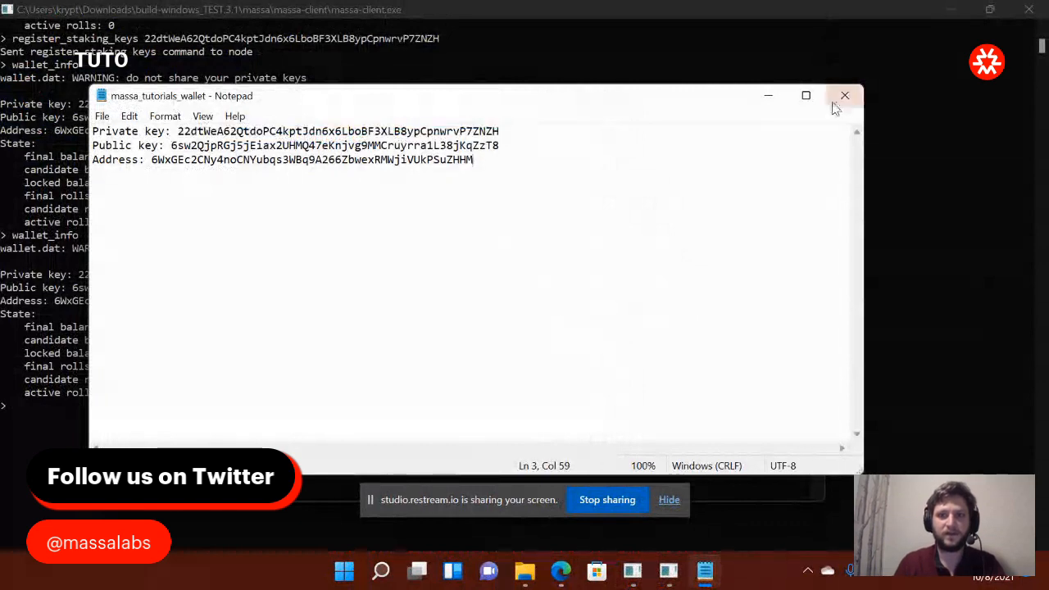
click(846, 95)
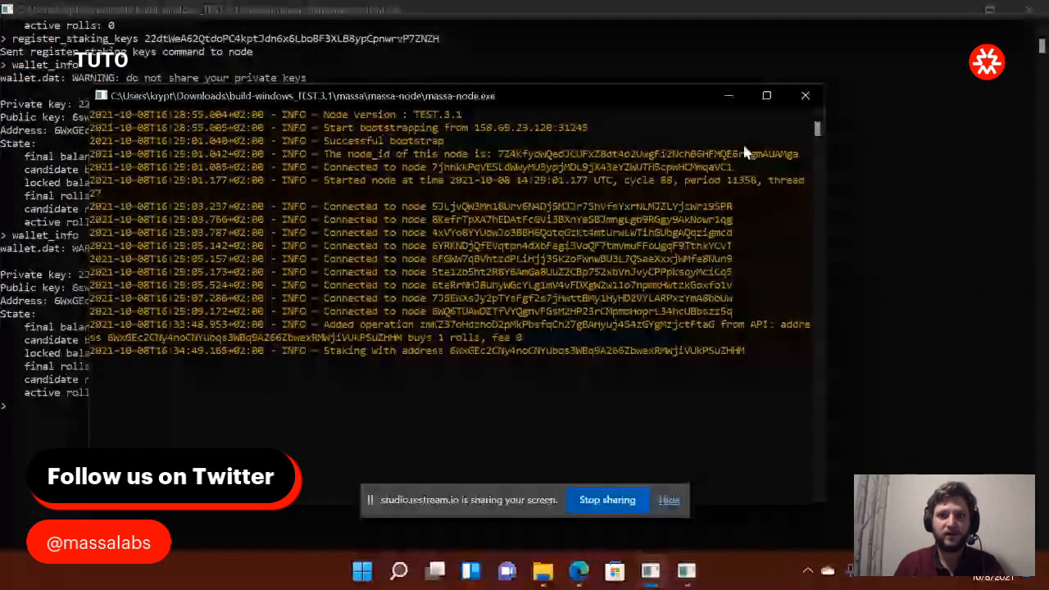